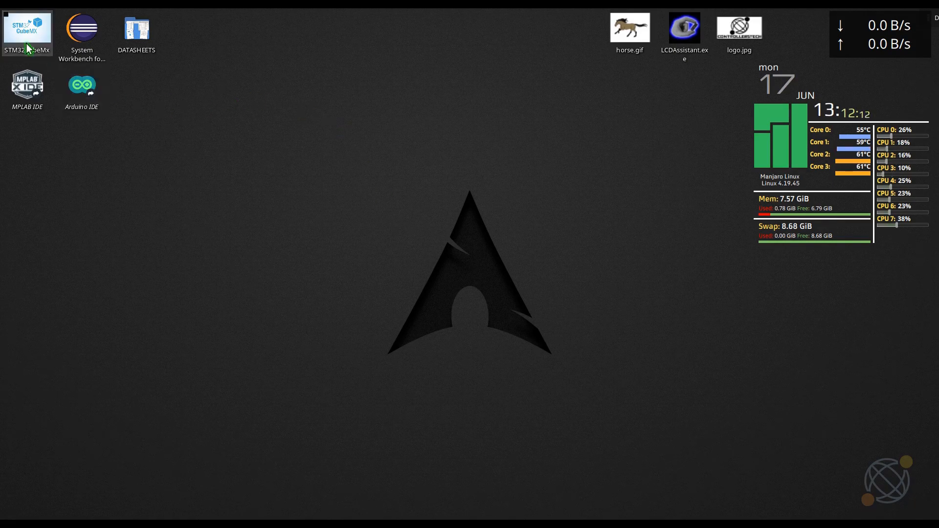
pyautogui.moveTo(305, 263)
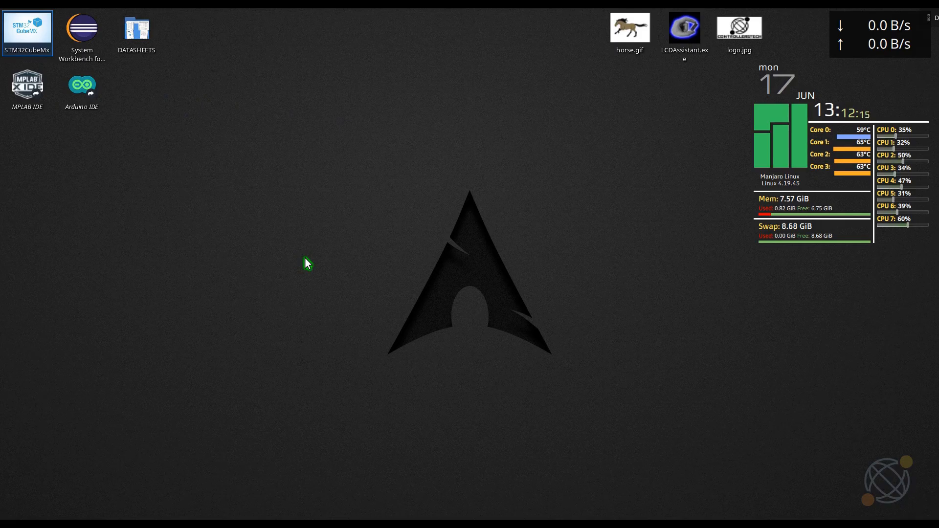
# Step: Launch STM32CubeMX from its desktop icon
pyautogui.doubleClick(28, 28)
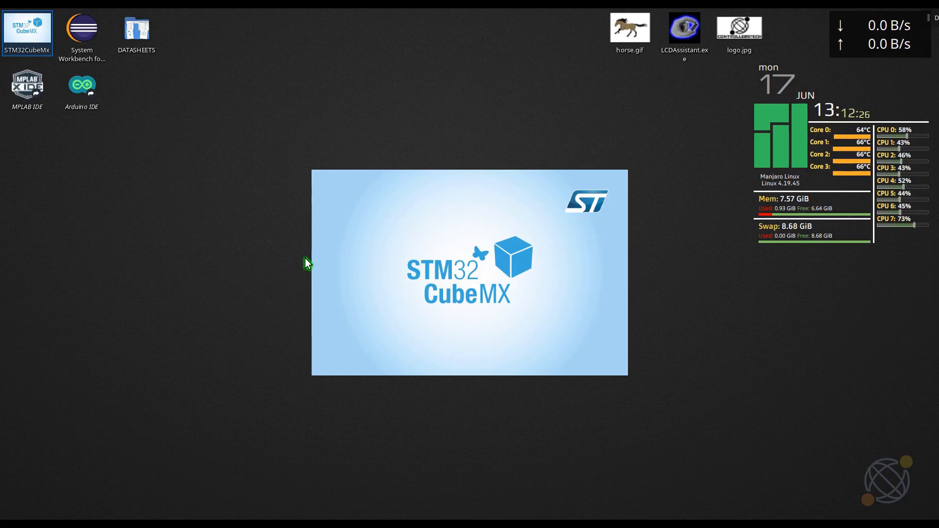
# Step: Start a new MCU project and list peripherals alphabetically, reaching the RCC settings
pyautogui.doubleClick(27, 28)
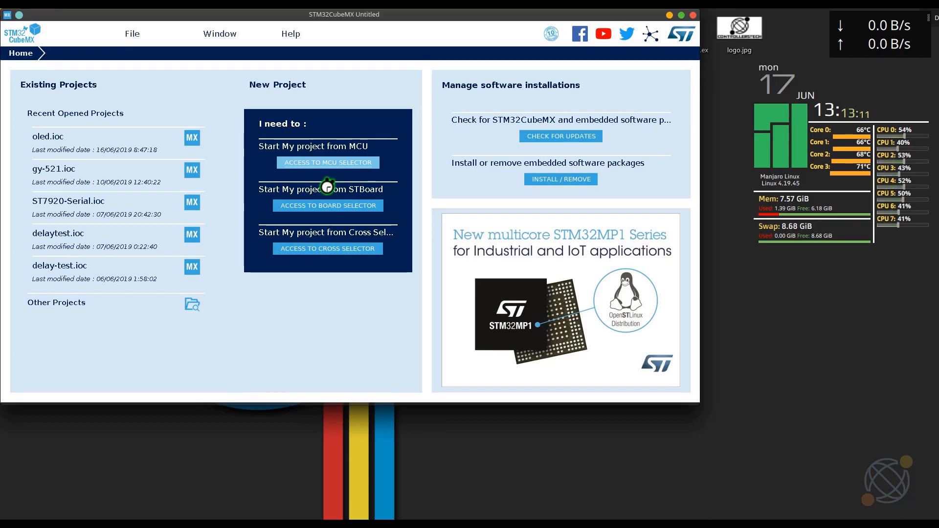
pyautogui.click(328, 163)
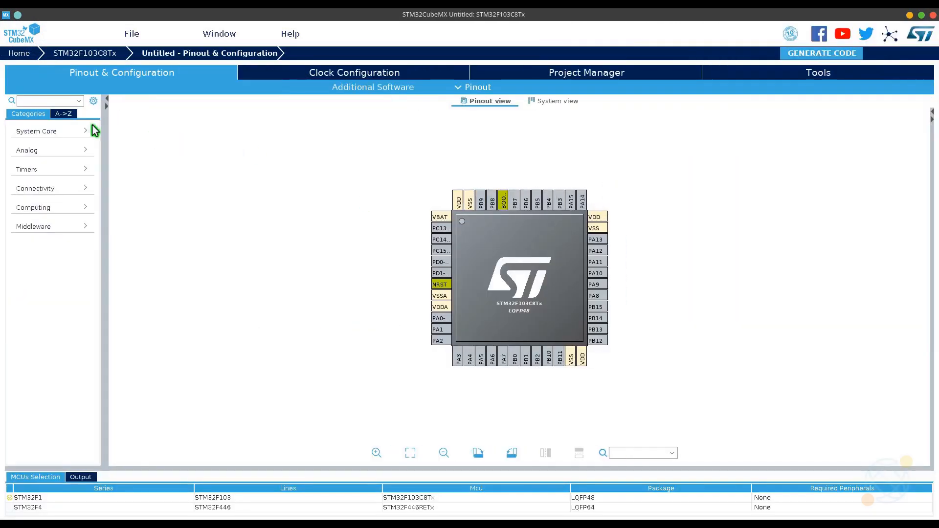
pyautogui.click(63, 114)
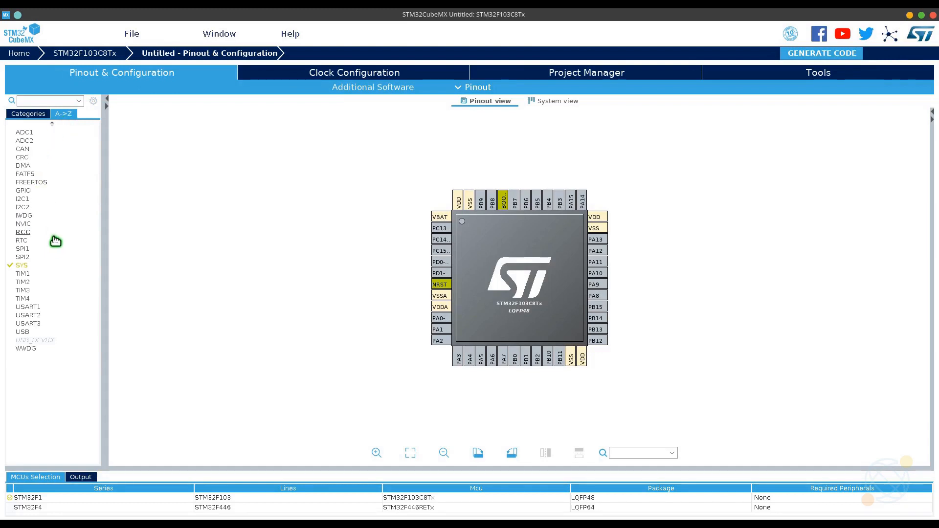
pyautogui.click(22, 232)
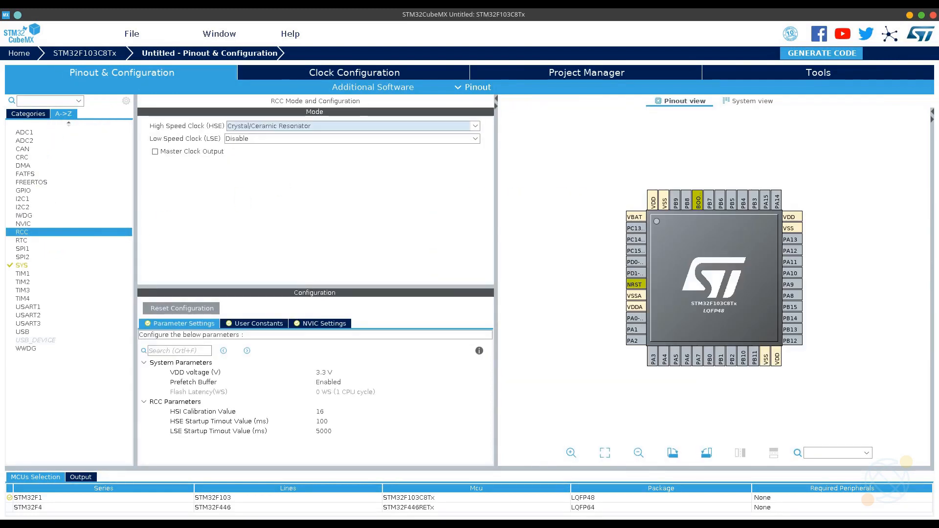
# Step: Enable I2C1 in I2C mode with its speed set to Fast Mode
pyautogui.click(22, 198)
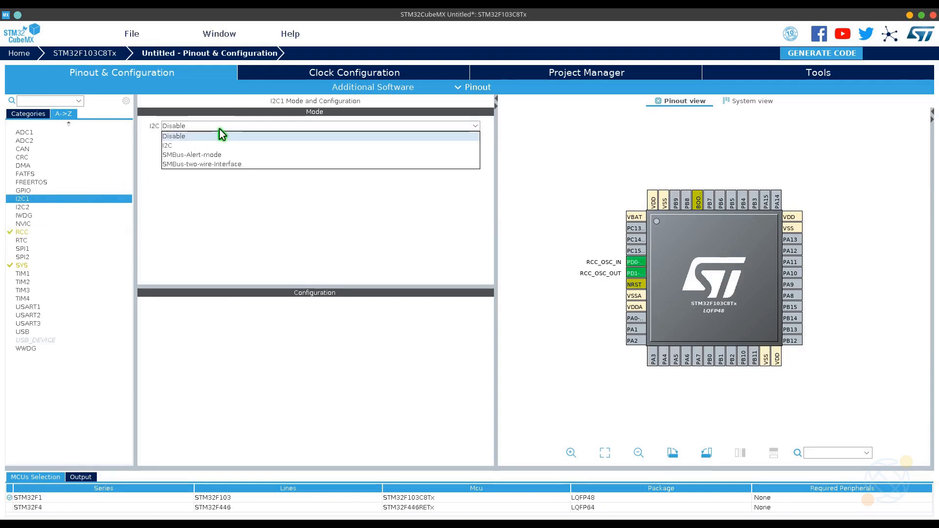
pyautogui.click(167, 144)
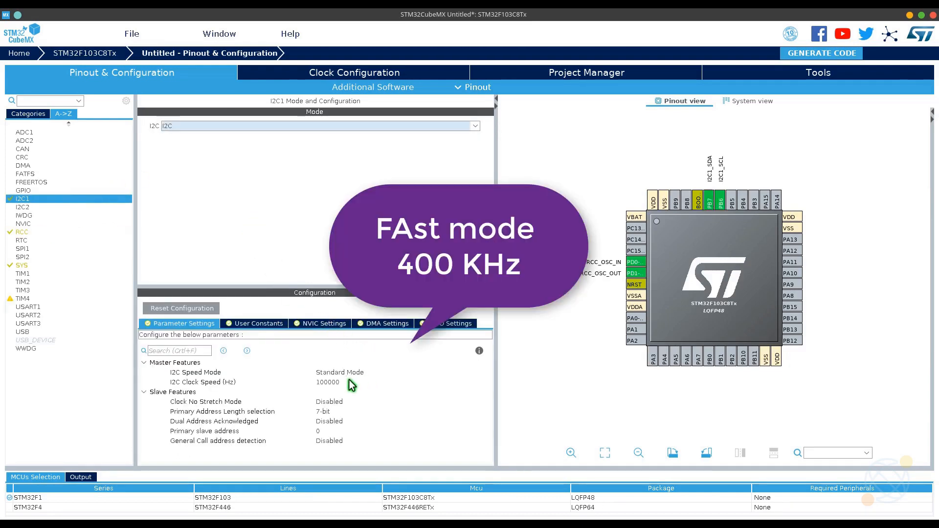
pyautogui.click(339, 371)
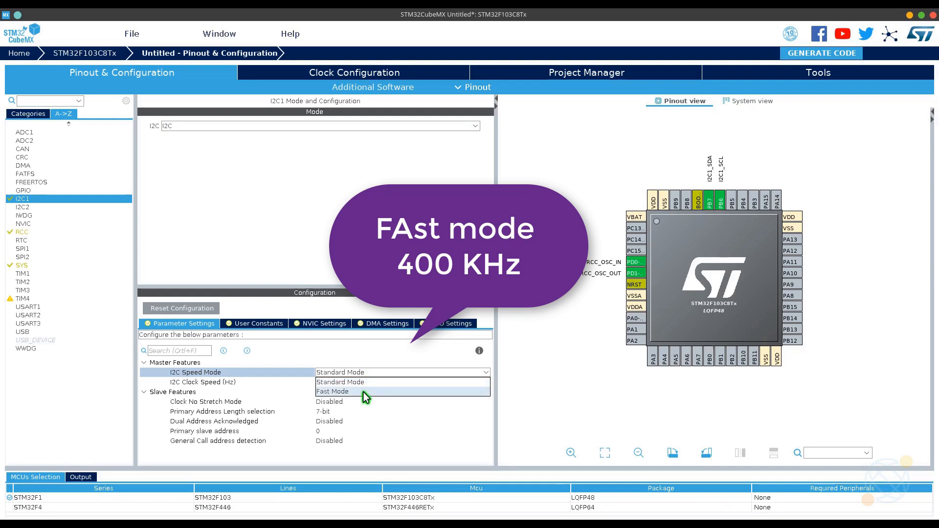
pyautogui.click(333, 391)
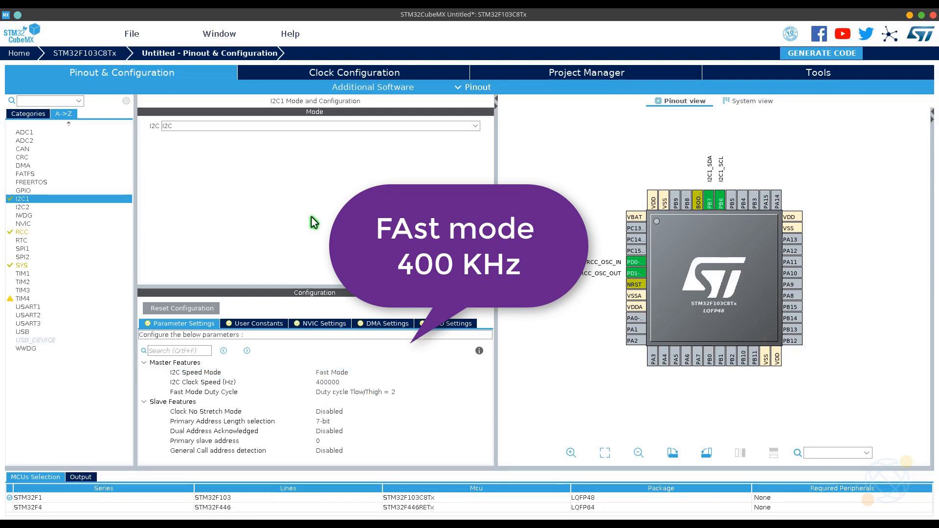
# Step: Set SYS debug to Serial Wire and feed the PLL from HSE in Clock Configuration
pyautogui.click(22, 265)
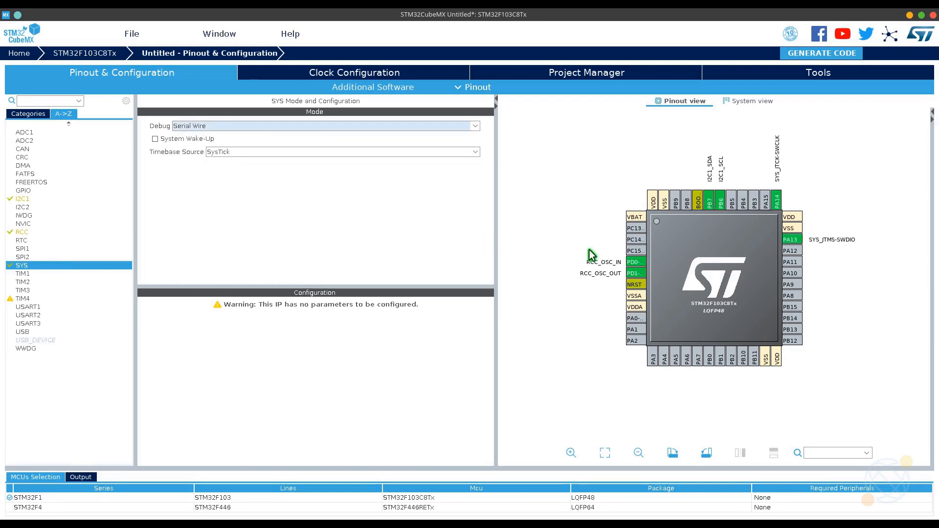
pyautogui.click(353, 73)
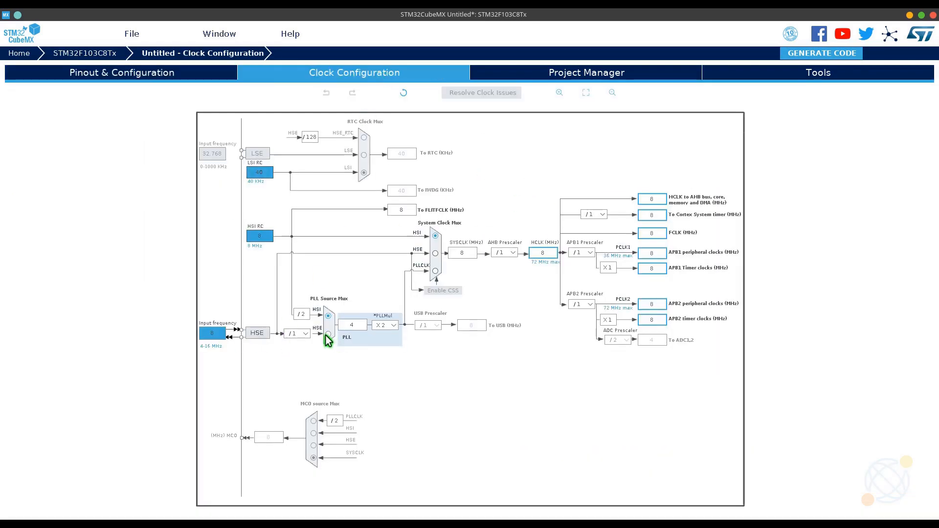
pyautogui.click(586, 72)
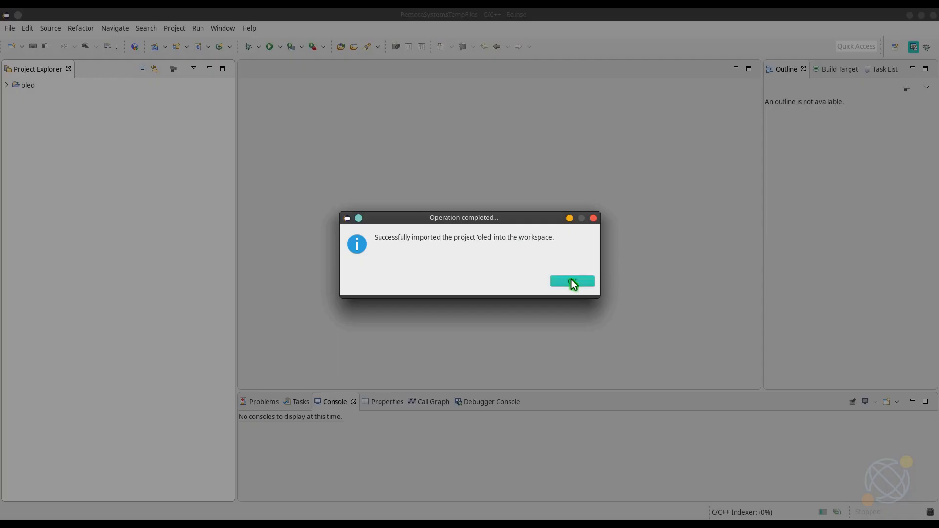
# Step: Acknowledge the oled project import and open Src/main.c in the editor
pyautogui.click(571, 282)
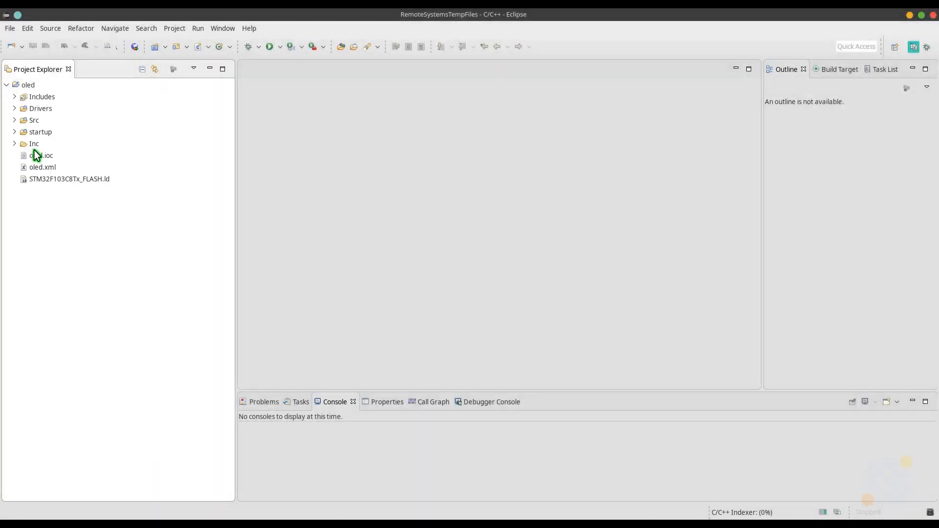
pyautogui.click(15, 119)
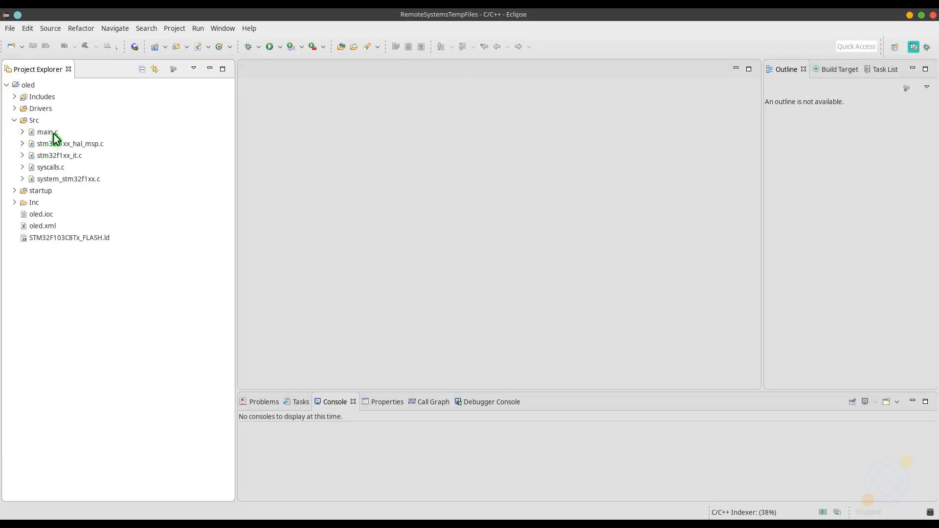
pyautogui.click(47, 132)
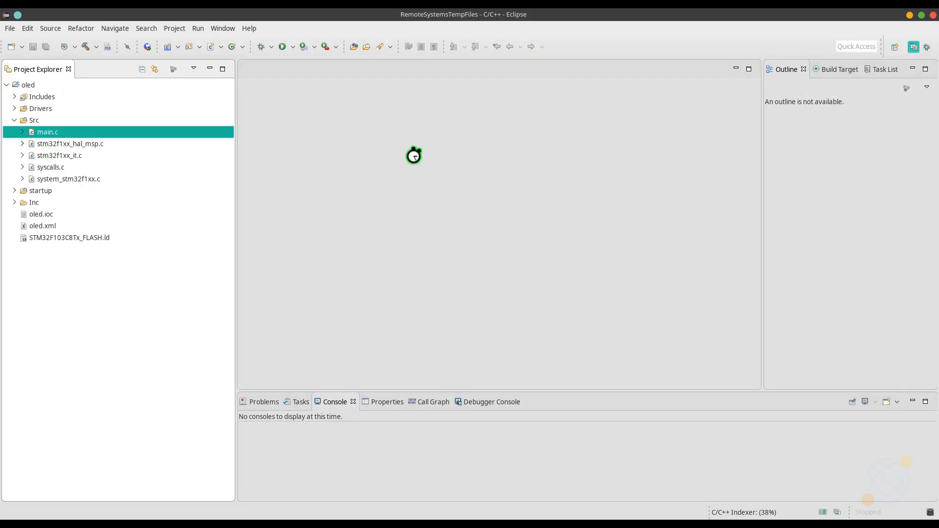
pyautogui.doubleClick(47, 132)
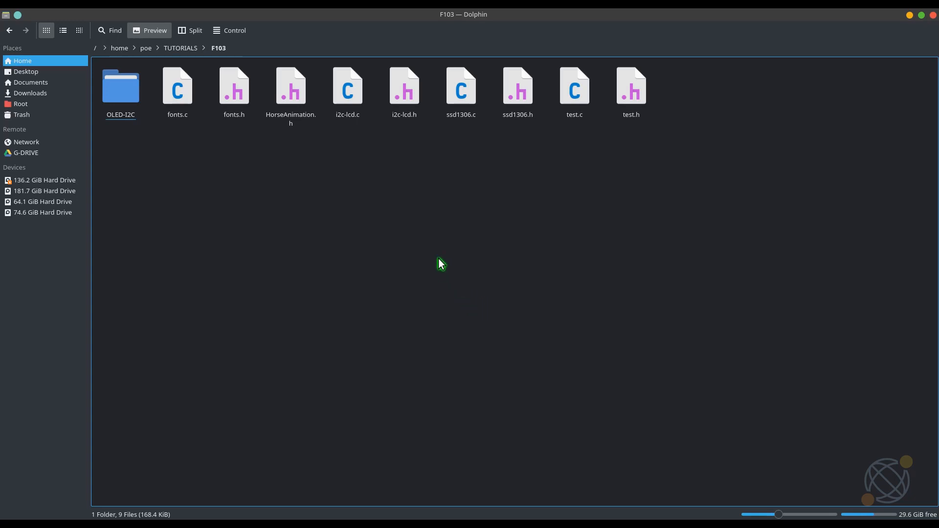
# Step: Select the fonts, ssd1306 and test driver files in the F103 folder
pyautogui.click(233, 90)
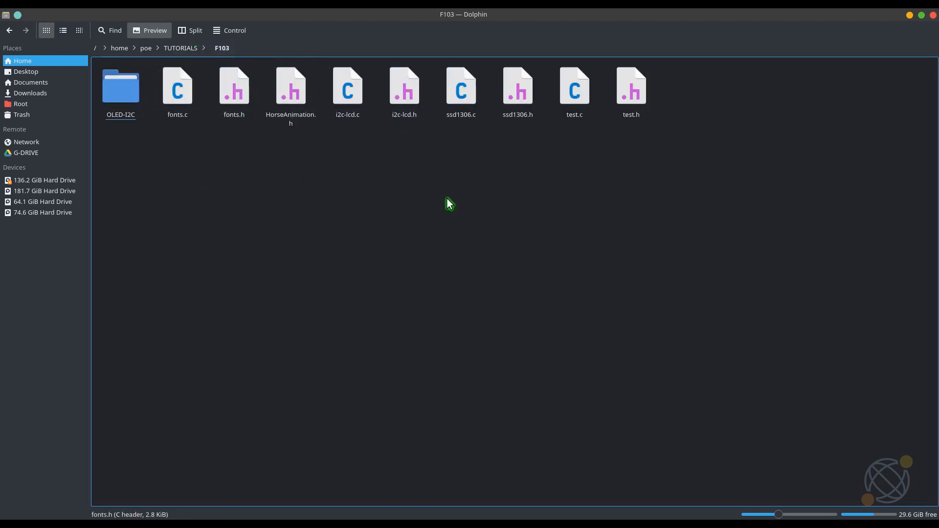
pyautogui.click(346, 86)
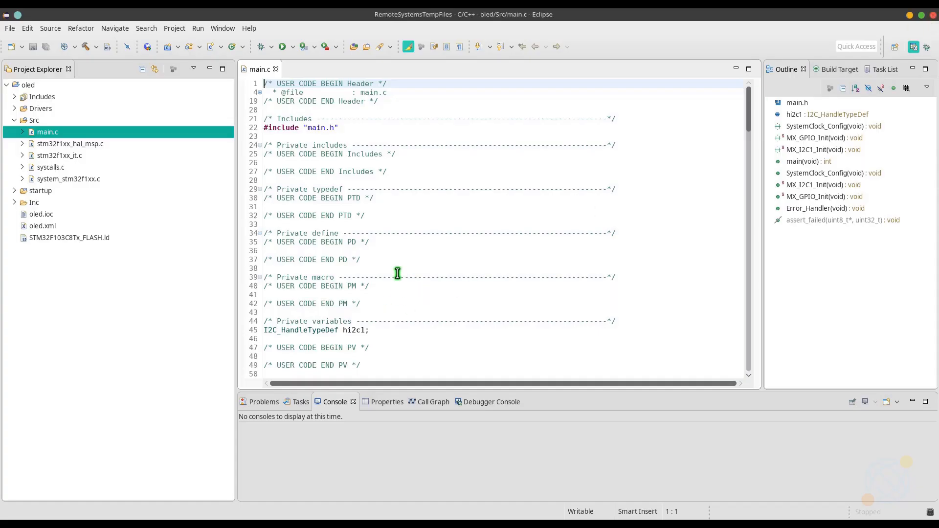
# Step: Add #include lines for fonts.h, ssd1306.h and test.h under USER CODE BEGIN Includes
pyautogui.scroll(-3)
pyautogui.write('#')
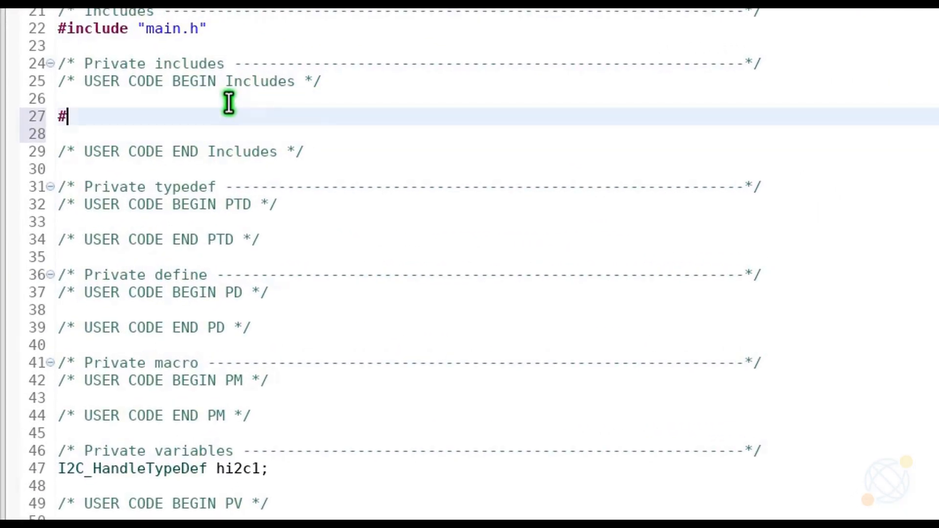
pyautogui.write('include')
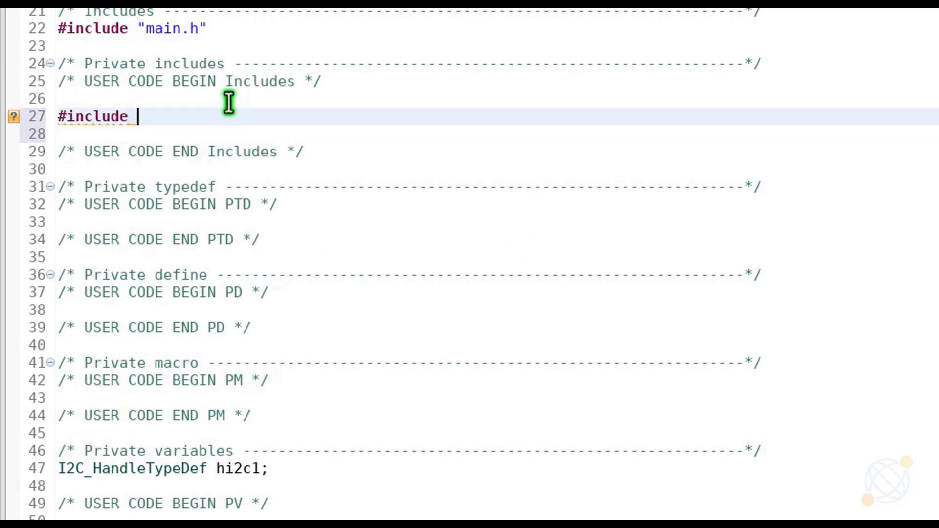
pyautogui.write('"fonts.h"')
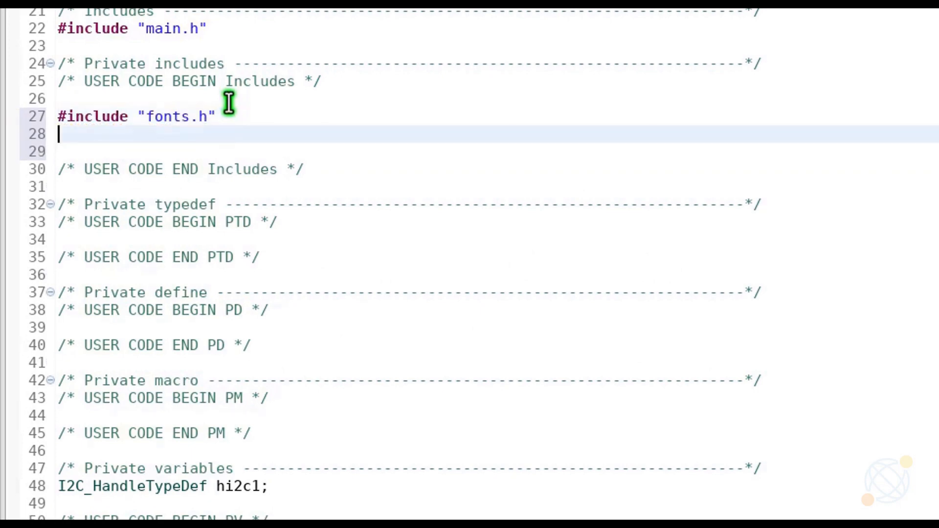
pyautogui.write('#include "S"')
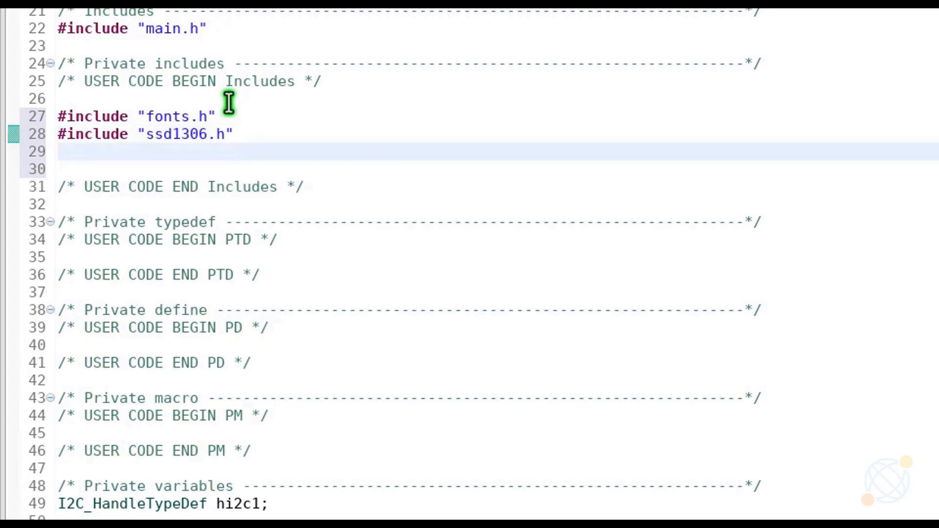
pyautogui.write('#include "te"')
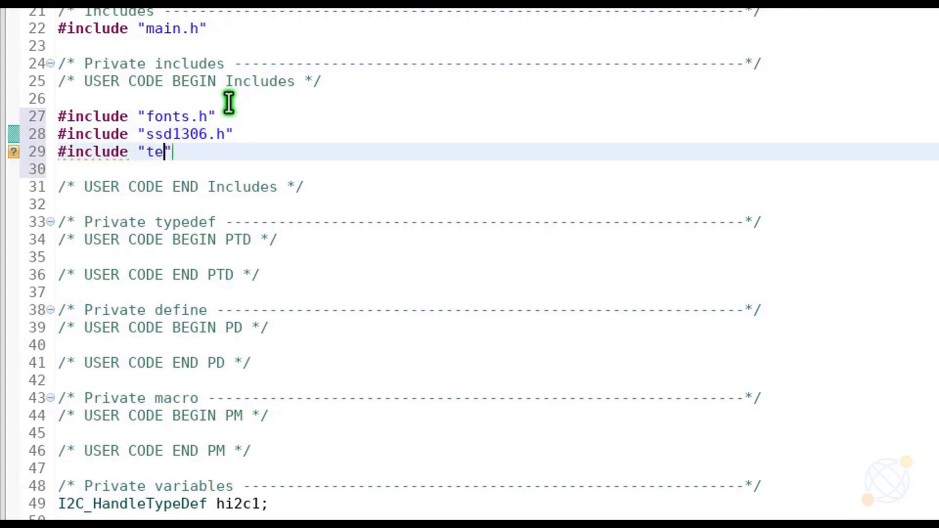
pyautogui.write('st.h')
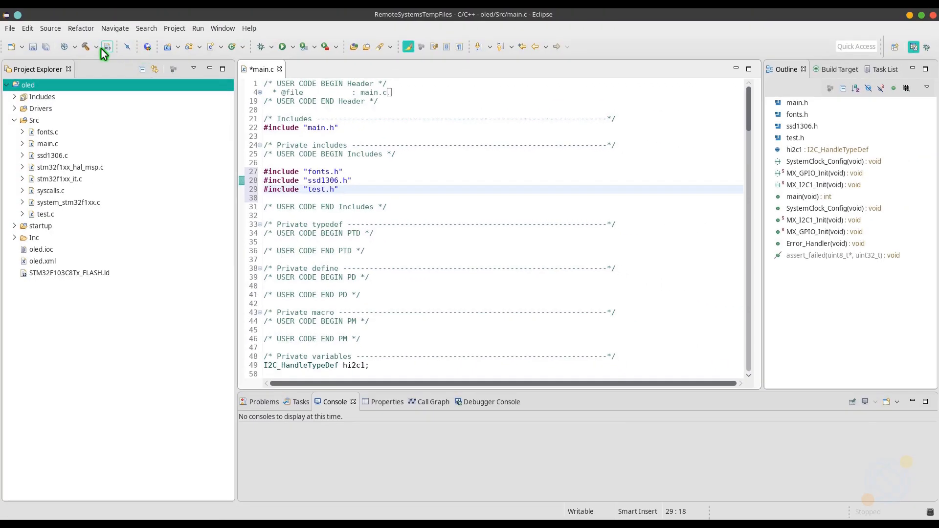
# Step: Build the project and look up SSD1306_Init in ssd1306.c
pyautogui.click(107, 46)
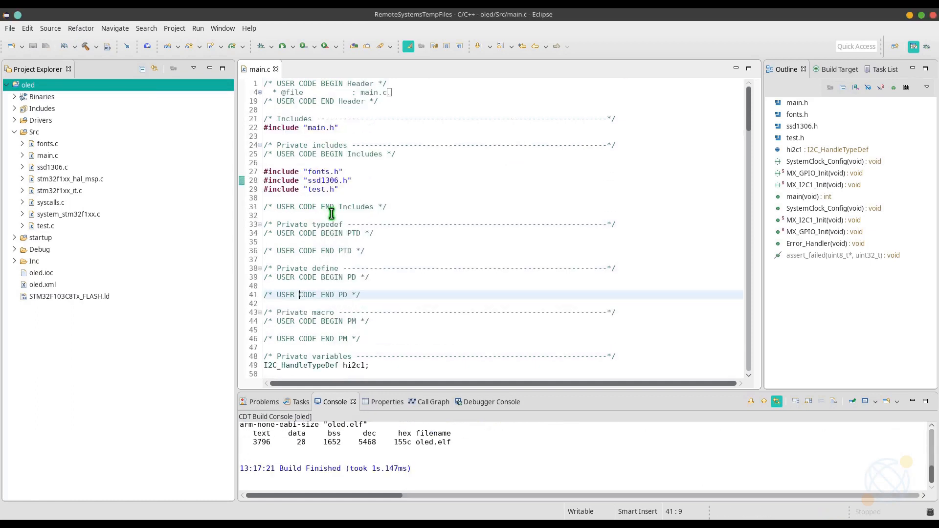
pyautogui.scroll(-3)
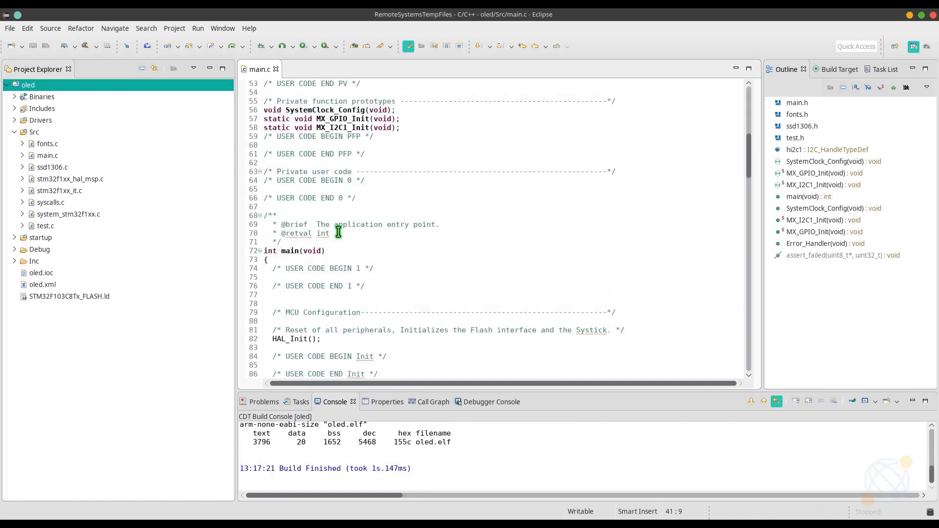
pyautogui.doubleClick(53, 166)
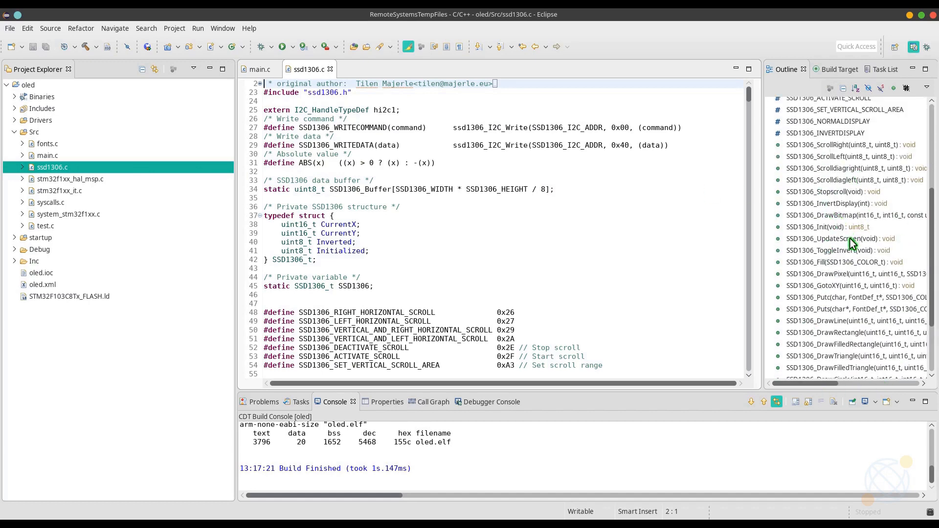
pyautogui.click(835, 226)
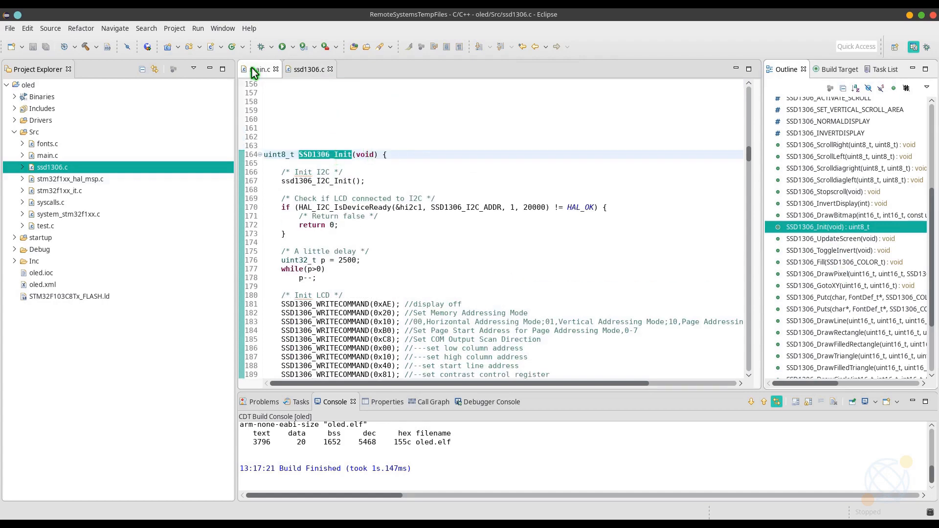
# Step: Call SSD1306_Init() in user code 2 and begin the comment about printing text
pyautogui.click(258, 69)
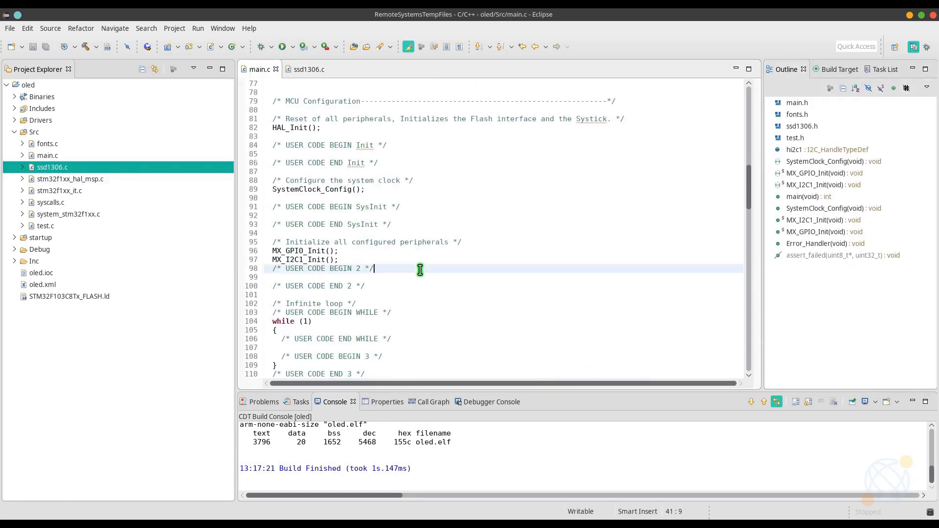
pyautogui.write('SSD130')
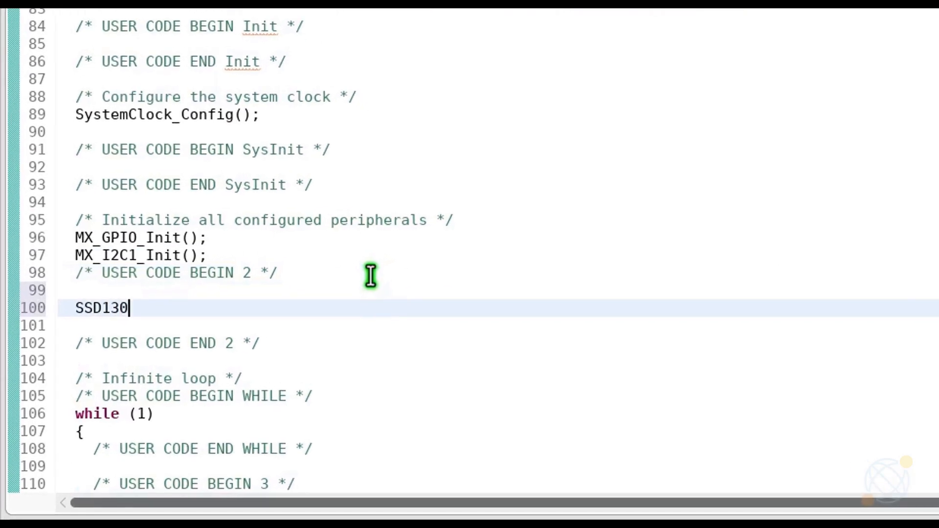
pyautogui.write('6_in')
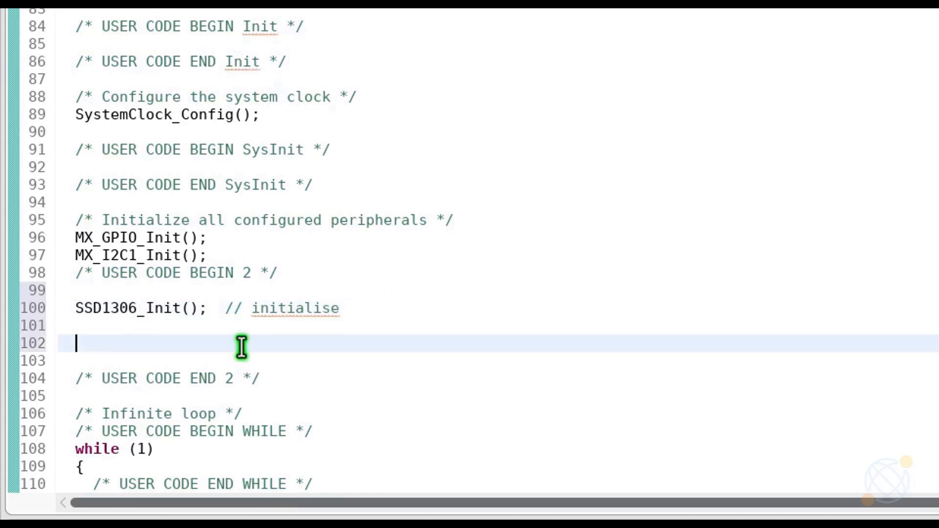
pyautogui.write('/// lets p')
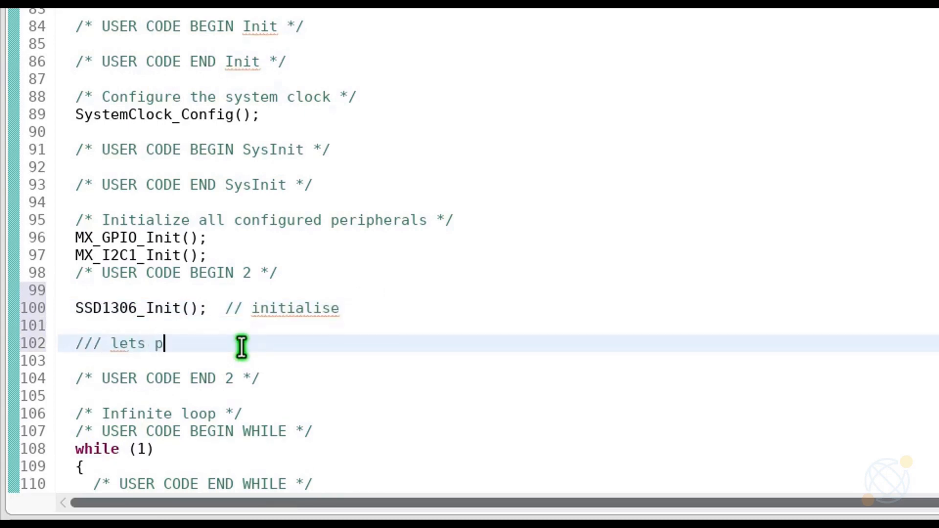
pyautogui.write('rint some string')
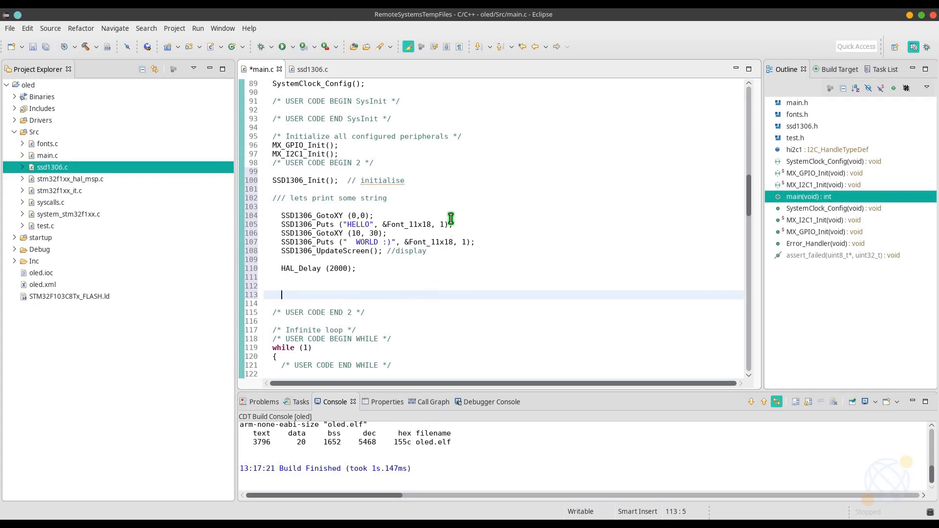
# Step: Browse the driver's scroll, stopscroll and bitmap functions in the Outline view
pyautogui.click(308, 69)
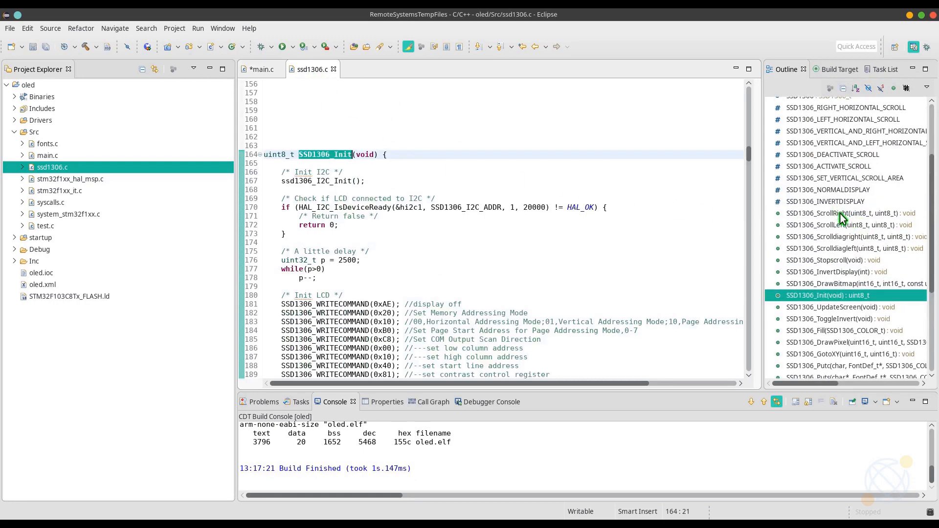
pyautogui.click(841, 225)
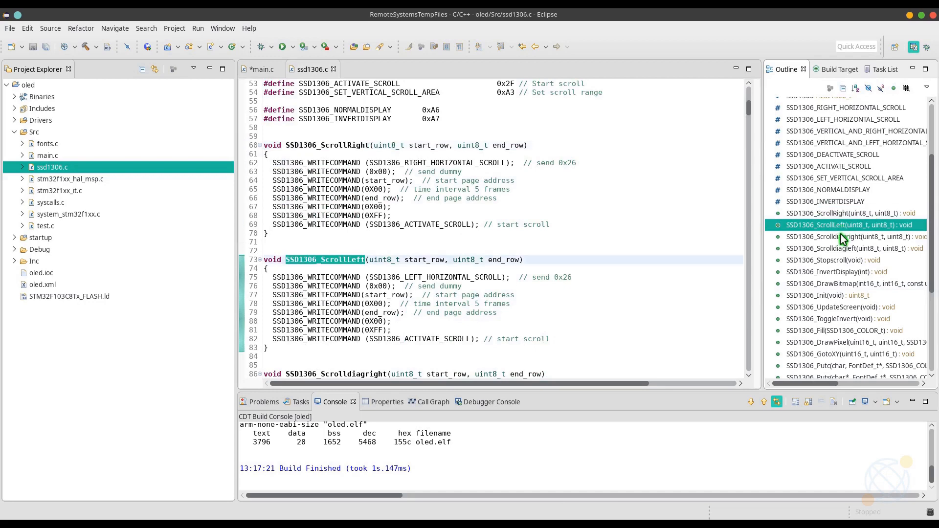
pyautogui.click(844, 248)
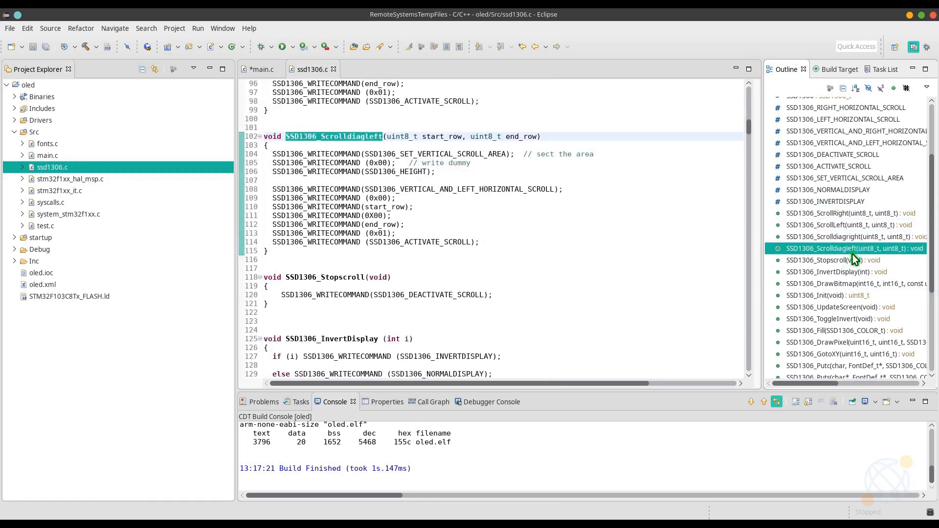
pyautogui.click(832, 260)
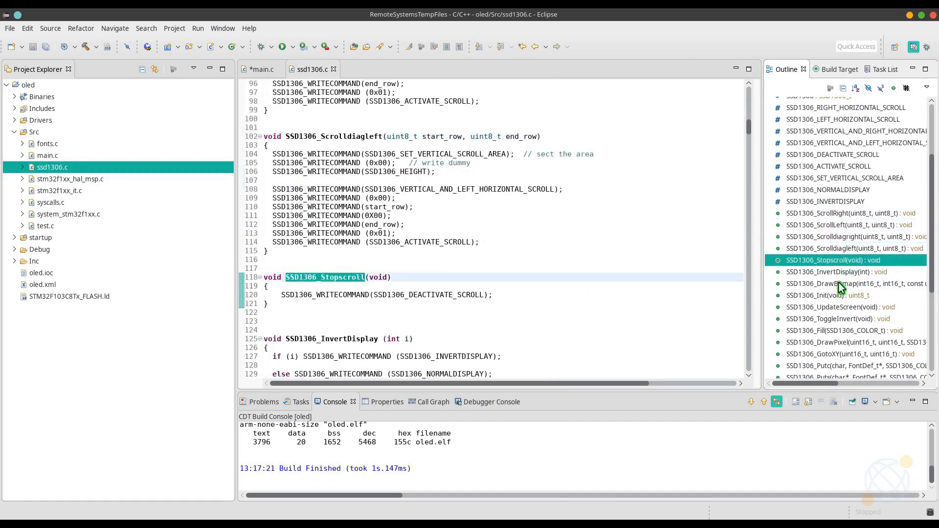
pyautogui.click(838, 283)
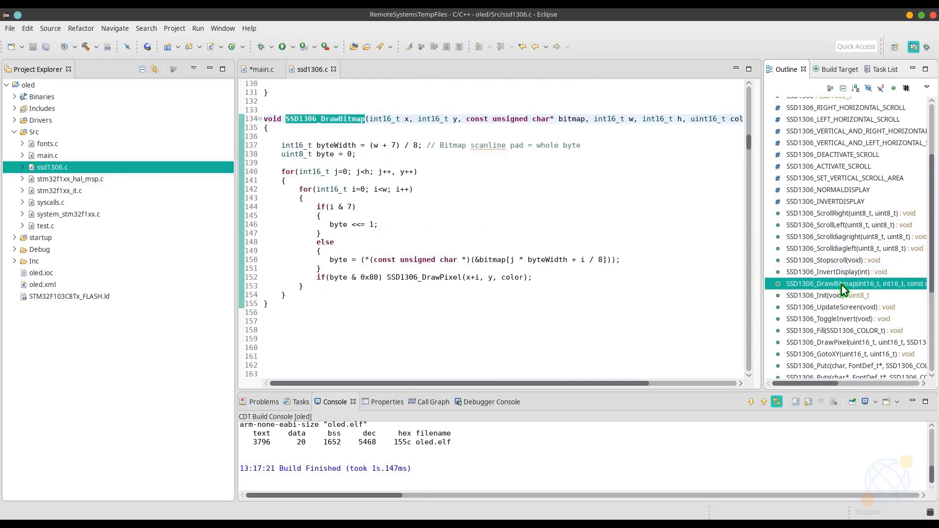
pyautogui.click(844, 213)
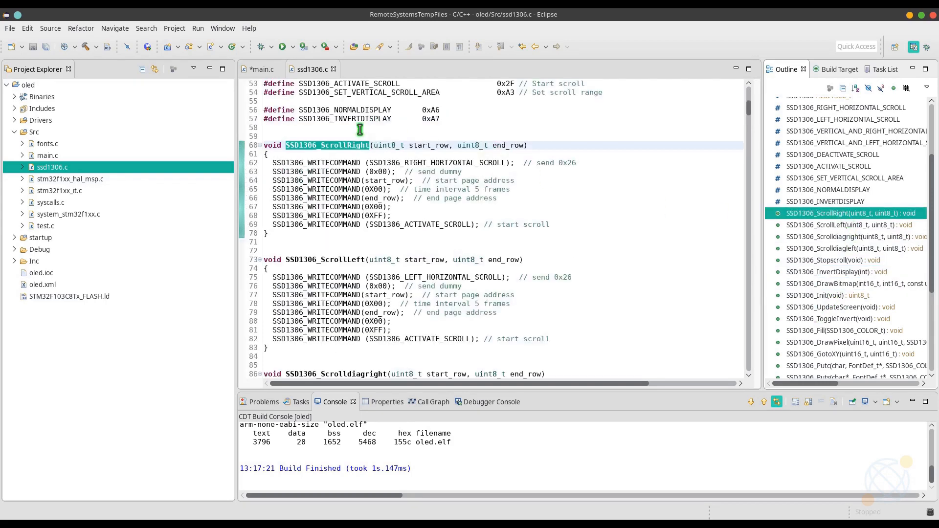
# Step: Add SSD1306_ScrollRight(0x00, 0x0f) to scroll the whole screen, then begin HAL_Delay
pyautogui.click(260, 68)
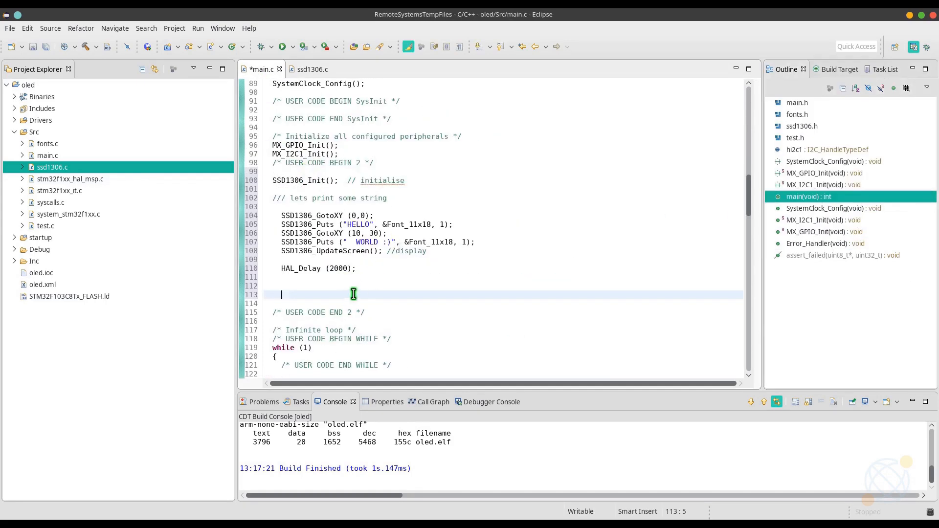
pyautogui.write('SSD13')
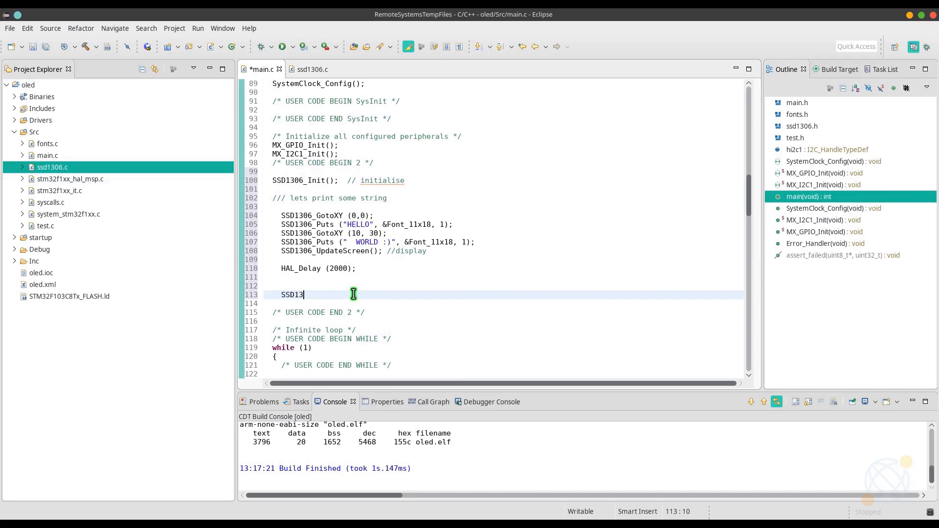
pyautogui.write('06_S')
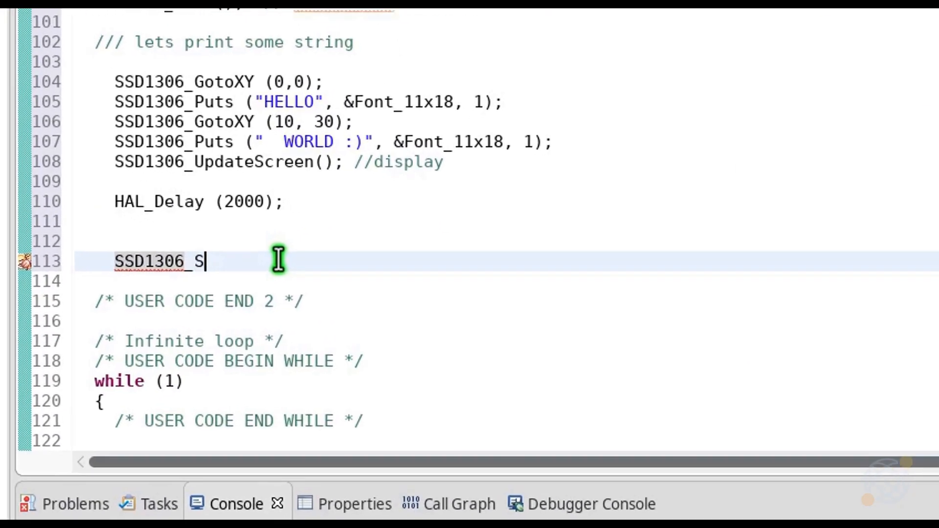
pyautogui.write('crollRight(')
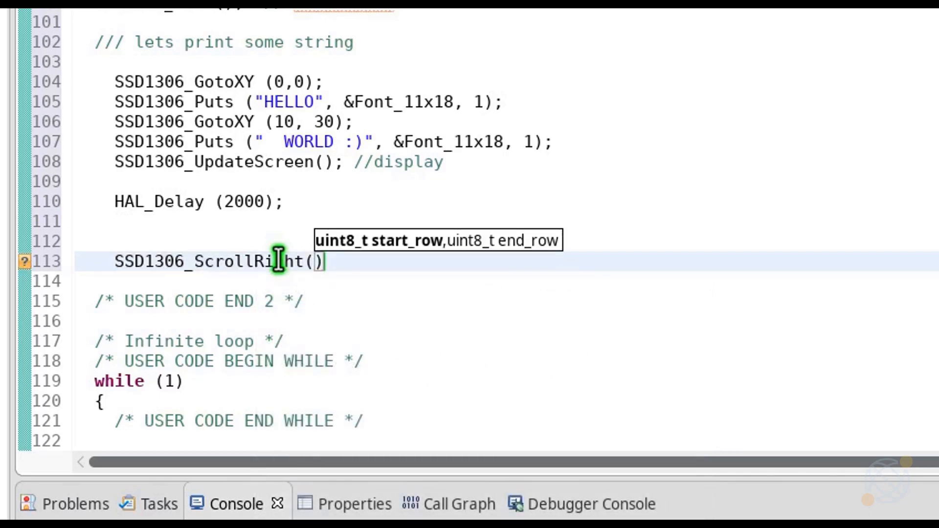
pyautogui.moveTo(359, 263)
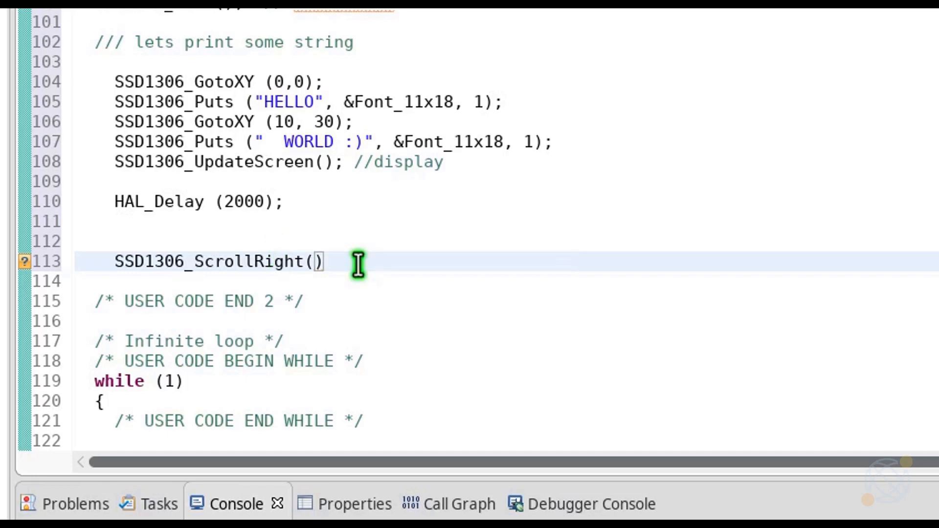
pyautogui.write('0')
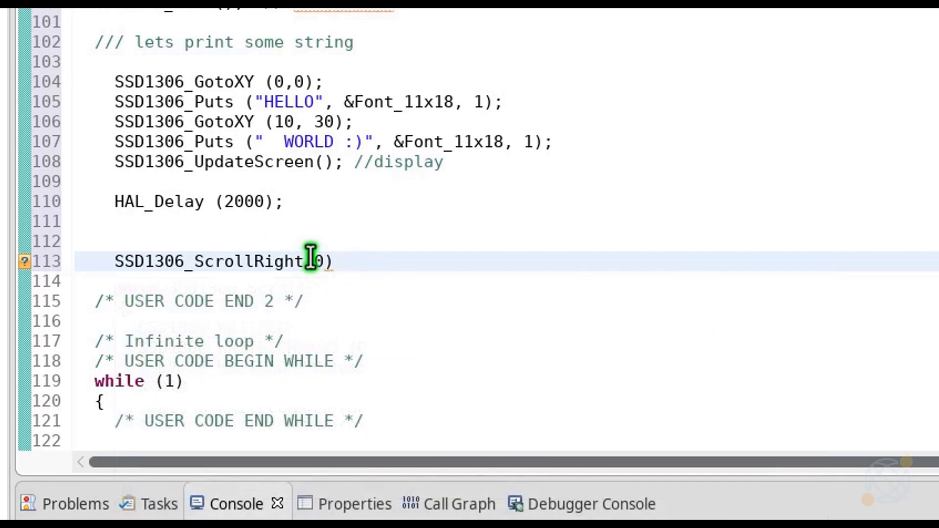
pyautogui.write('0x')
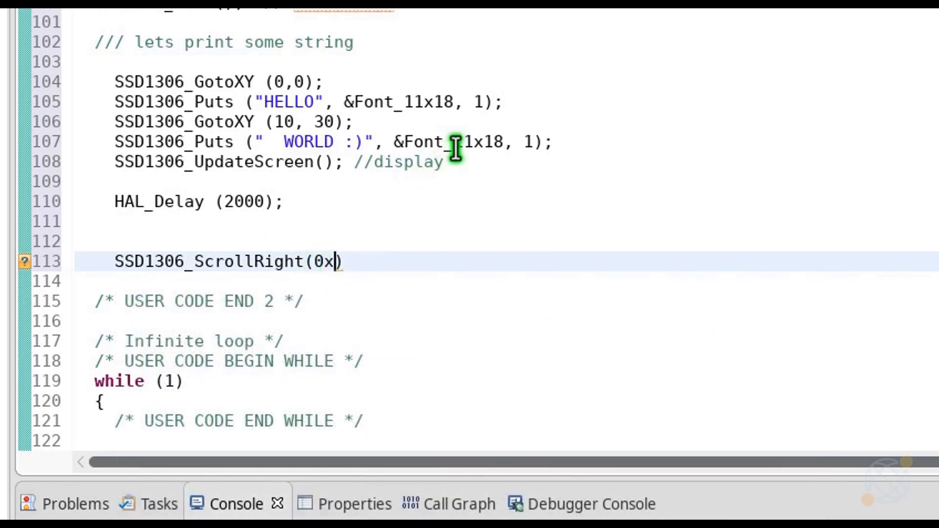
pyautogui.write('00, 0')
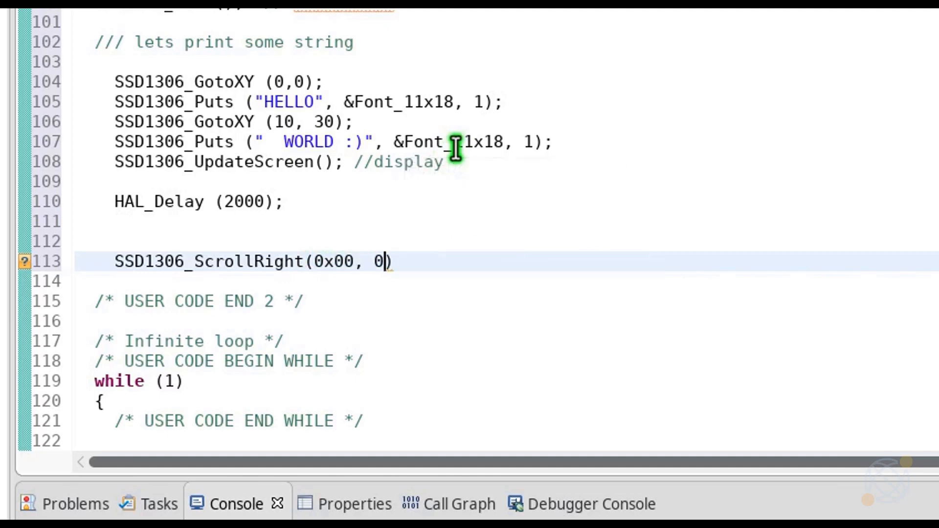
pyautogui.write('x0f')
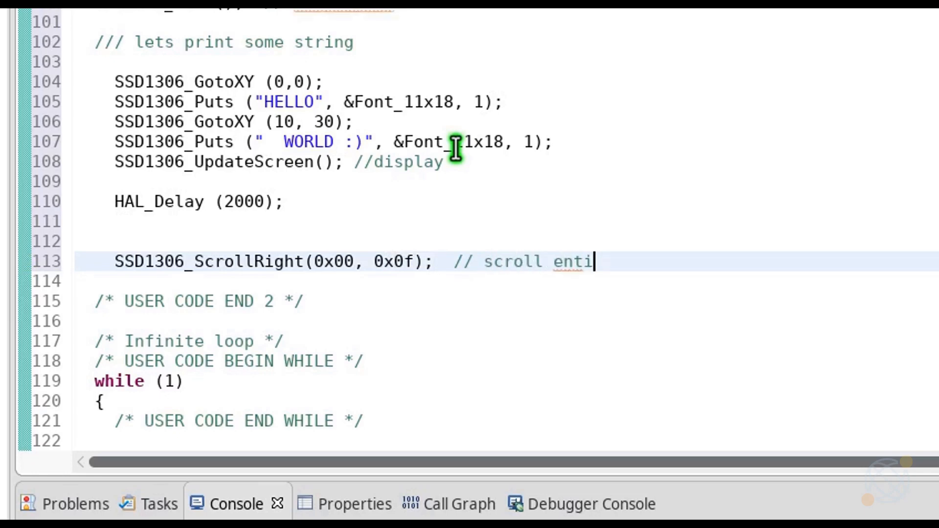
pyautogui.write('re screem')
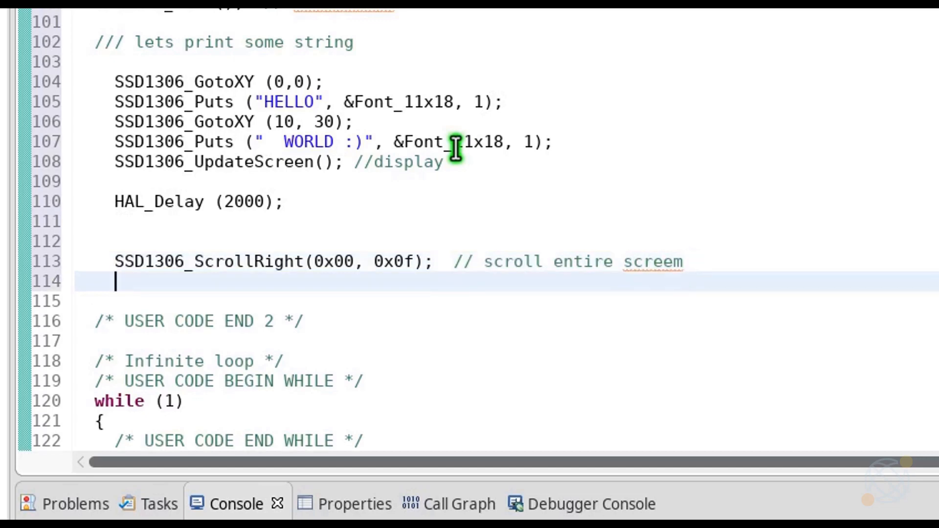
pyautogui.write('H')
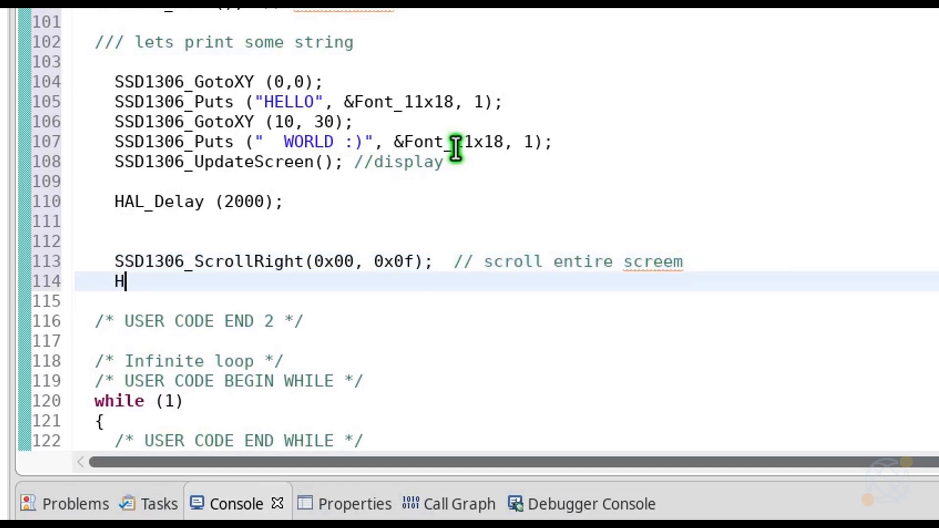
pyautogui.write('AL_Del')
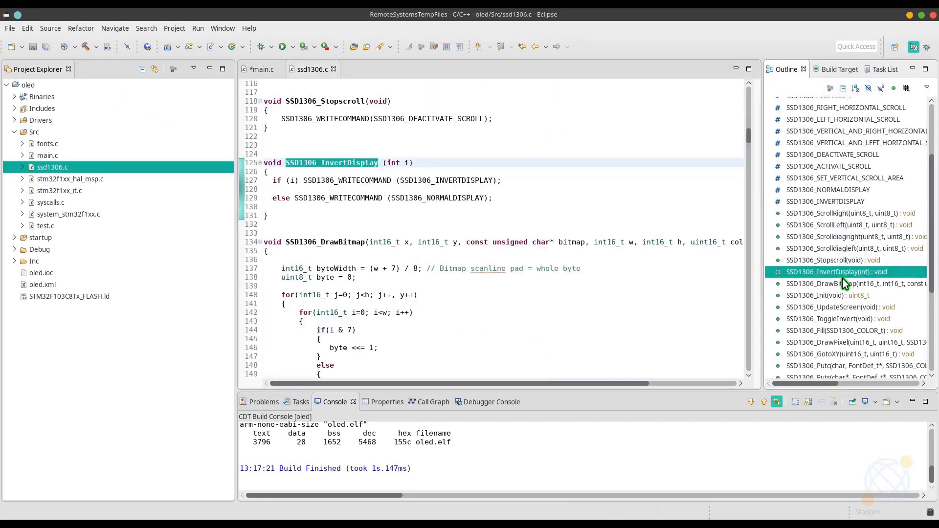
# Step: Open logo.jpg from the desktop with GNU Image Manipulation Program
pyautogui.click(844, 284)
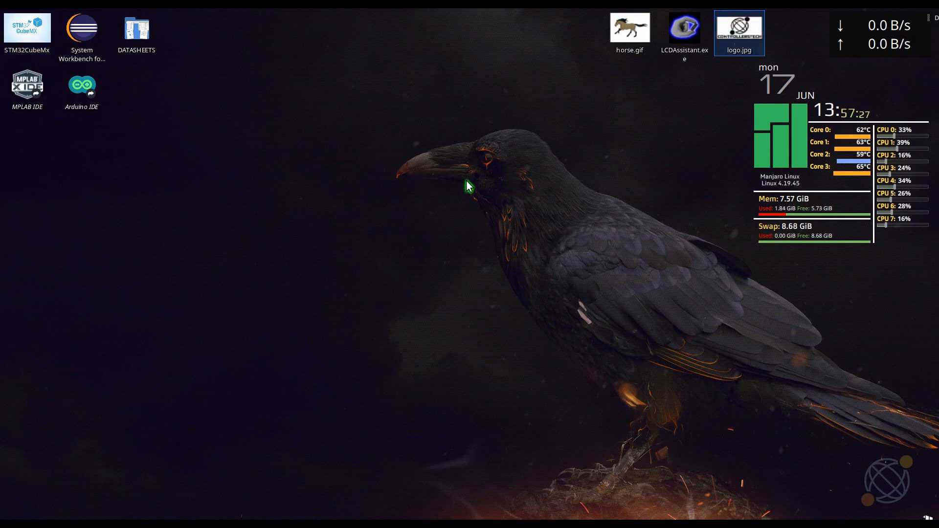
pyautogui.doubleClick(738, 28)
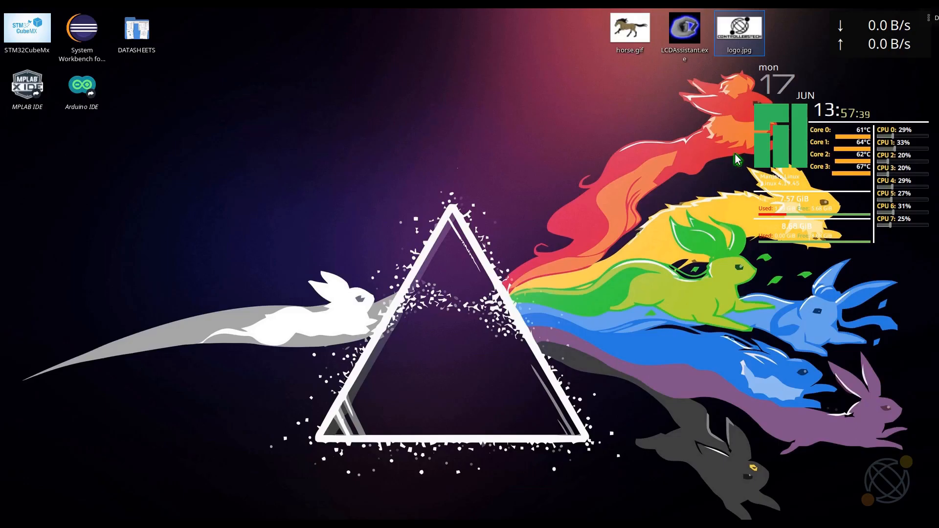
pyautogui.rightClick(739, 32)
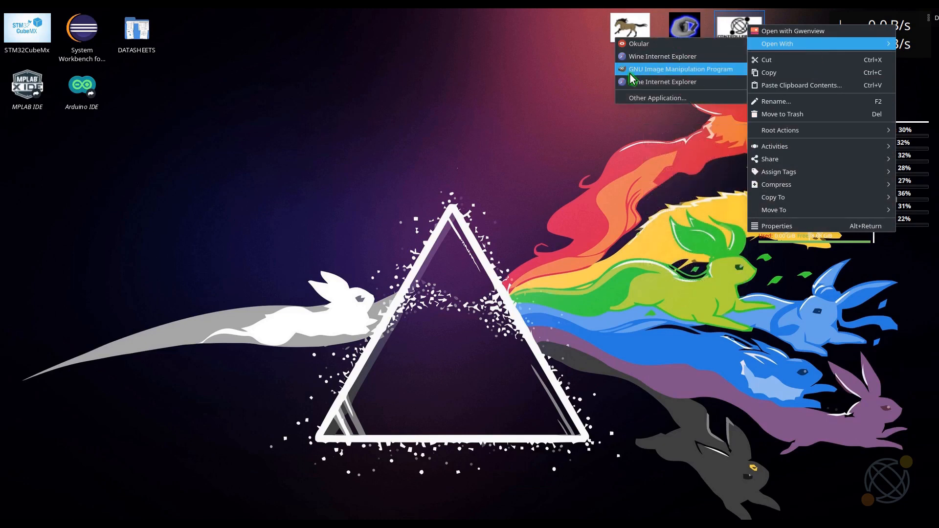
pyautogui.click(364, 152)
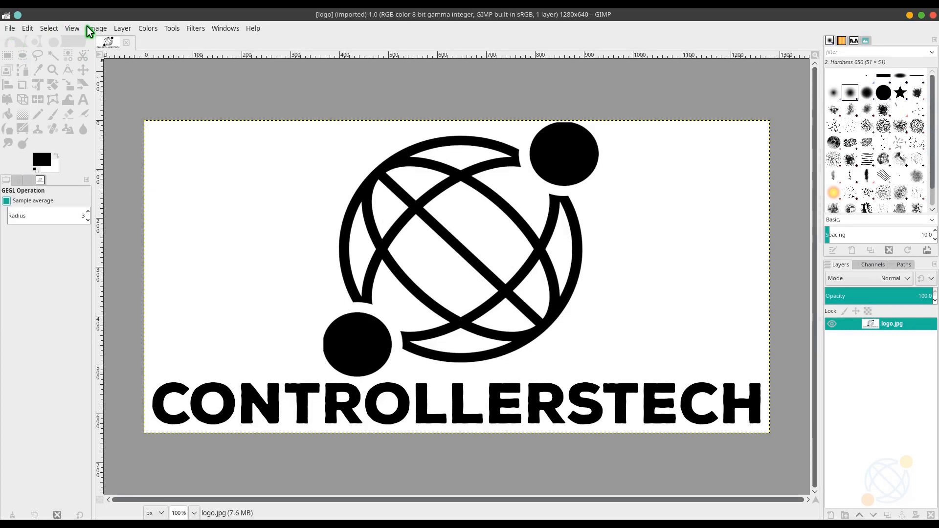
# Step: Scale the logo image down to 128x64 pixels via Image > Scale Image
pyautogui.click(97, 29)
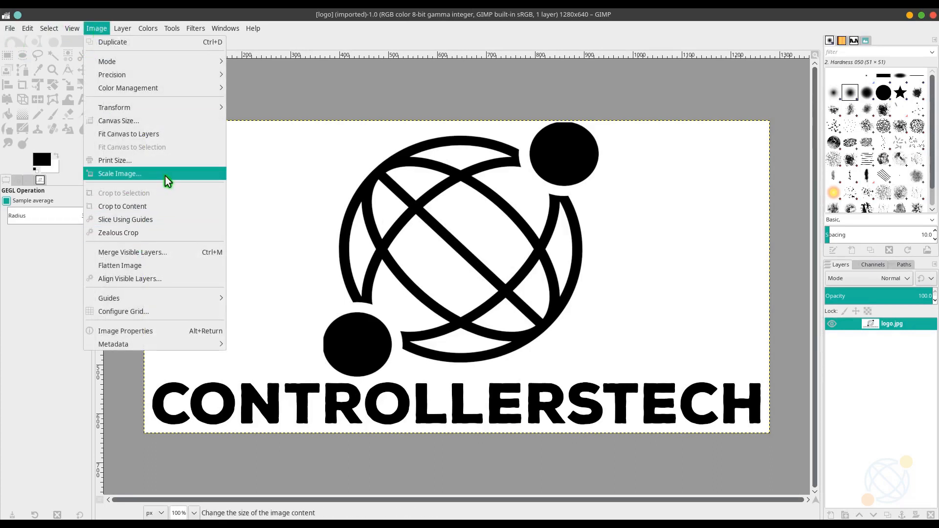
pyautogui.click(120, 174)
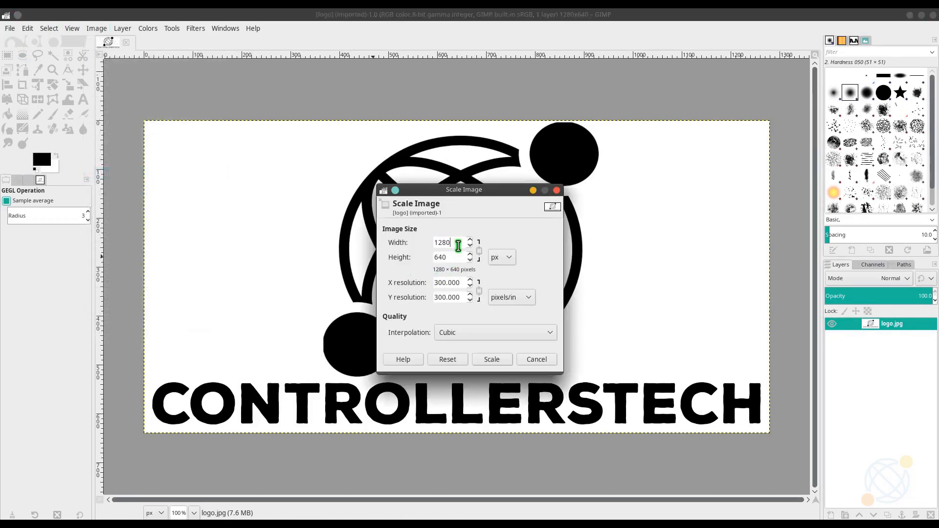
pyautogui.write('128')
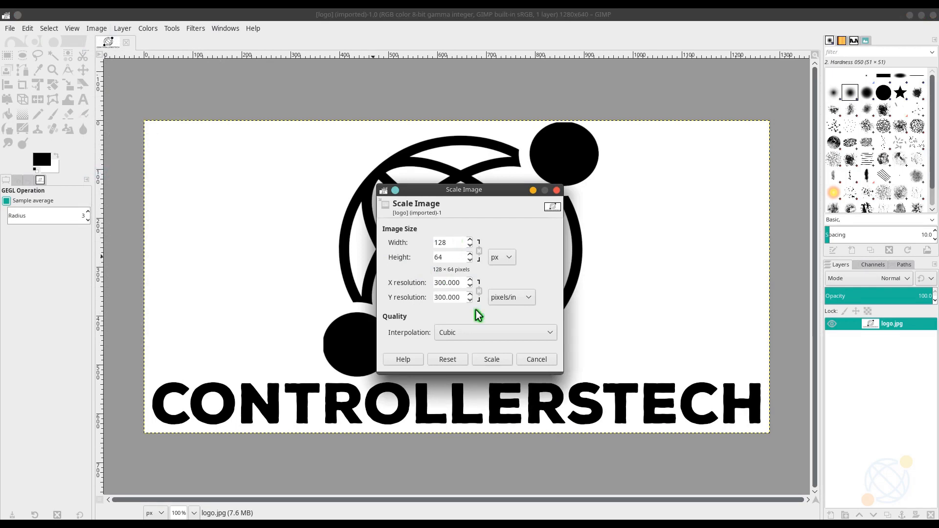
pyautogui.click(490, 359)
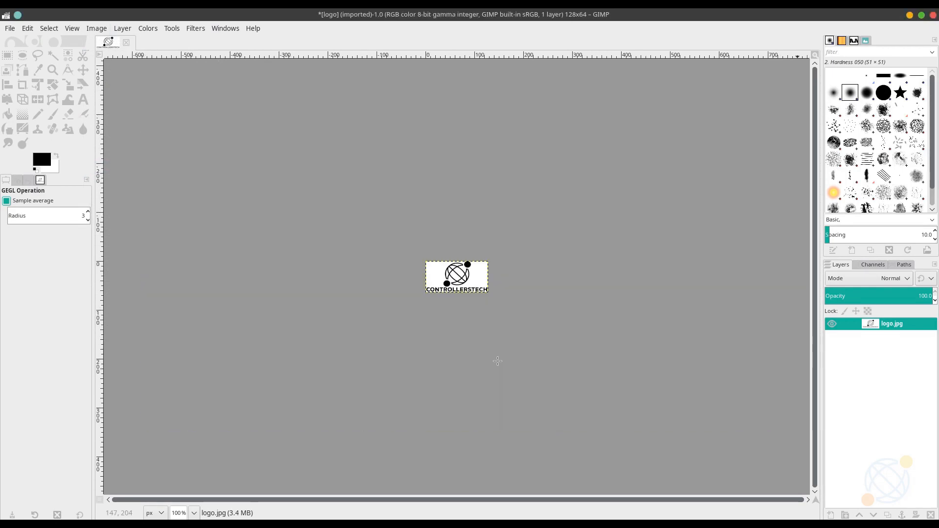
pyautogui.moveTo(129, 38)
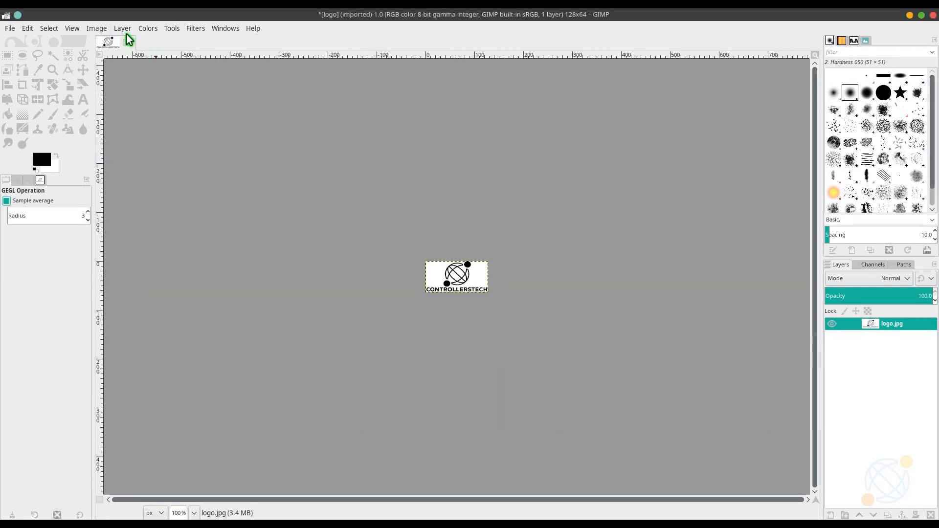
# Step: Convert the image to indexed mode with a black and white 1-bit palette
pyautogui.click(122, 29)
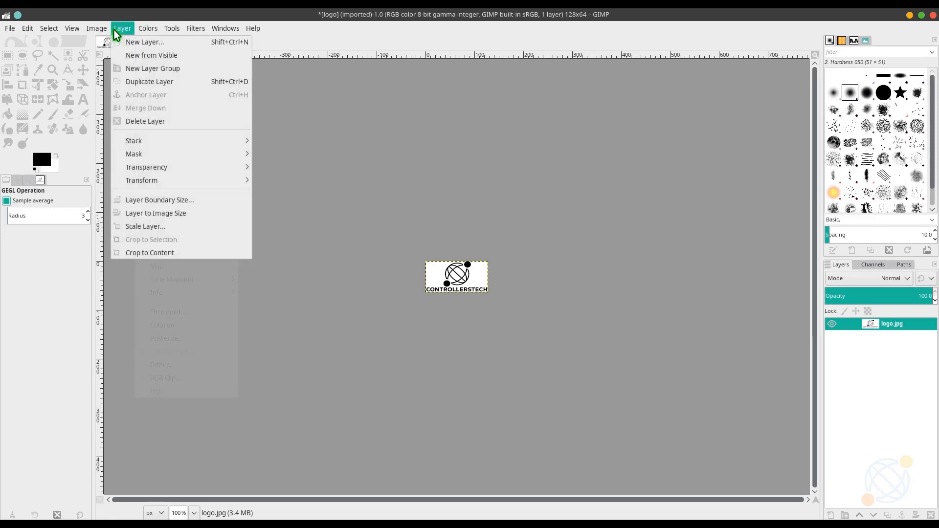
pyautogui.click(97, 28)
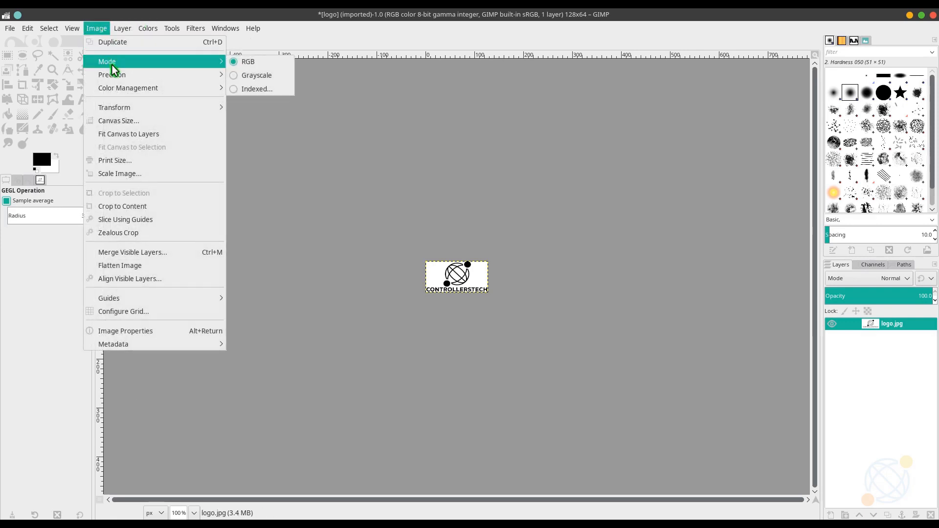
pyautogui.moveTo(256, 89)
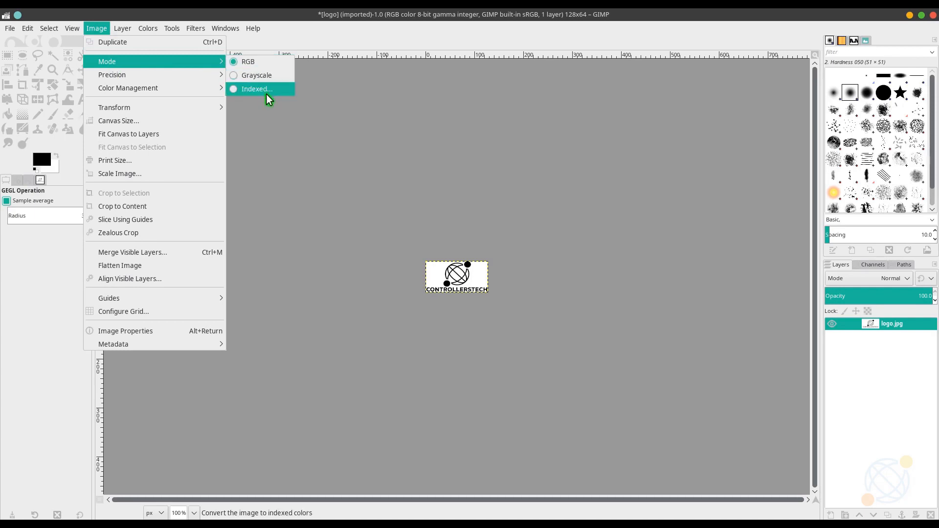
pyautogui.click(257, 89)
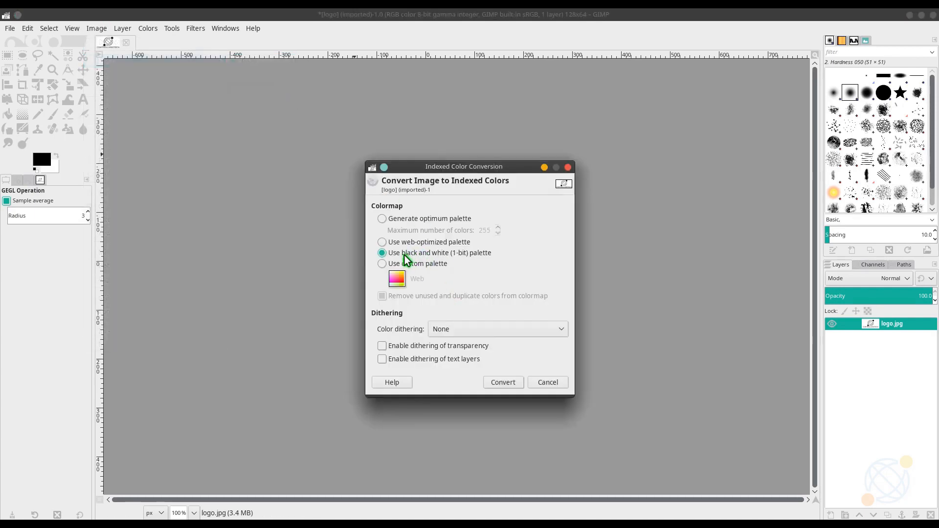
pyautogui.click(502, 383)
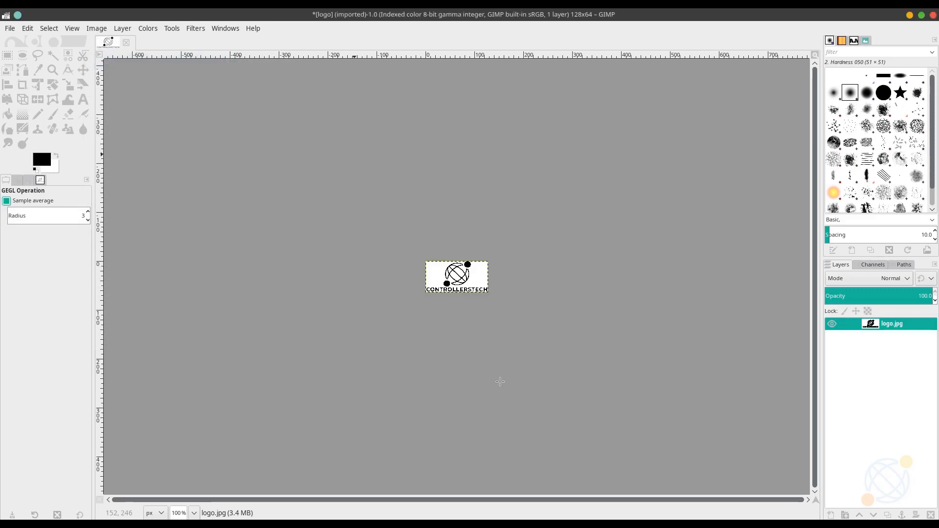
pyautogui.moveTo(436, 325)
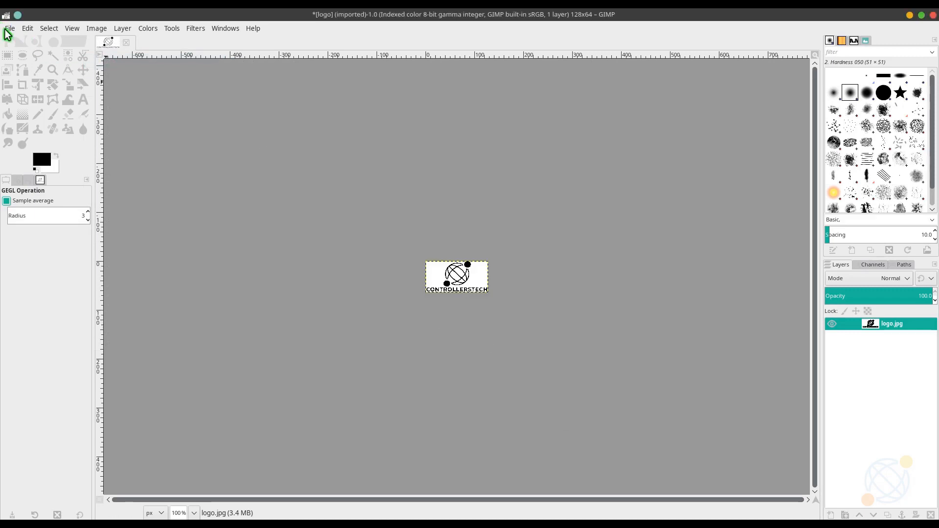
# Step: Export the image to the Desktop as logo.bmp
pyautogui.click(9, 29)
pyautogui.write('logo.bmp')
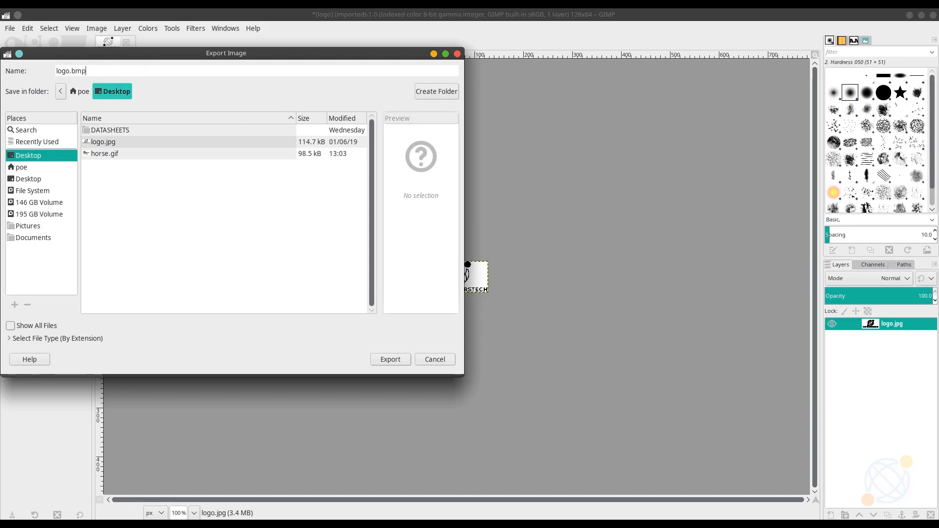
pyautogui.click(389, 359)
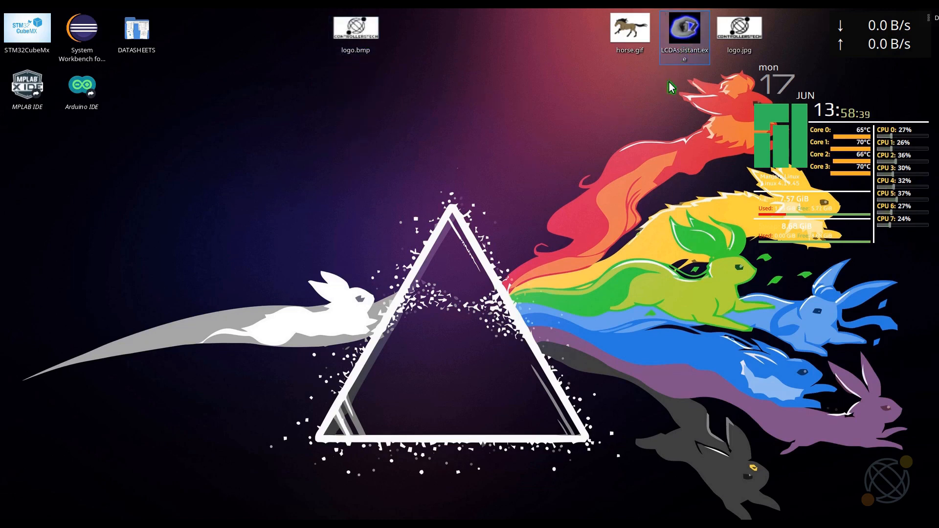
pyautogui.moveTo(428, 208)
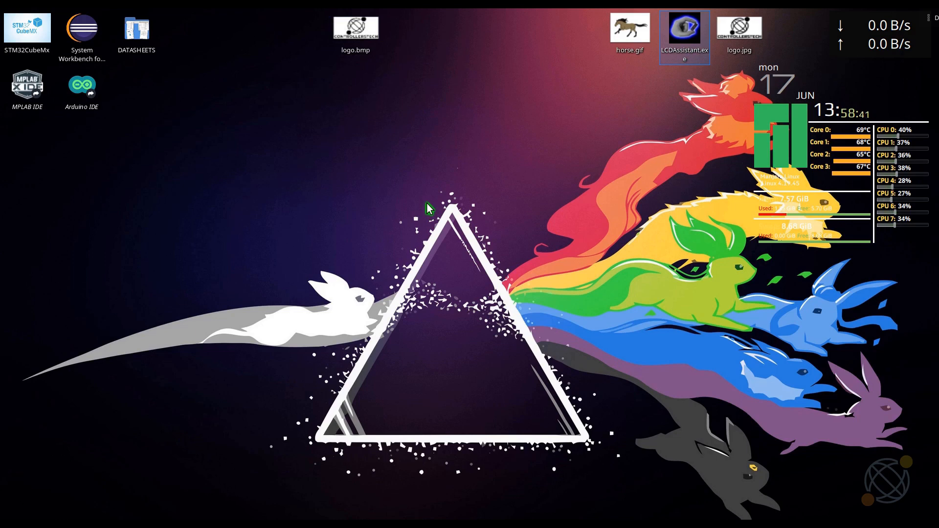
# Step: Launch LCD Assistant and load logo.bmp into the converter
pyautogui.doubleClick(684, 27)
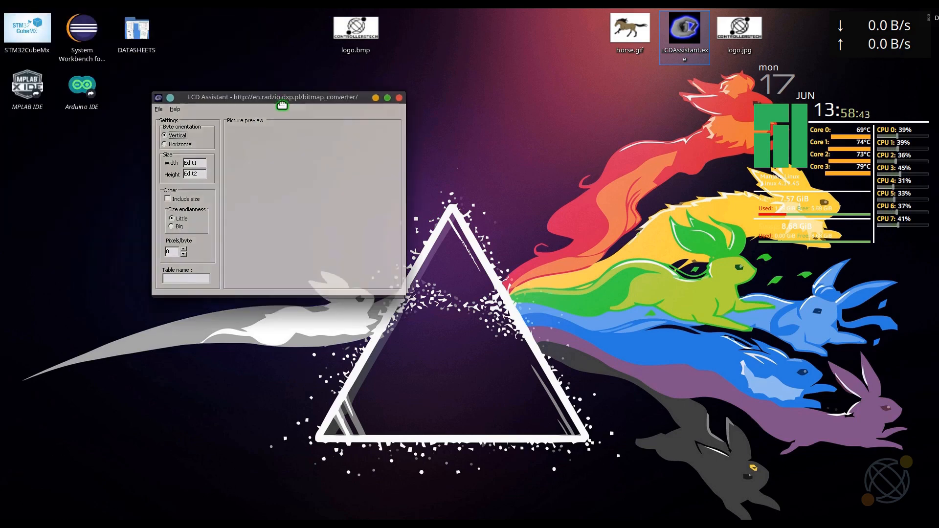
pyautogui.moveTo(273, 97); pyautogui.dragTo(455, 160)
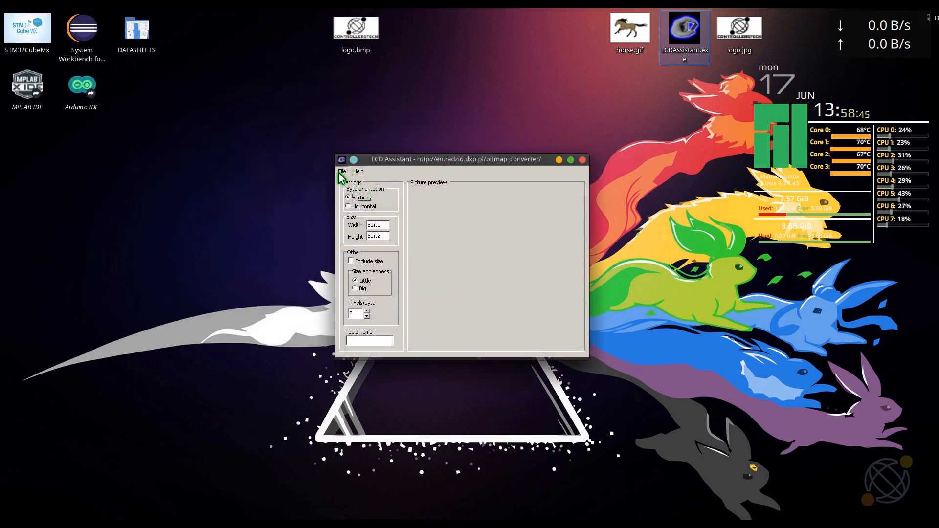
pyautogui.click(342, 171)
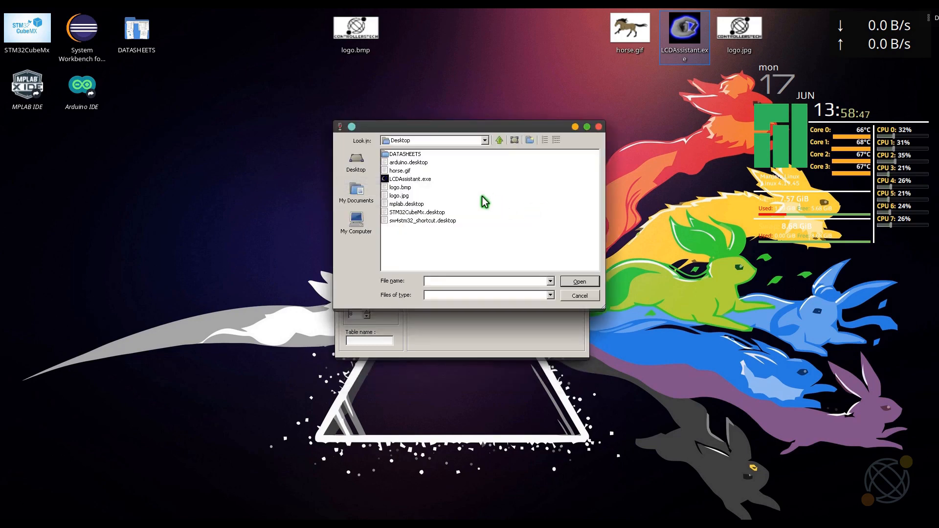
pyautogui.click(399, 187)
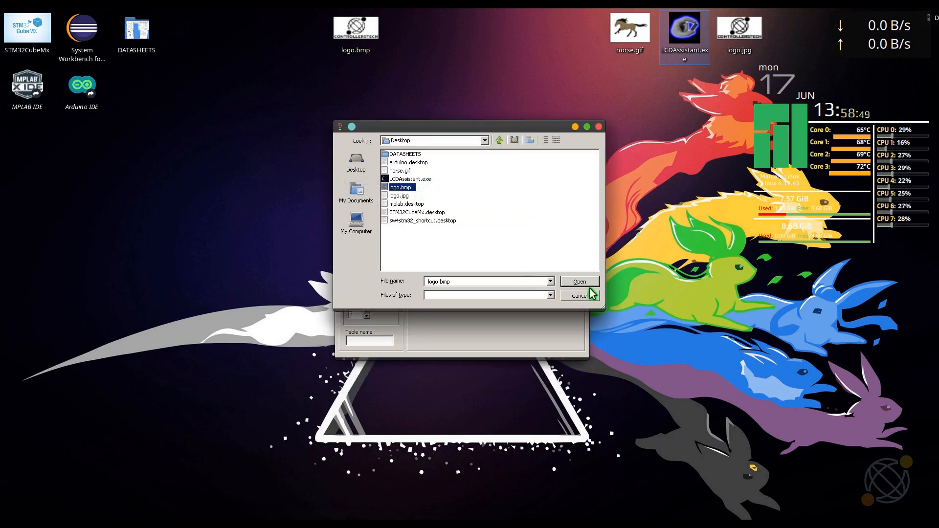
pyautogui.click(578, 282)
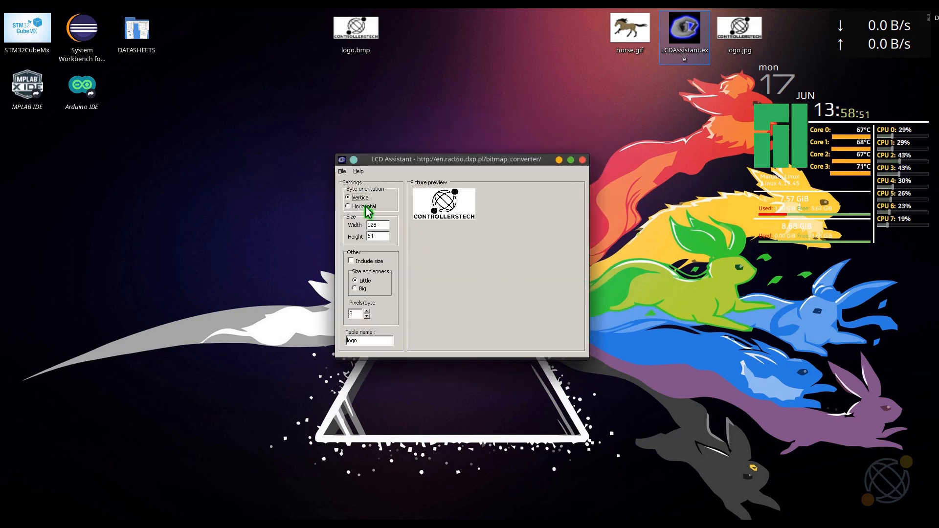
# Step: Set horizontal byte orientation and big endianness, then save the output as logo on the Desktop
pyautogui.click(349, 206)
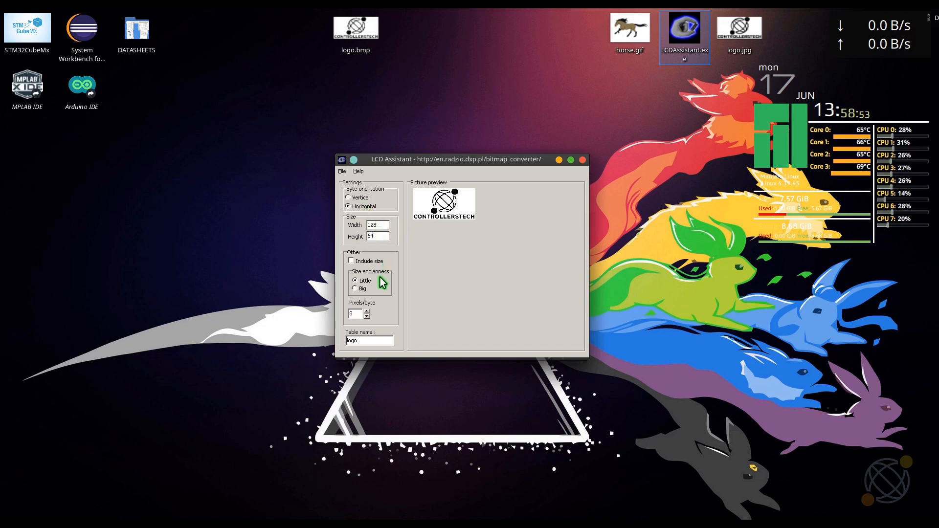
pyautogui.click(355, 287)
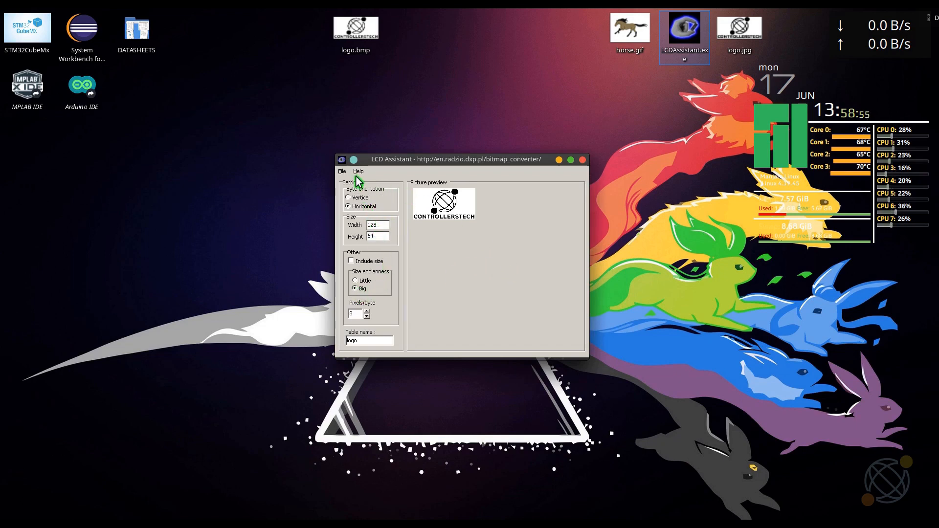
pyautogui.click(342, 171)
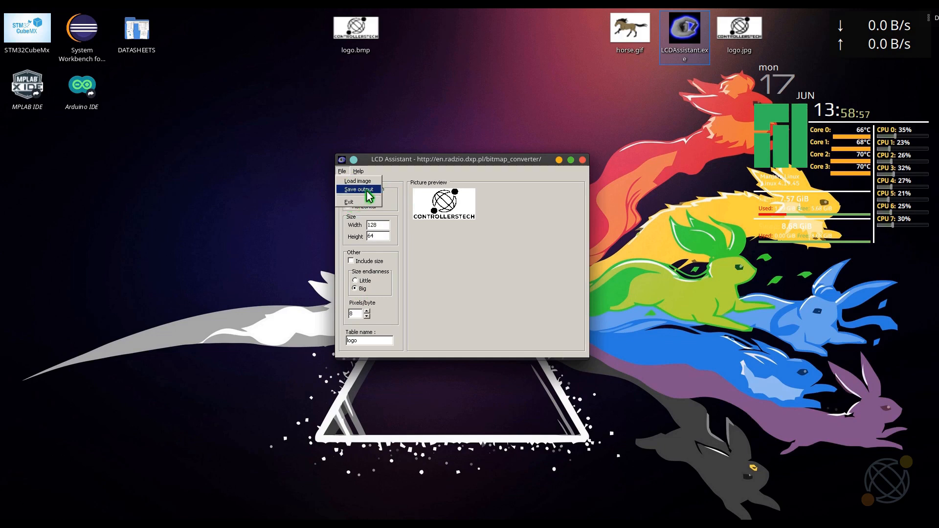
pyautogui.click(359, 189)
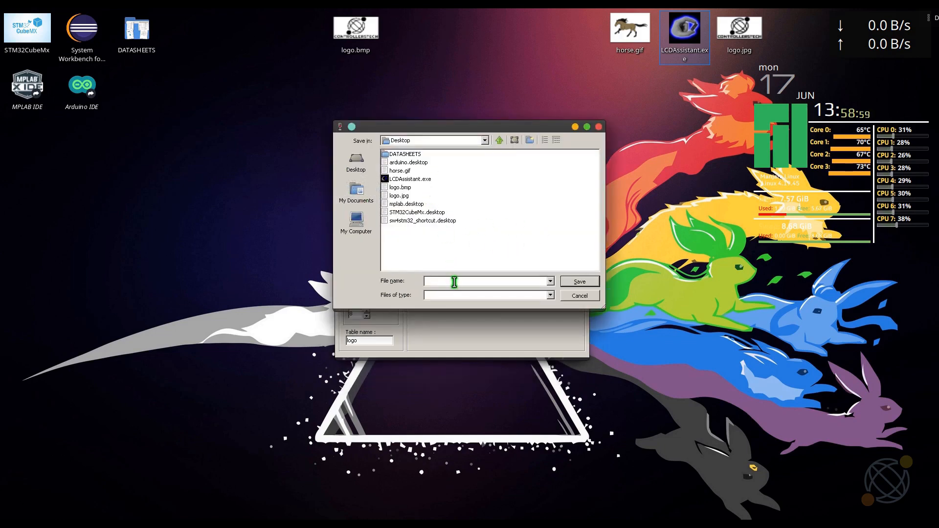
pyautogui.write('lo')
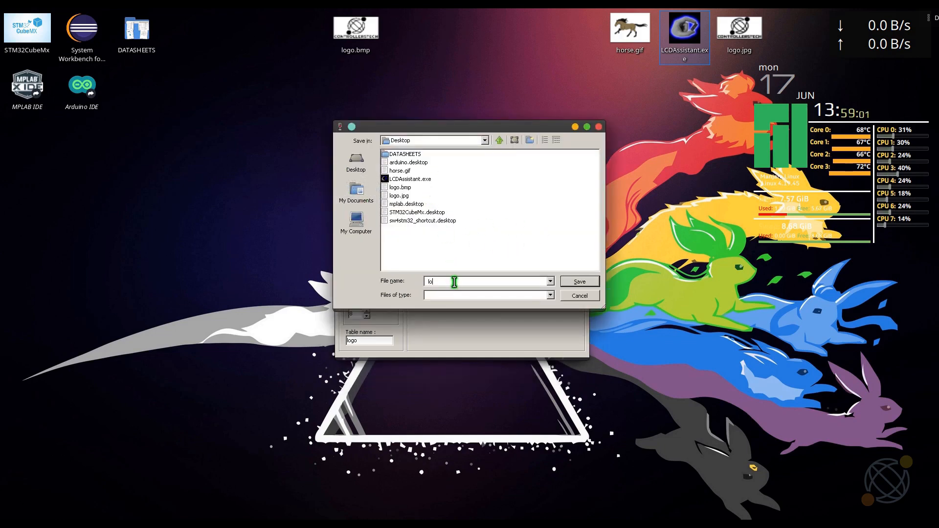
pyautogui.click(578, 295)
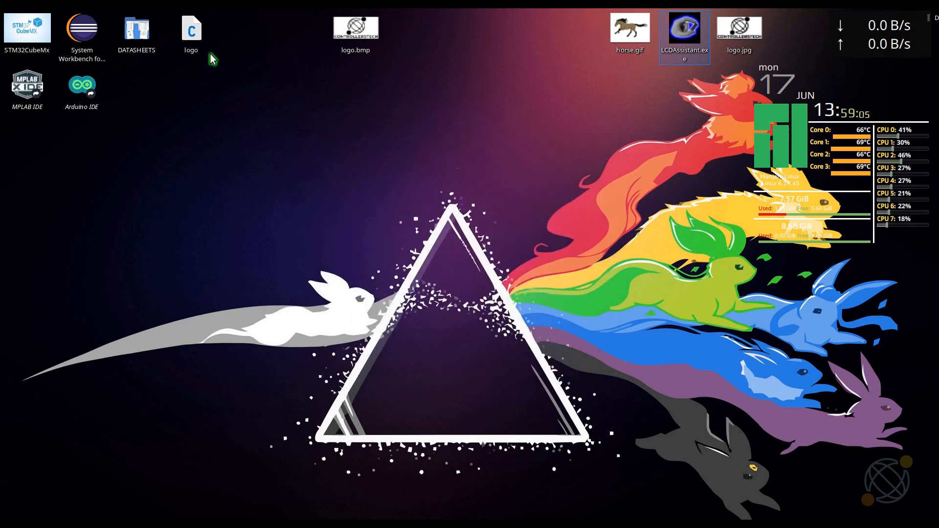
pyautogui.moveTo(191, 28); pyautogui.dragTo(519, 144)
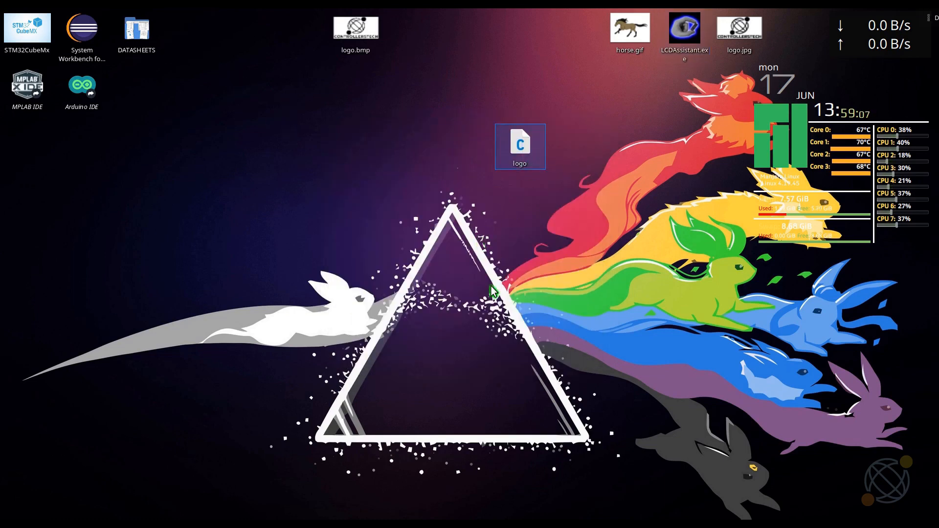
# Step: Open the generated logo file and copy its byte array
pyautogui.doubleClick(520, 144)
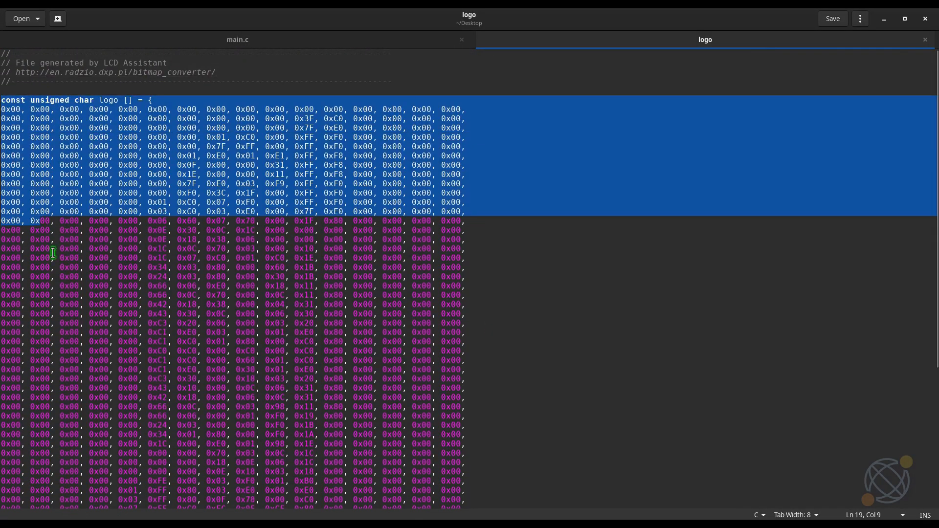
pyautogui.rightClick(186, 243)
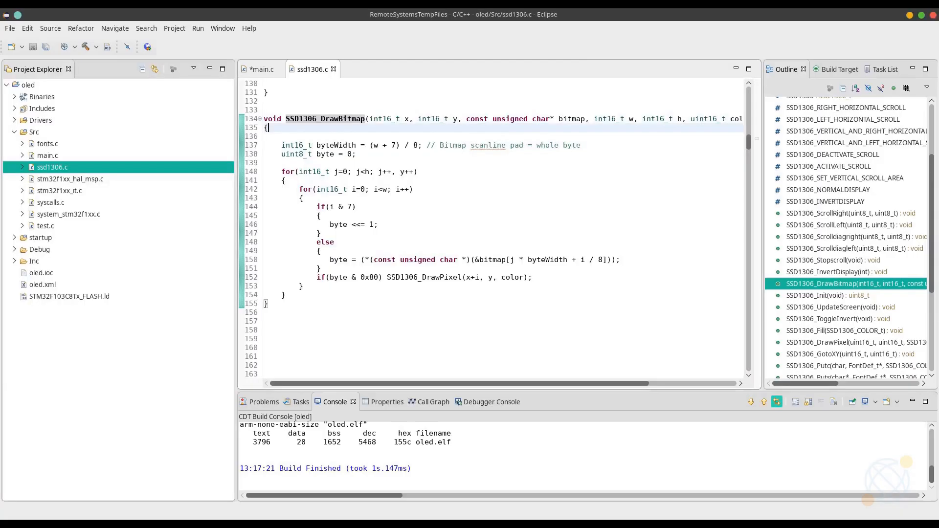
# Step: Create a bitmap.h header in Src and paste the logo array into it
pyautogui.rightClick(34, 132)
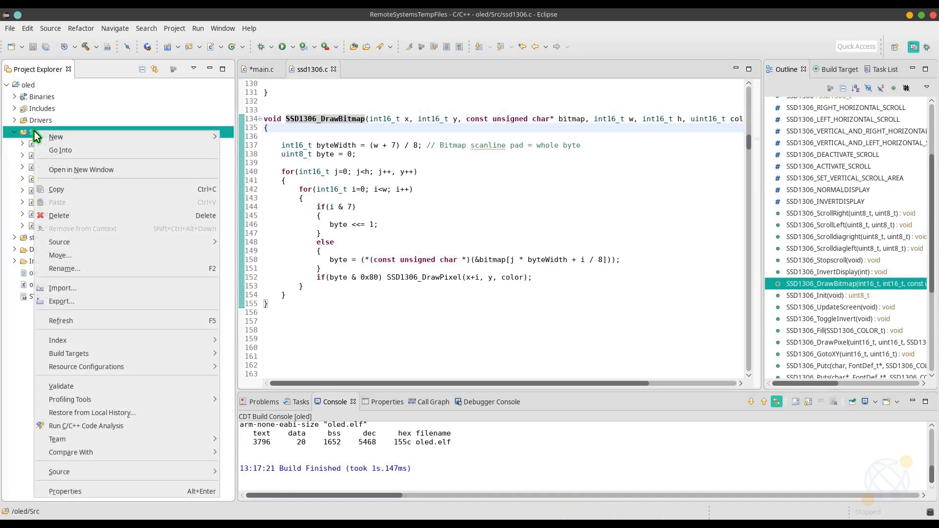
pyautogui.moveTo(56, 137)
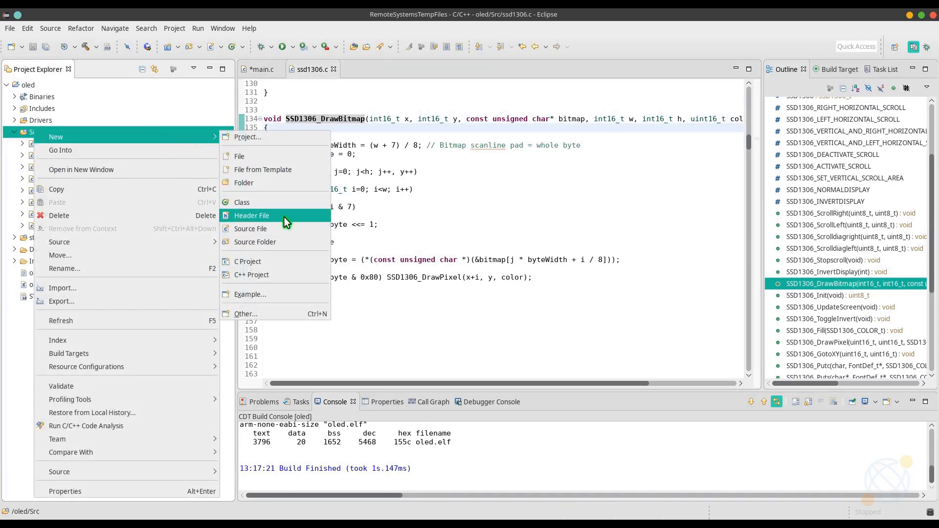
pyautogui.click(251, 215)
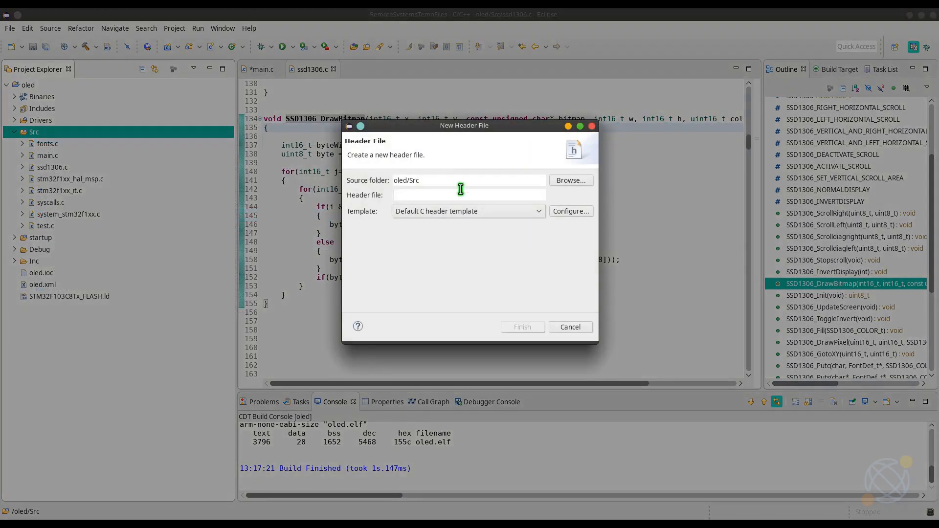
pyautogui.write('bitmap.h')
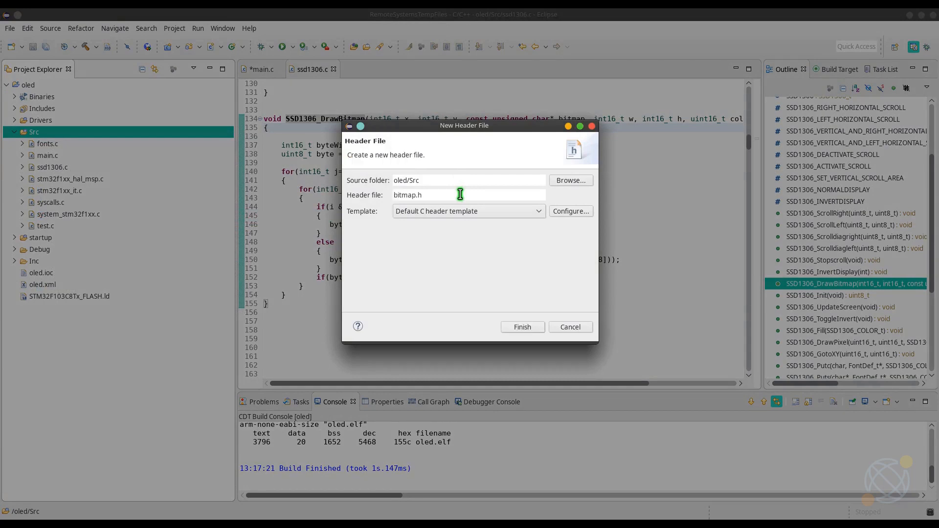
pyautogui.click(521, 327)
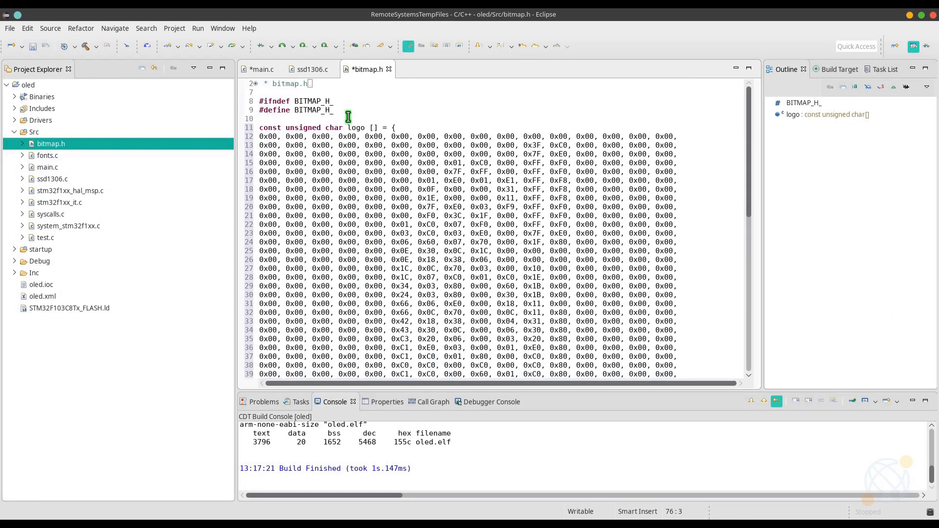
pyautogui.doubleClick(355, 127)
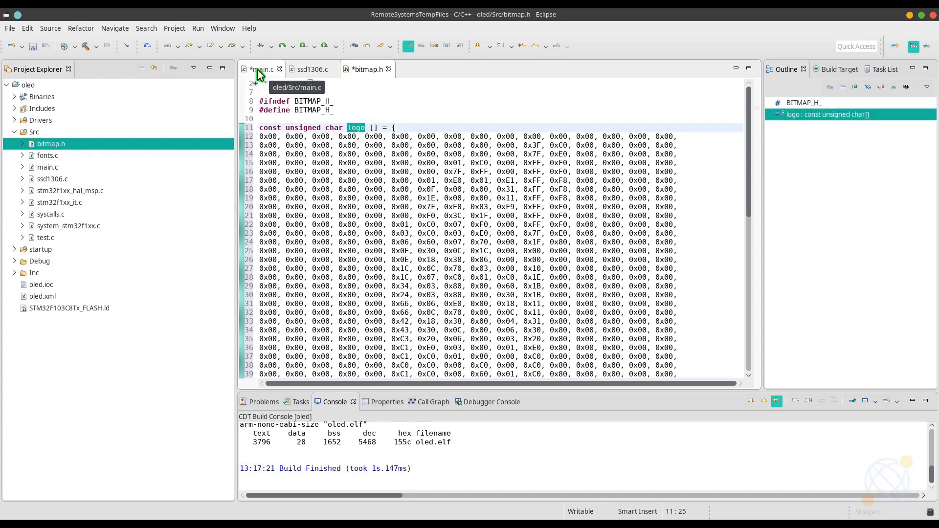
# Step: Add #include "bitmap.h" and SSD1306_DrawBitmap(0,0,logo,128,64,1) to main.c
pyautogui.click(262, 69)
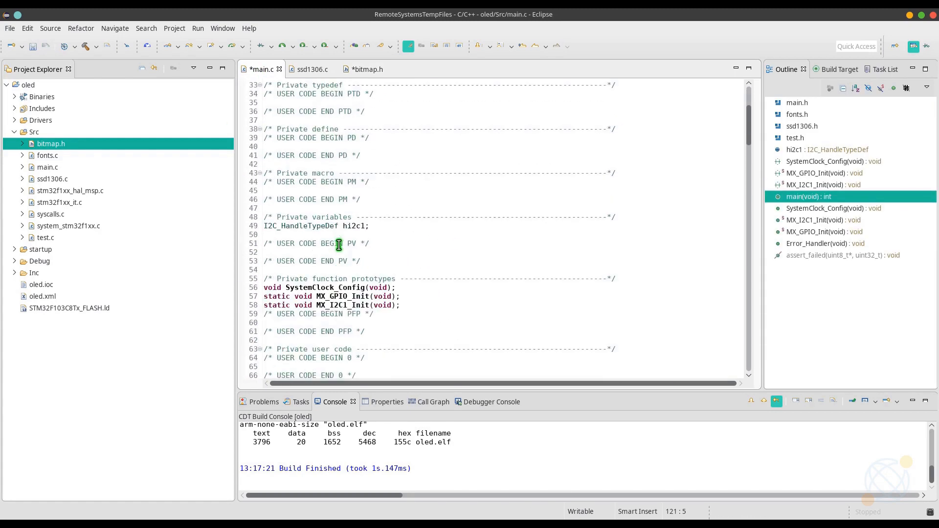
pyautogui.write('#')
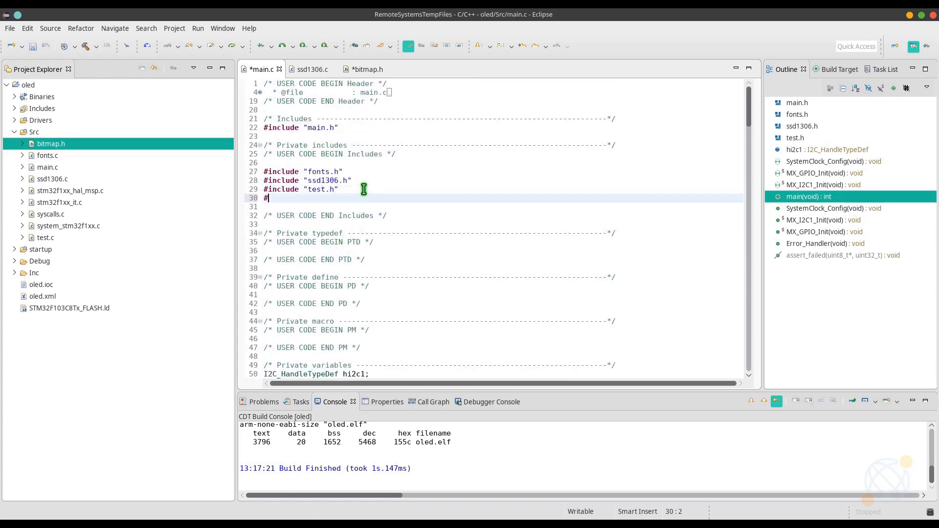
pyautogui.write('include "bitmap.h"')
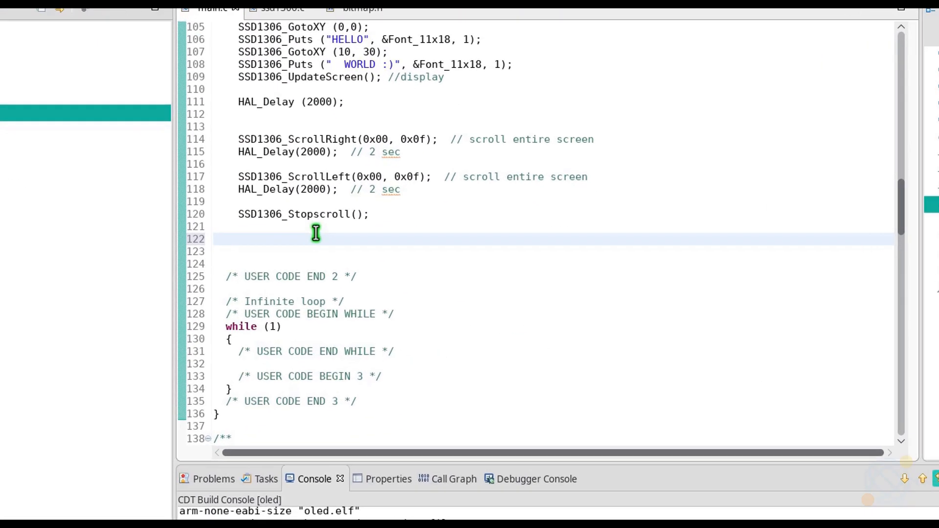
pyautogui.write('SSD1306_DrawBitmap(')
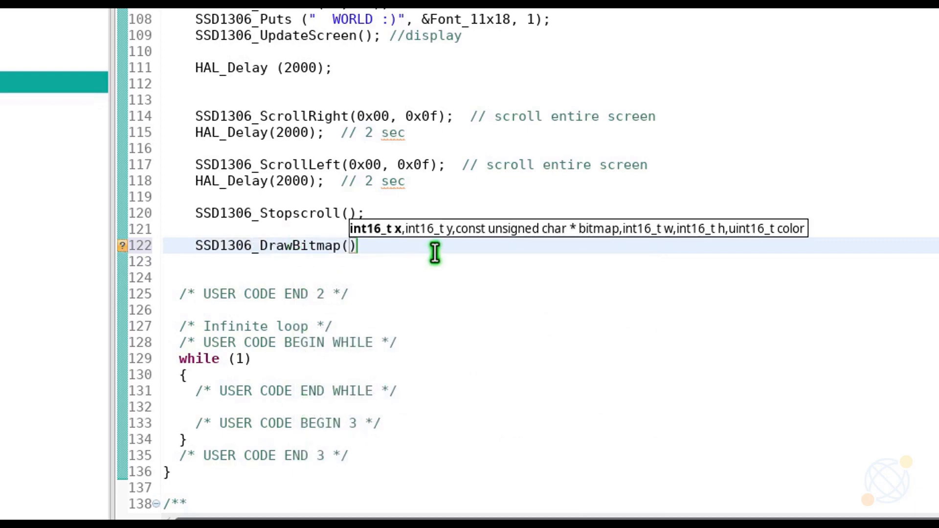
pyautogui.write('0,0')
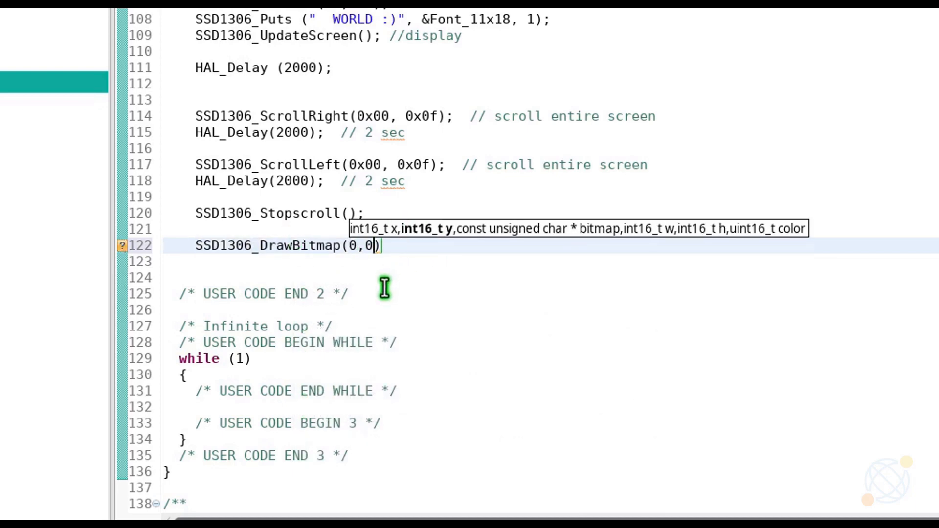
pyautogui.write(',')
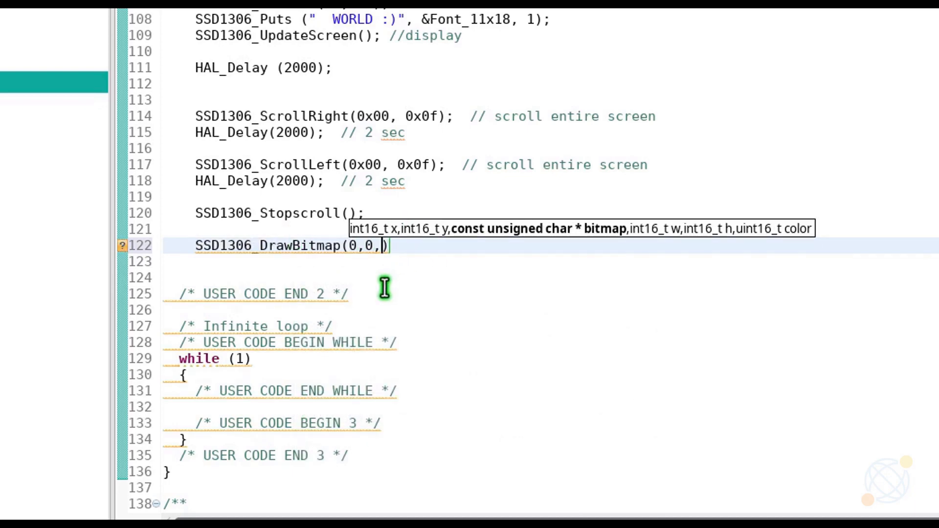
pyautogui.write('logo')
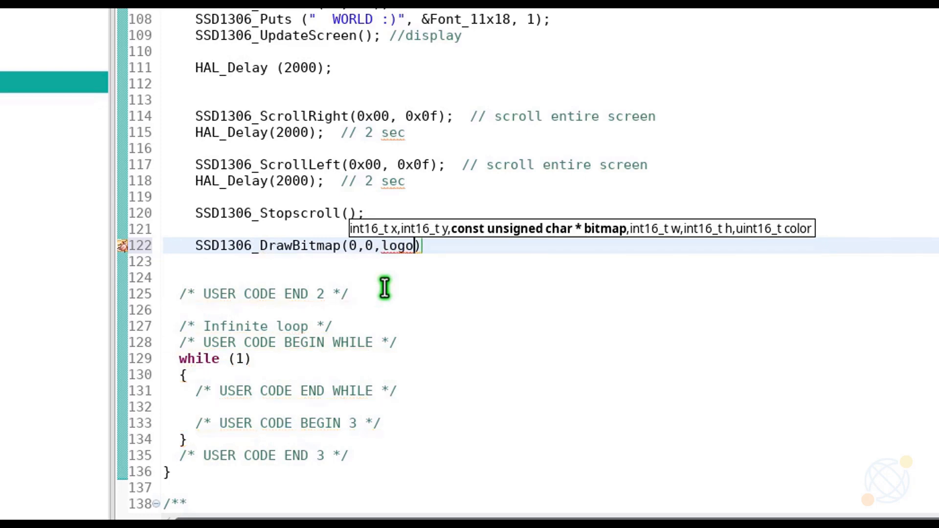
pyautogui.write('128,')
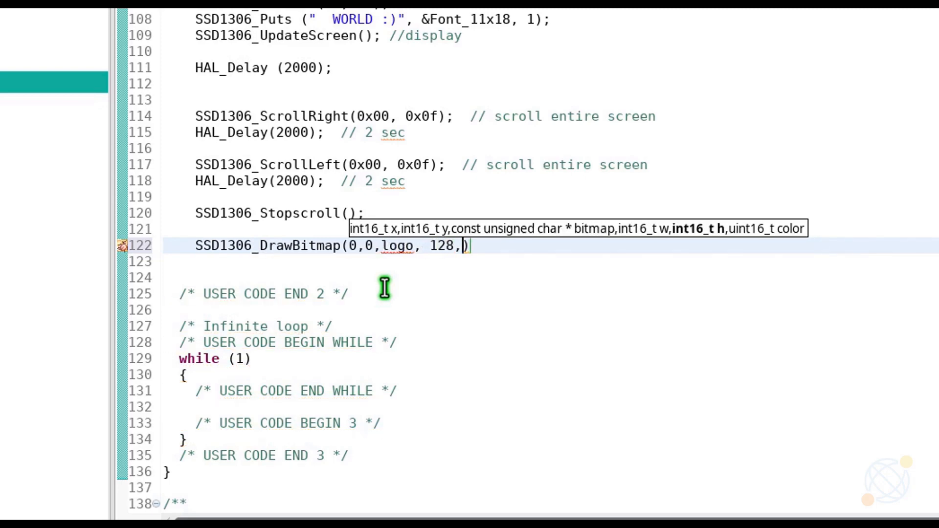
pyautogui.write('64, 1')
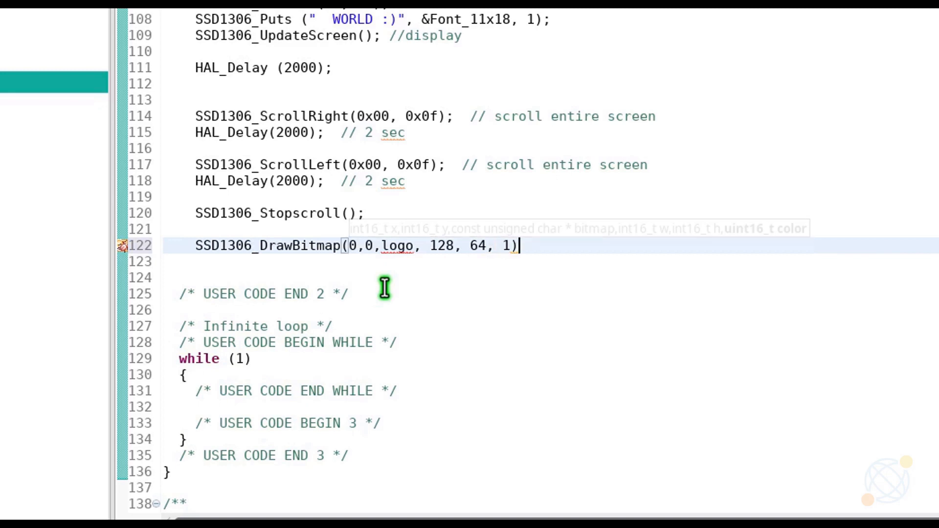
# Step: Add SSD1306_UpdateScreen(), SSD1306_Clear() and HAL_Delay(2000) around the bitmap draw
pyautogui.write('SSD130')
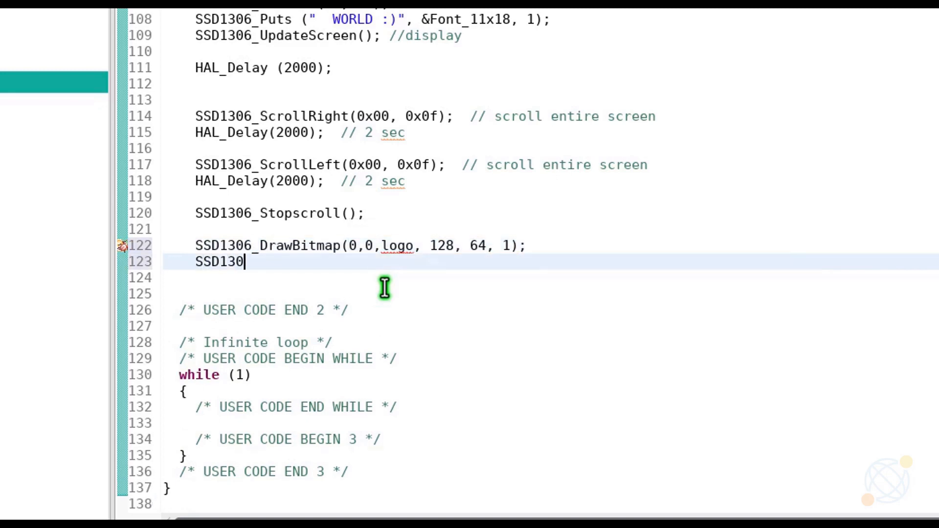
pyautogui.write('6_UpdateScreen();')
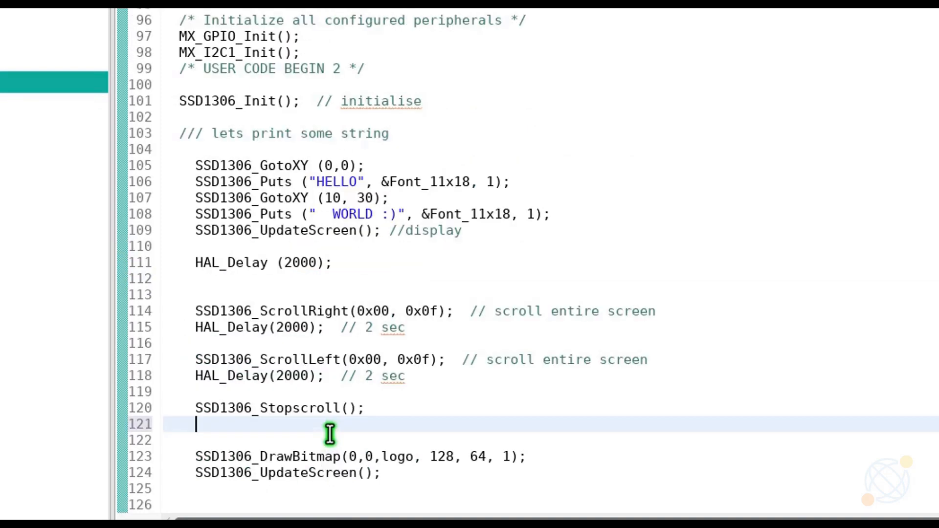
pyautogui.write('SSD1306')
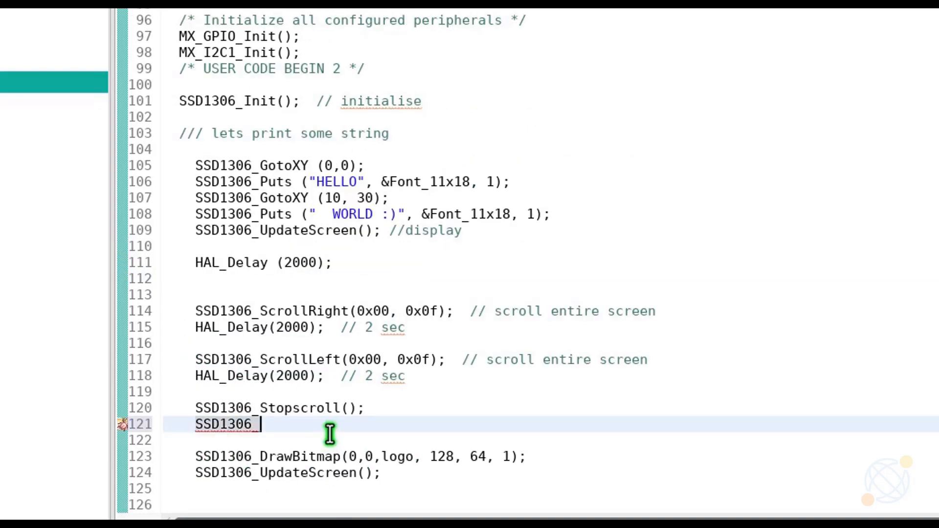
pyautogui.write('_Clear();')
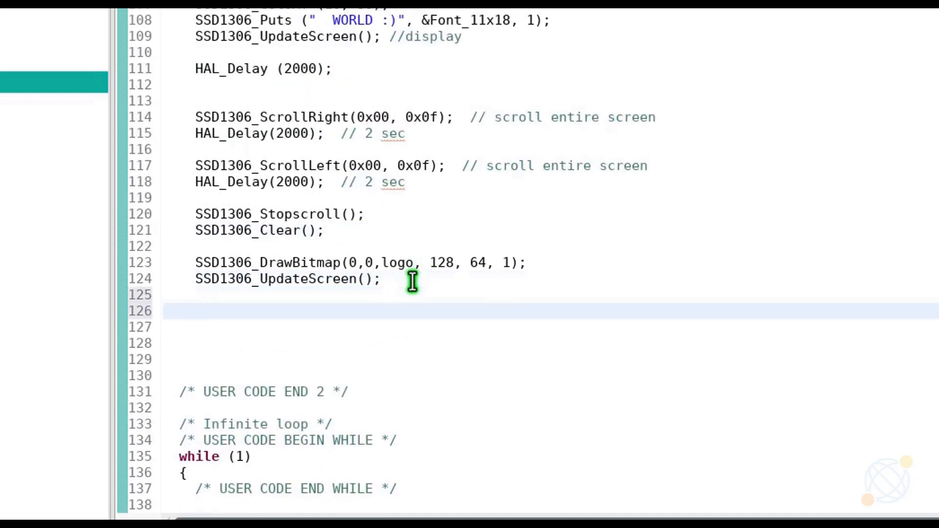
pyautogui.write('HAL_Del')
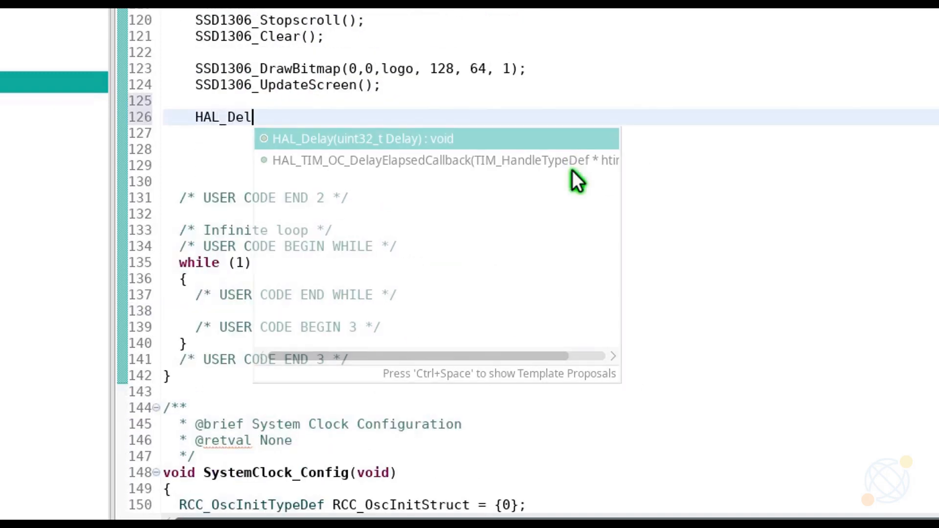
pyautogui.write('ay(2000);')
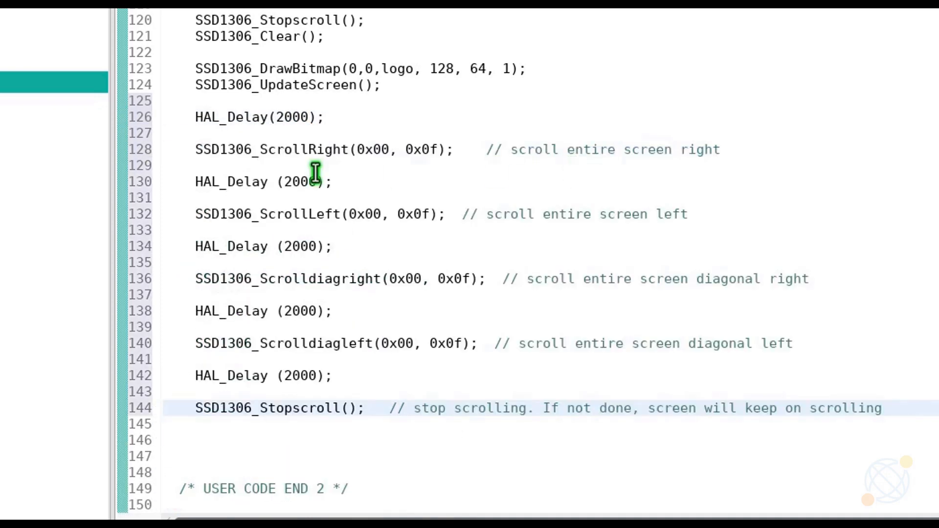
pyautogui.click(361, 279)
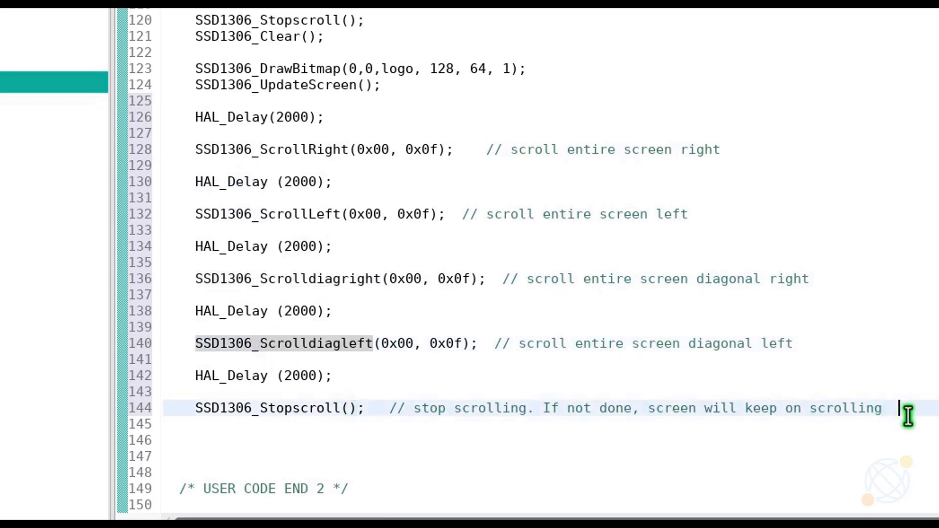
pyautogui.moveTo(581, 494)
pyautogui.write('SSD1306_InvertDisplay(0);  // normalize the display')
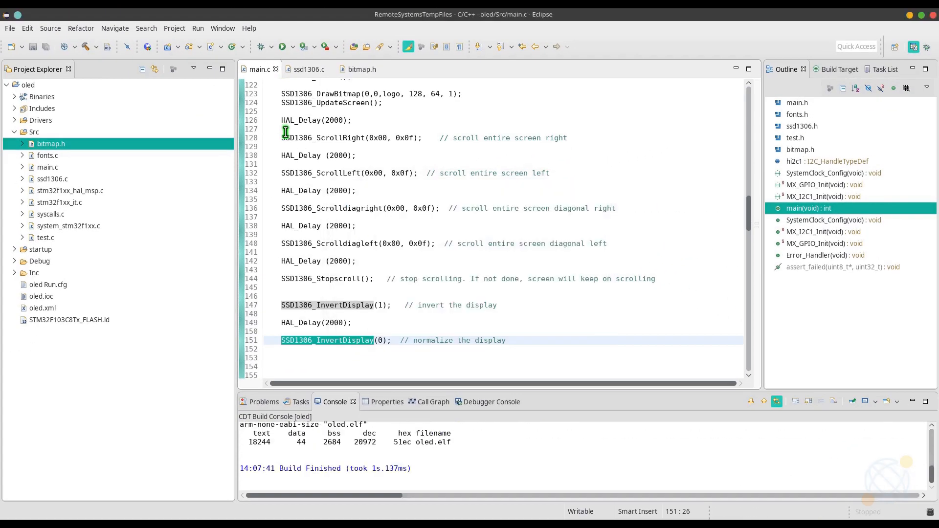
# Step: Build and flash the logo test program onto the STM32 board
pyautogui.click(281, 47)
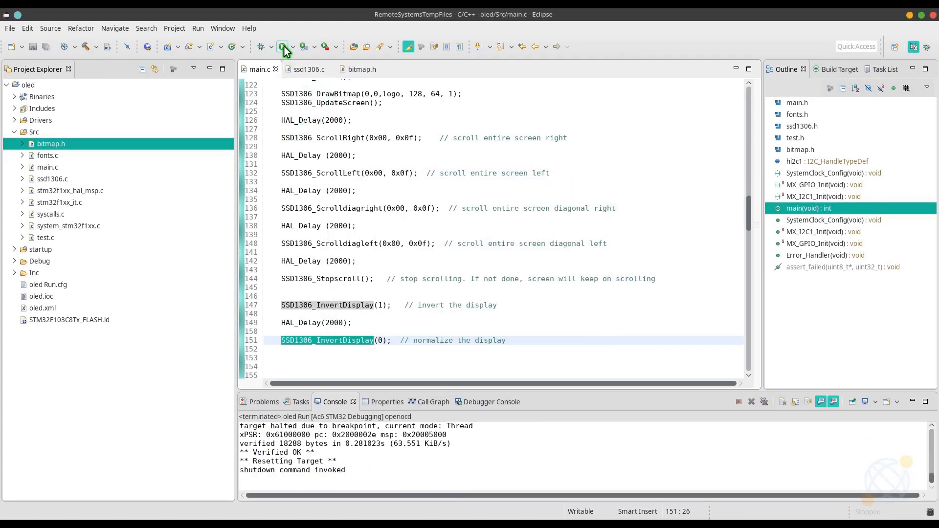
pyautogui.click(282, 46)
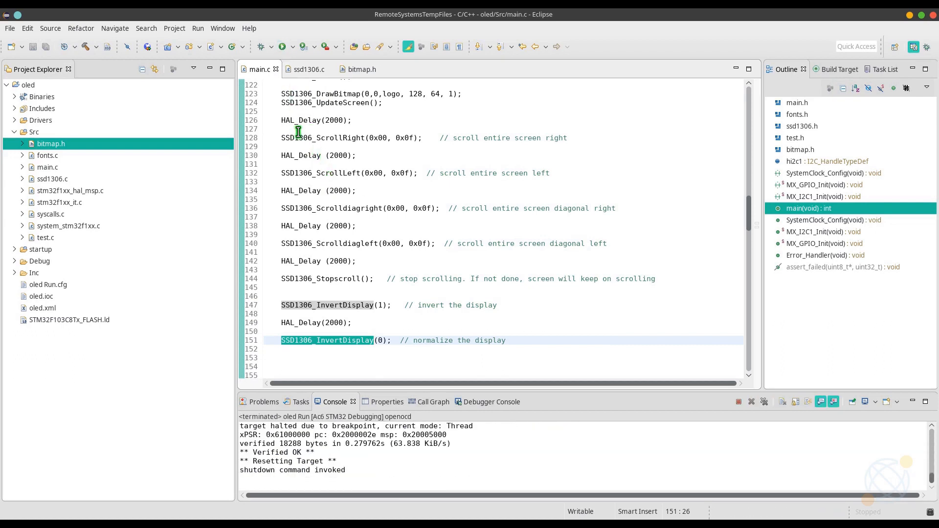
pyautogui.scroll(-3)
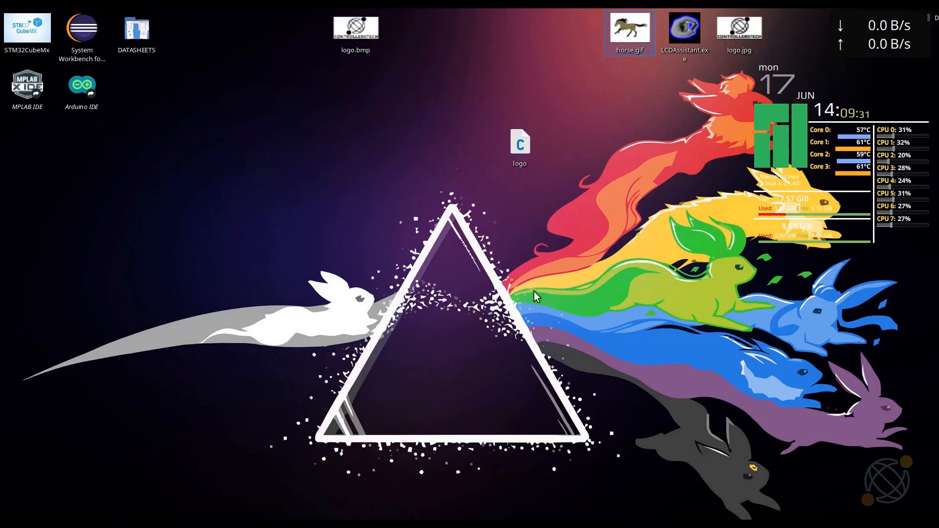
# Step: Open horse.gif from the desktop with GIMP
pyautogui.doubleClick(629, 29)
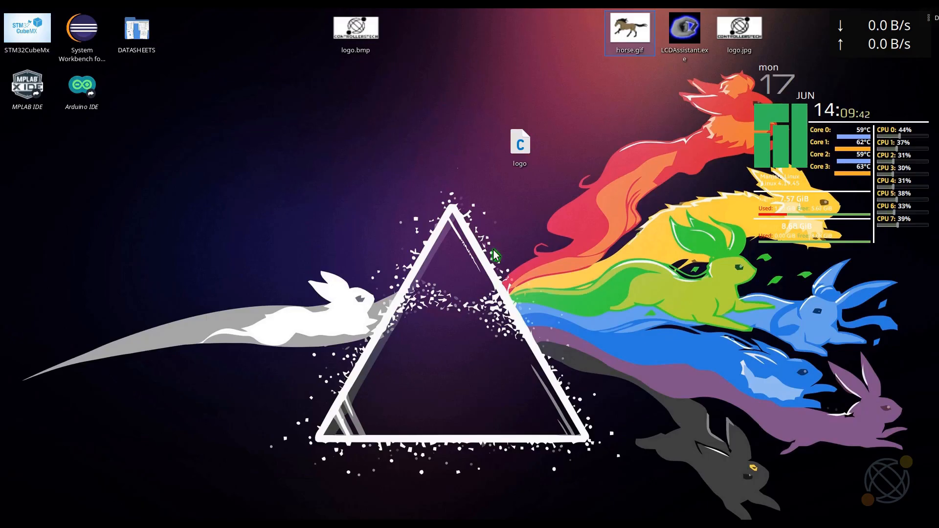
pyautogui.rightClick(629, 29)
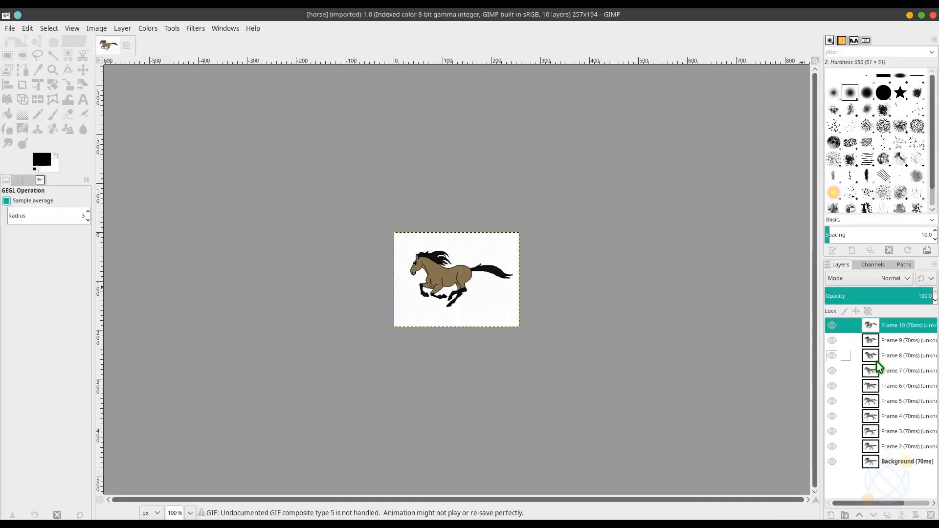
# Step: Scale the whole horse animation to 128 × 64 pixels and check the frame layers
pyautogui.click(906, 461)
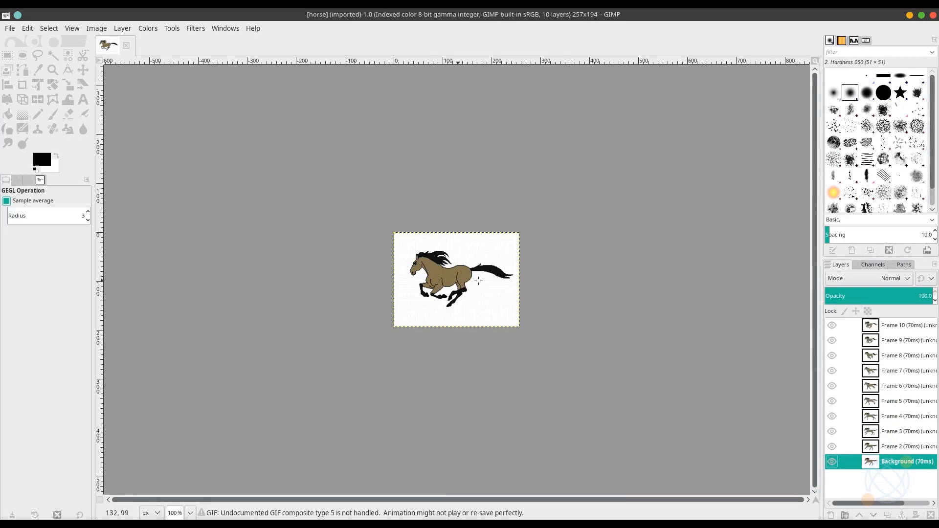
pyautogui.click(904, 370)
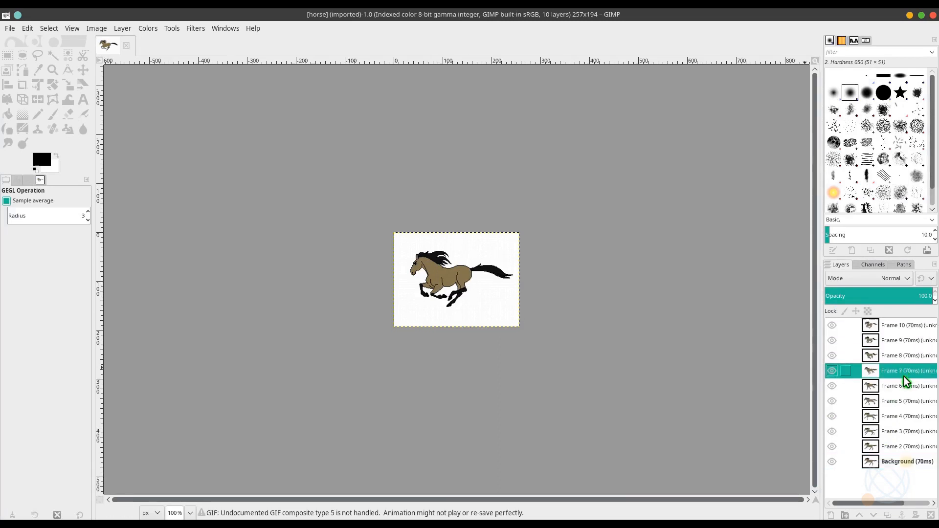
pyautogui.click(901, 461)
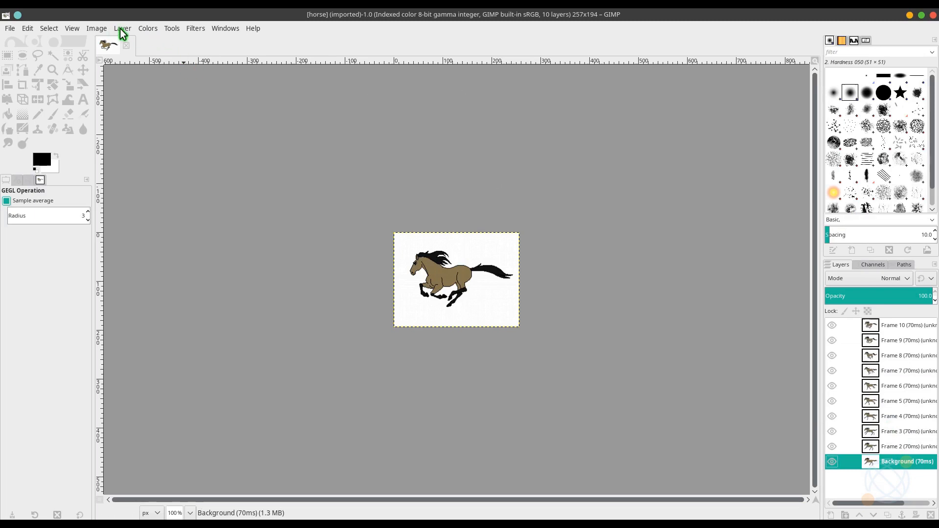
pyautogui.click(96, 28)
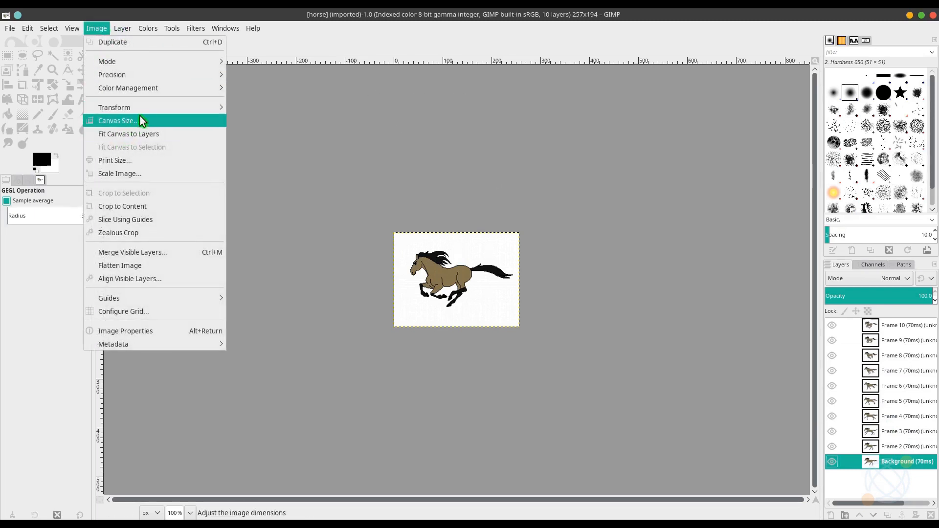
pyautogui.moveTo(119, 173)
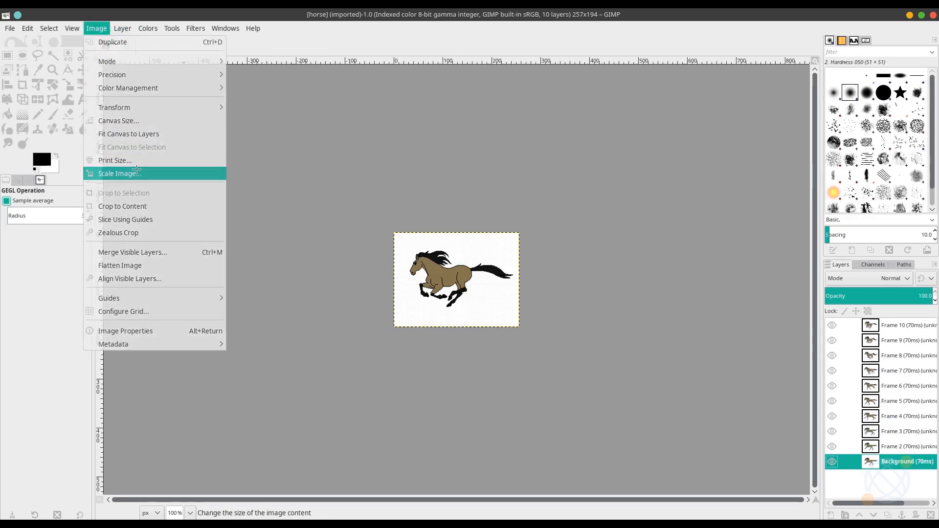
pyautogui.click(119, 173)
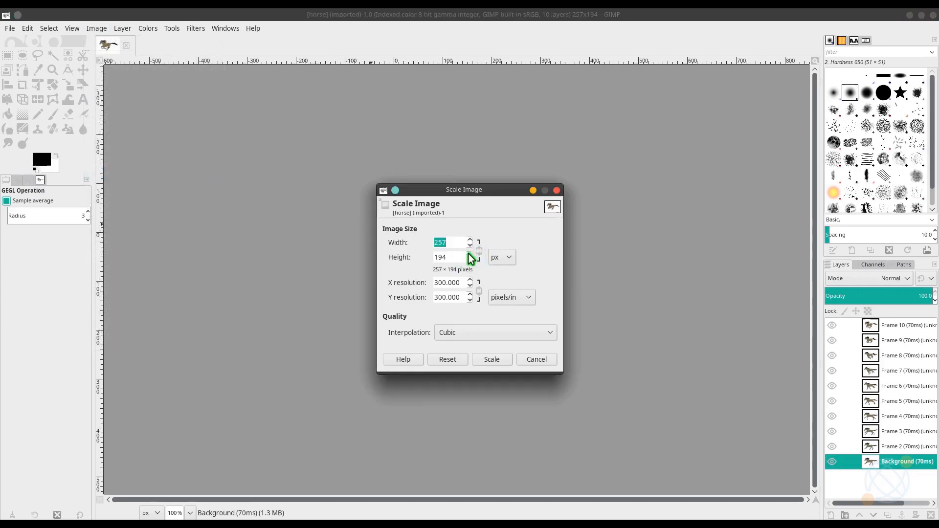
pyautogui.click(450, 242)
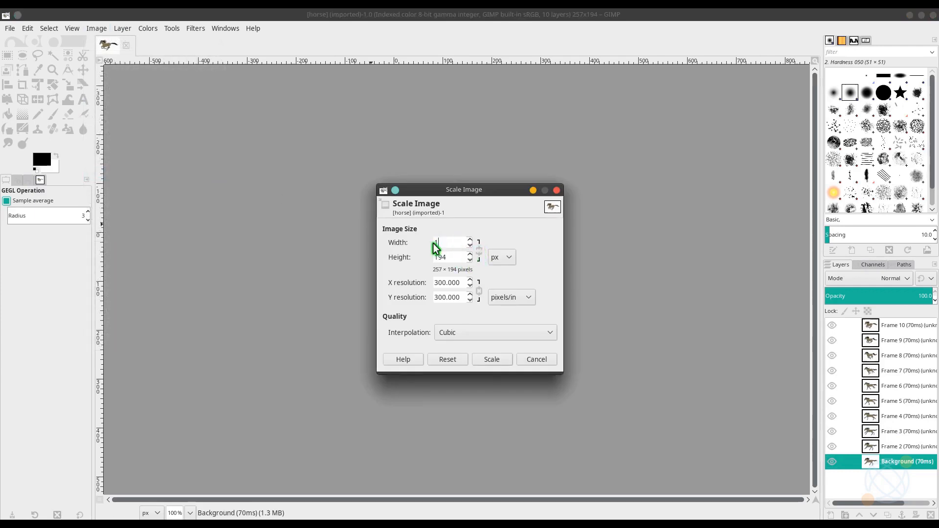
pyautogui.write('128')
pyautogui.click(448, 257)
pyautogui.write('64')
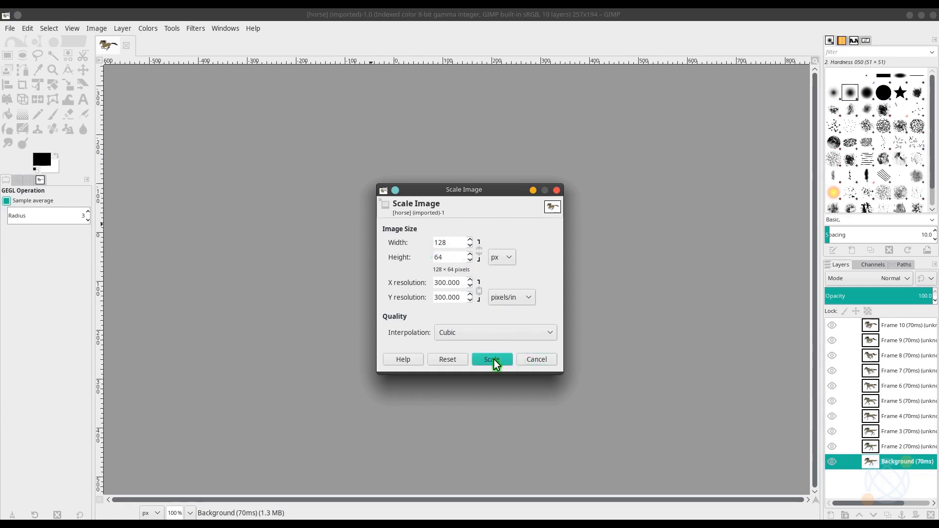
pyautogui.click(491, 359)
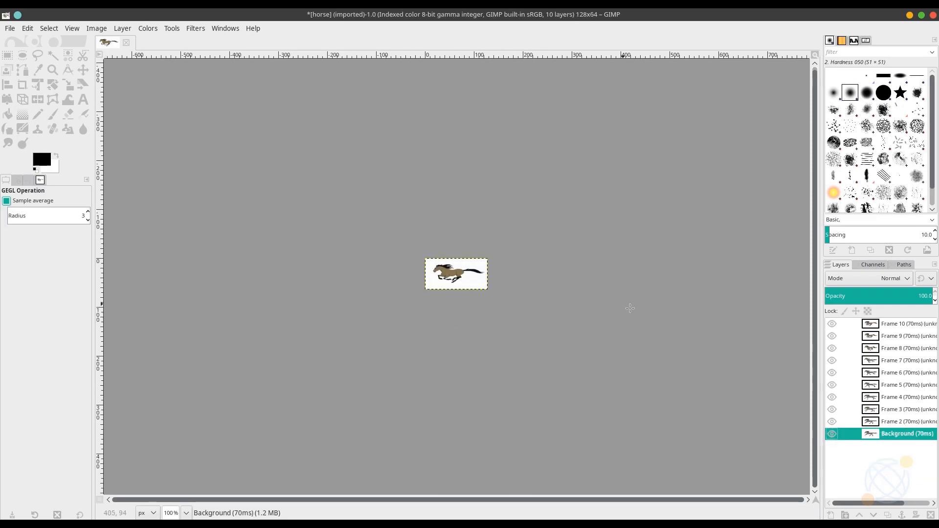
pyautogui.click(907, 336)
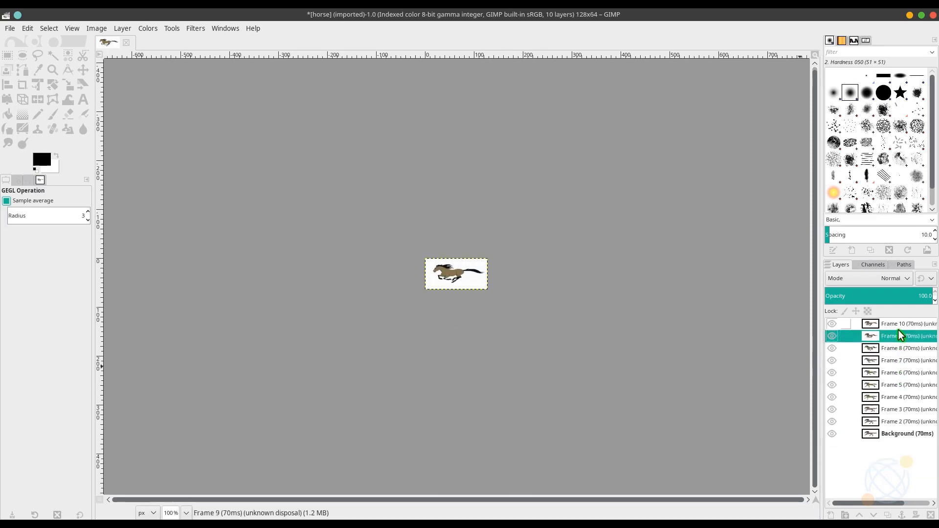
pyautogui.click(906, 434)
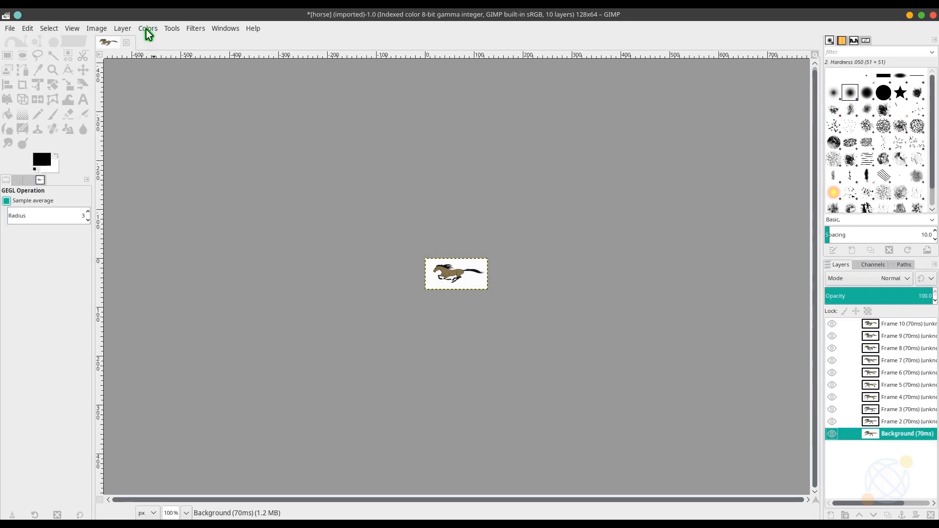
# Step: Convert all frames to black-and-white 1-bit indexed colour and hide the upper frame layers
pyautogui.click(96, 28)
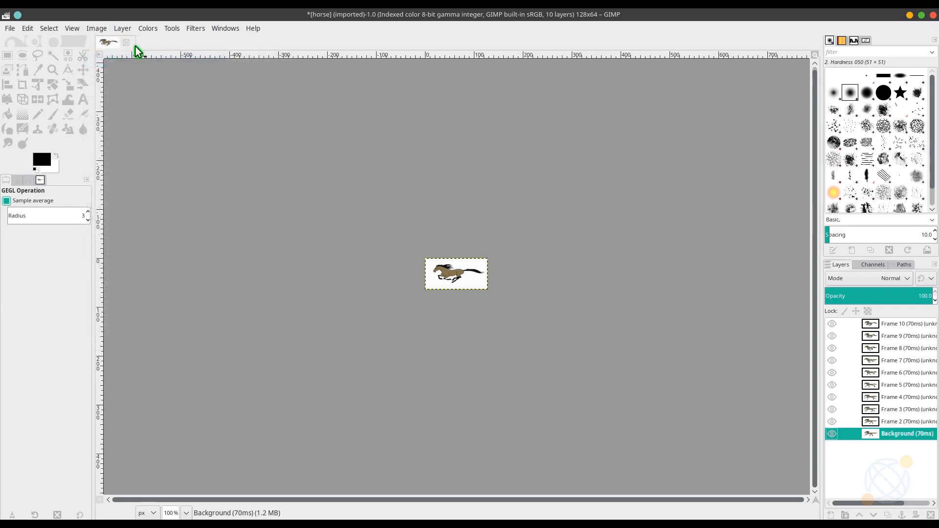
pyautogui.click(248, 61)
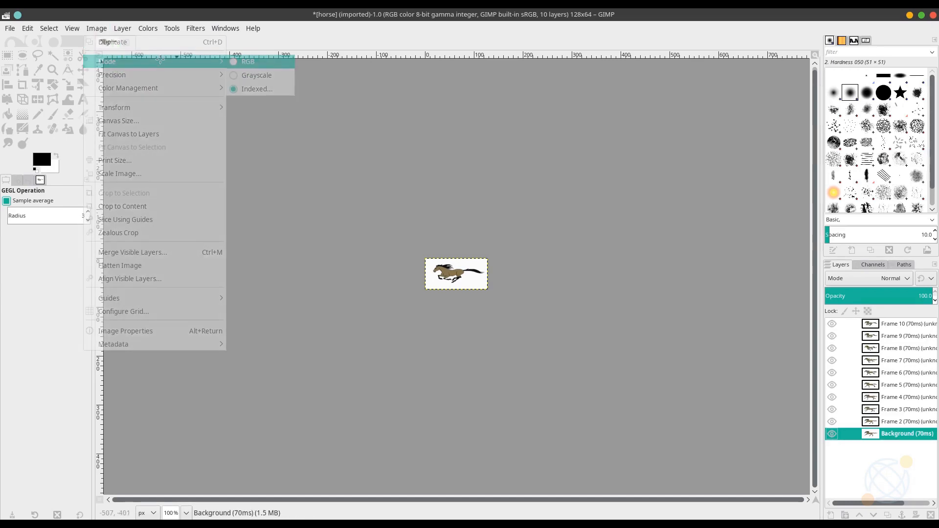
pyautogui.moveTo(258, 89)
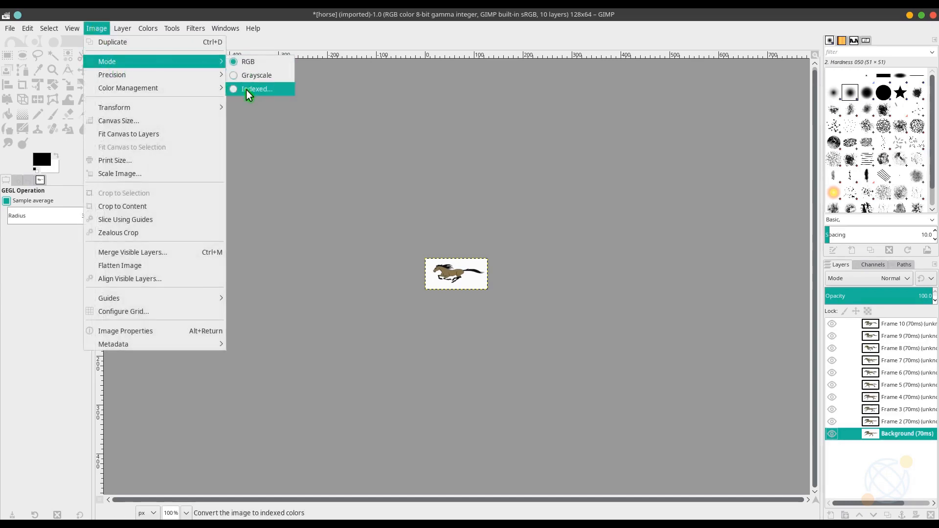
pyautogui.click(257, 89)
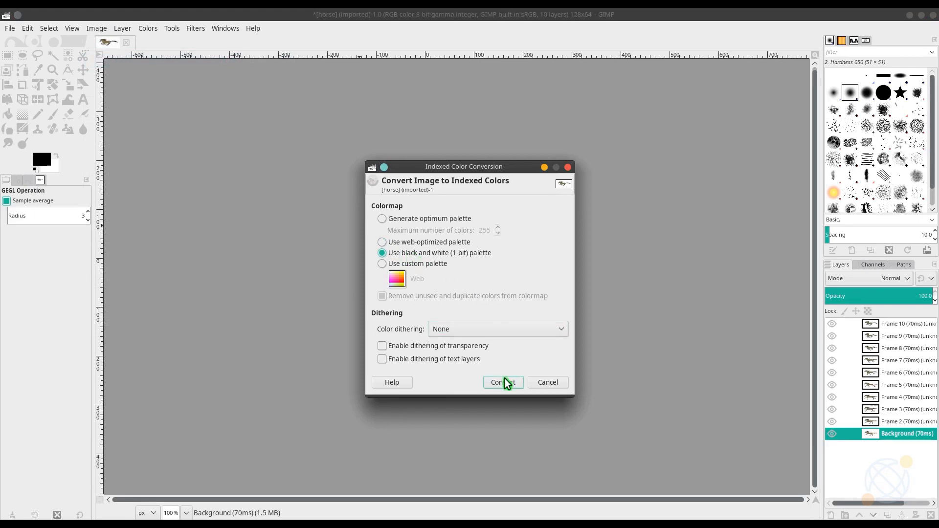
pyautogui.click(502, 383)
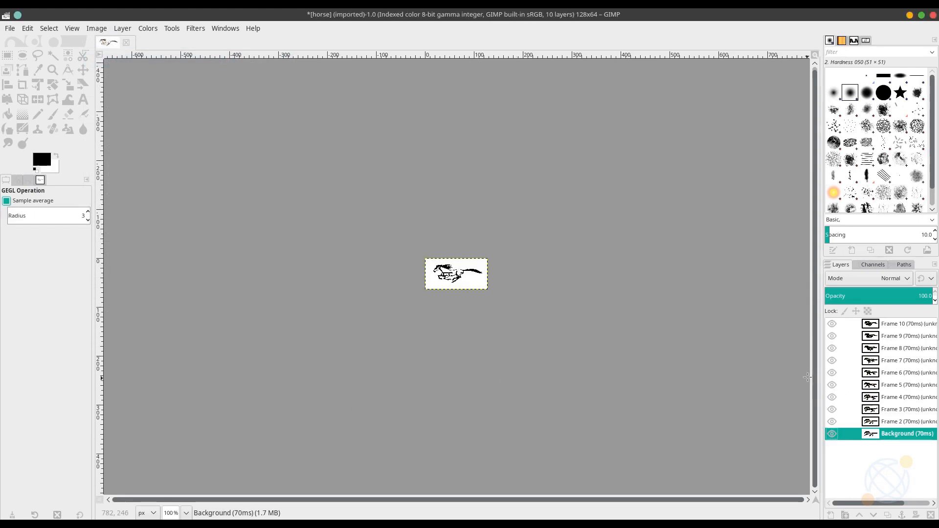
pyautogui.click(832, 409)
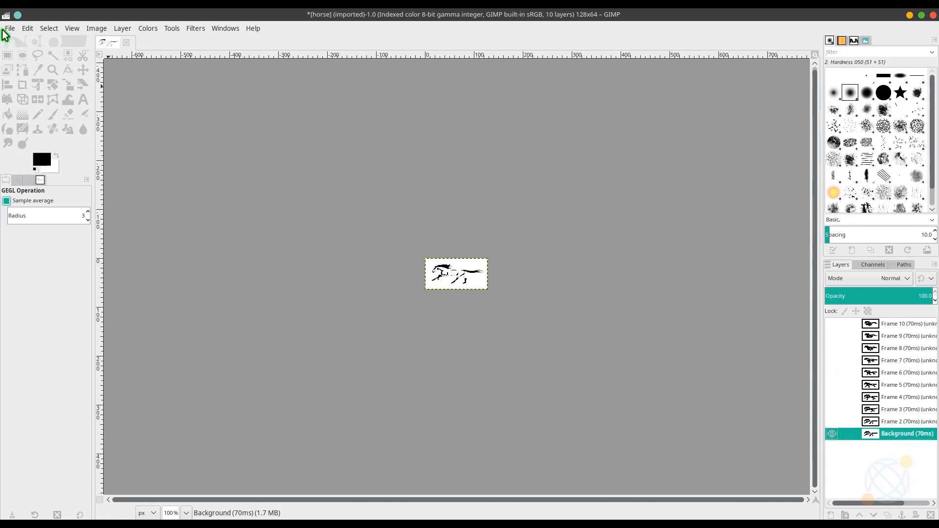
# Step: Export the visible bottom frame as horse1.bmp on the Desktop
pyautogui.click(9, 28)
pyautogui.write('horse1.bmp')
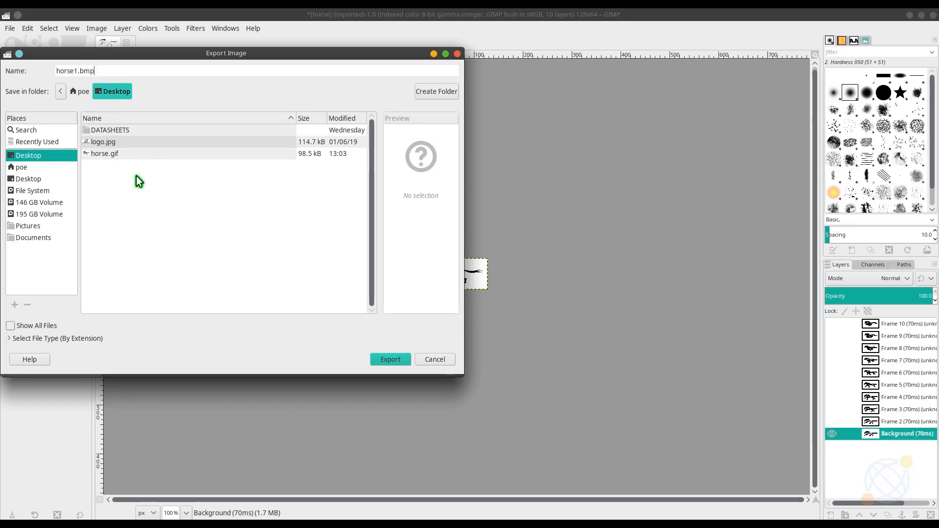
pyautogui.click(391, 359)
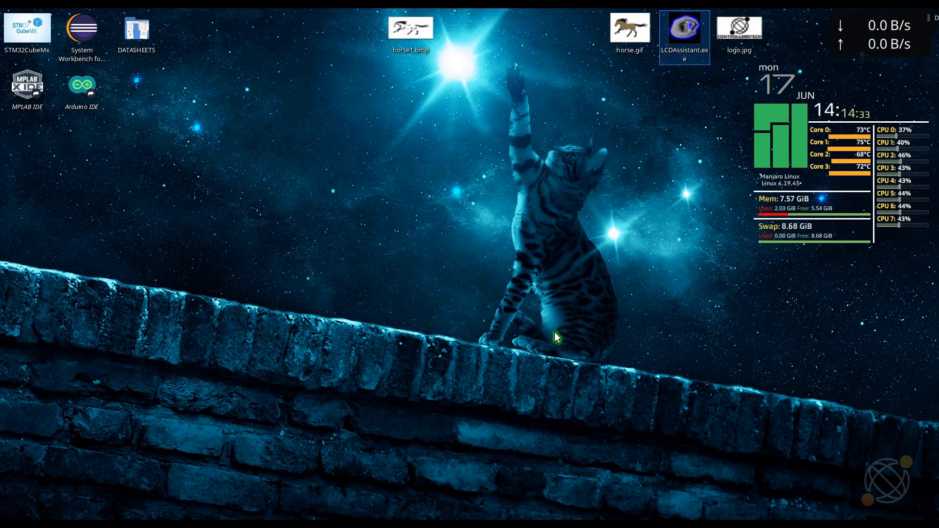
# Step: Load horse1.bmp in LCD Assistant and save its array output as horse
pyautogui.doubleClick(684, 27)
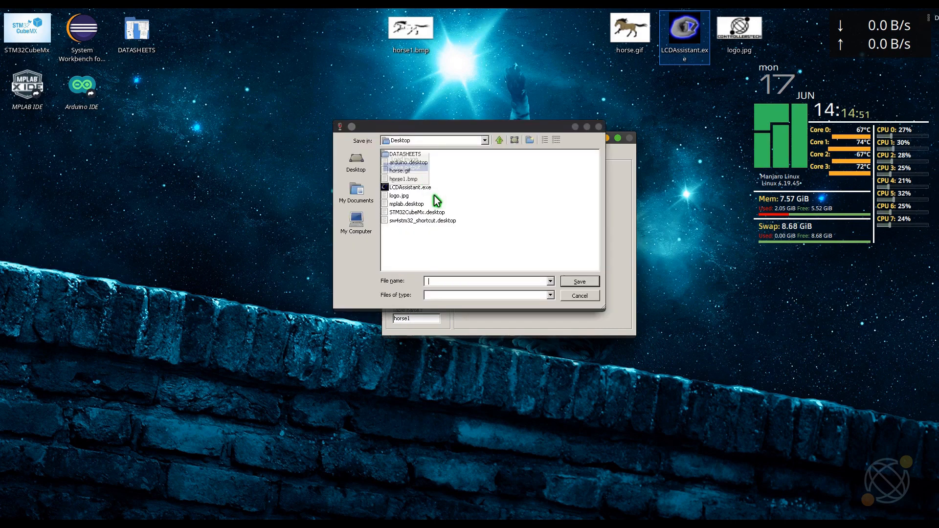
pyautogui.write('horse')
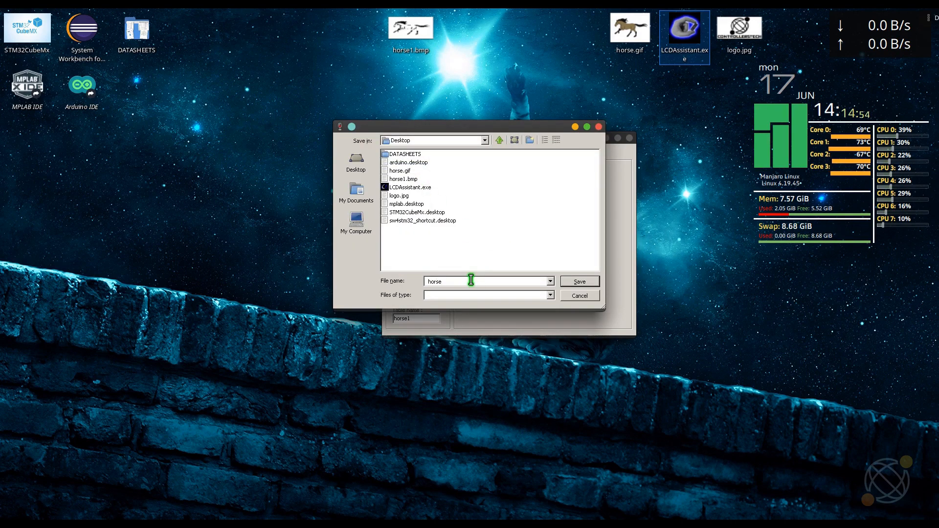
pyautogui.click(578, 282)
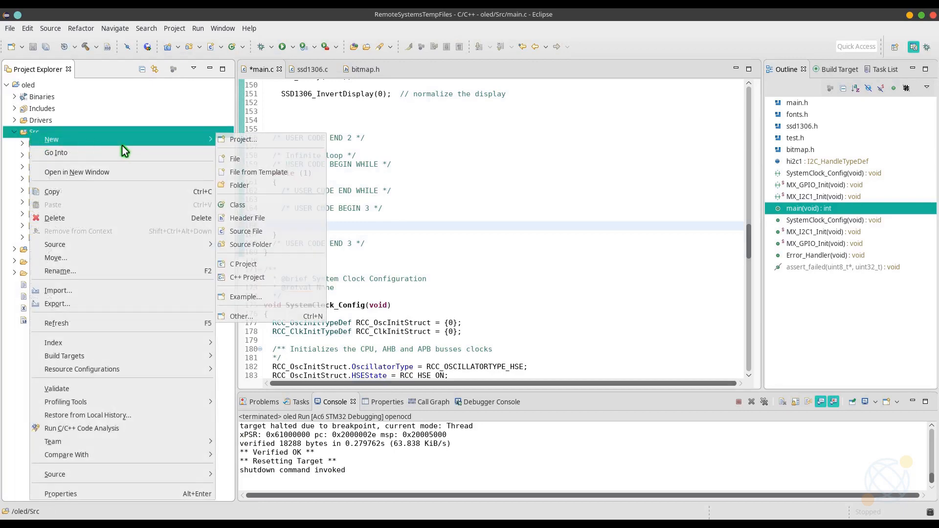
# Step: Create a new header file horse_anim.h in the Src folder and paste the horse1 array
pyautogui.click(247, 217)
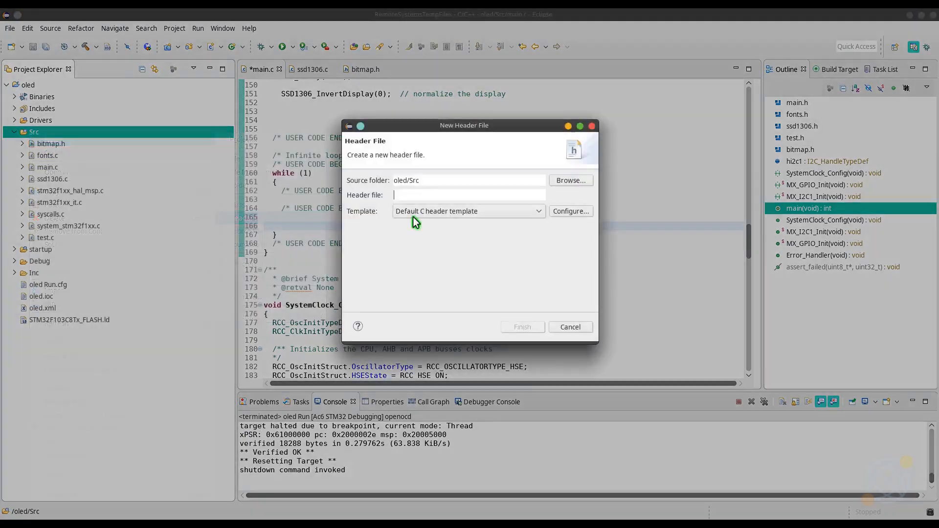
pyautogui.write('horse')
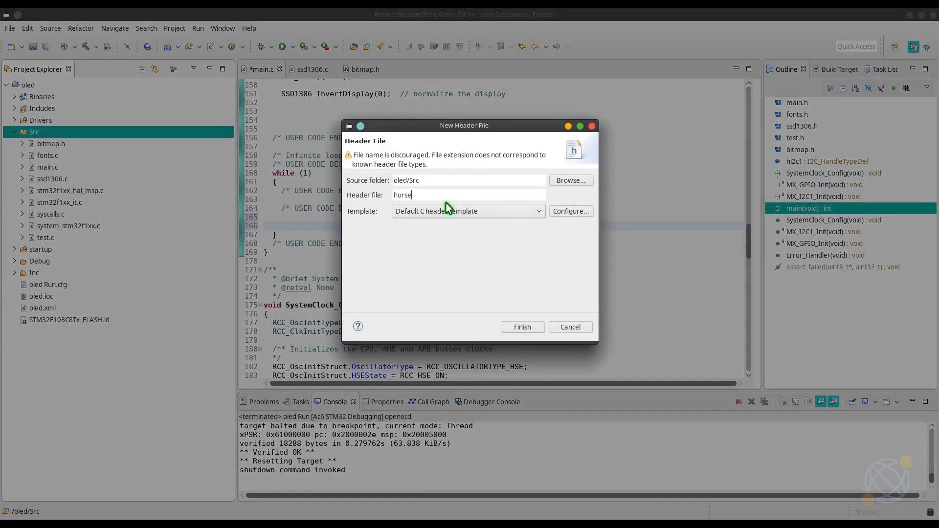
pyautogui.click(522, 327)
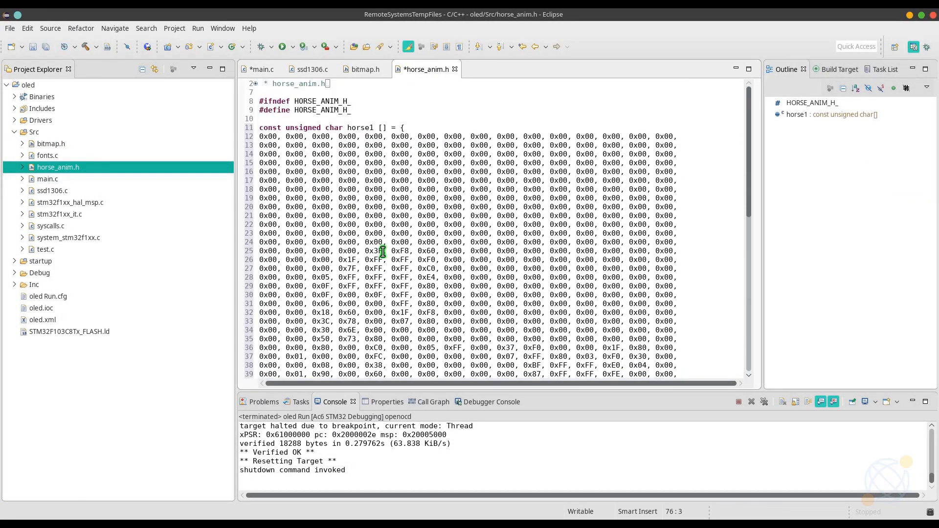
pyautogui.scroll(-3)
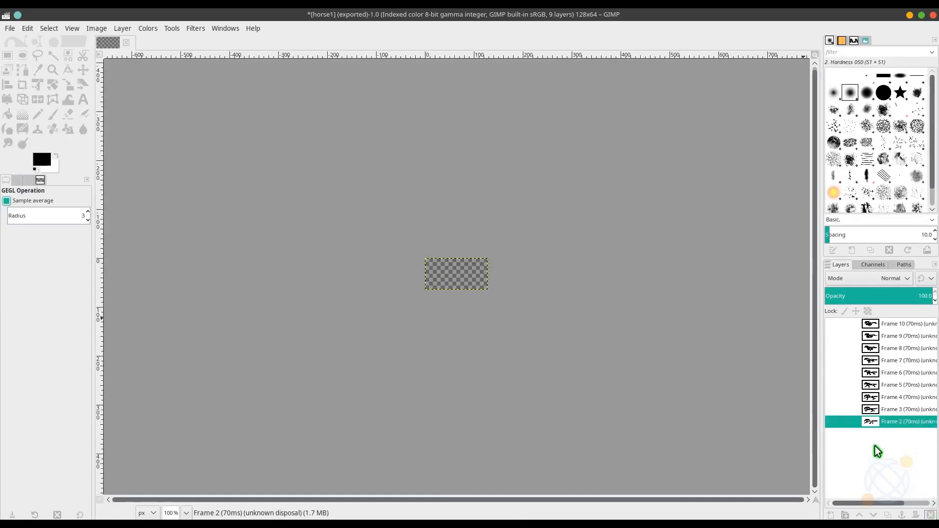
# Step: Make Frame 2 visible, export it, and save its converted array with table name horse2
pyautogui.click(831, 421)
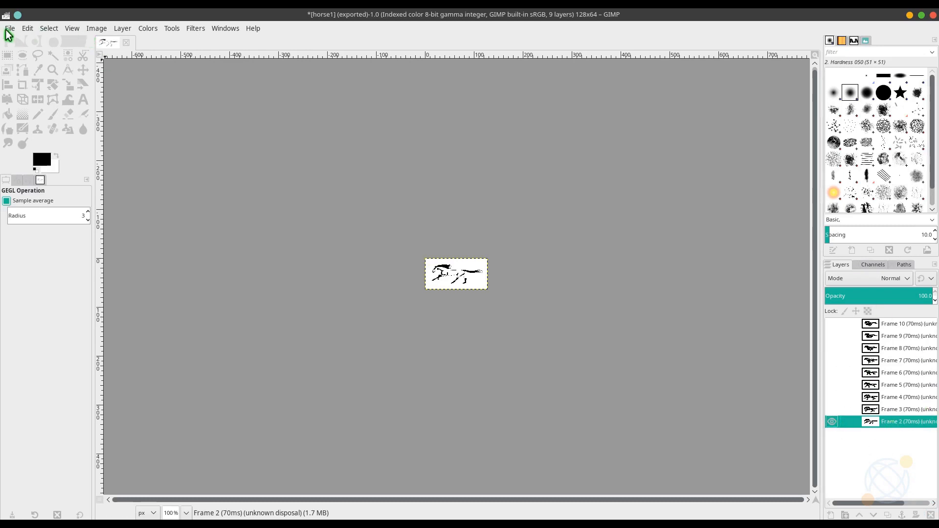
pyautogui.click(8, 28)
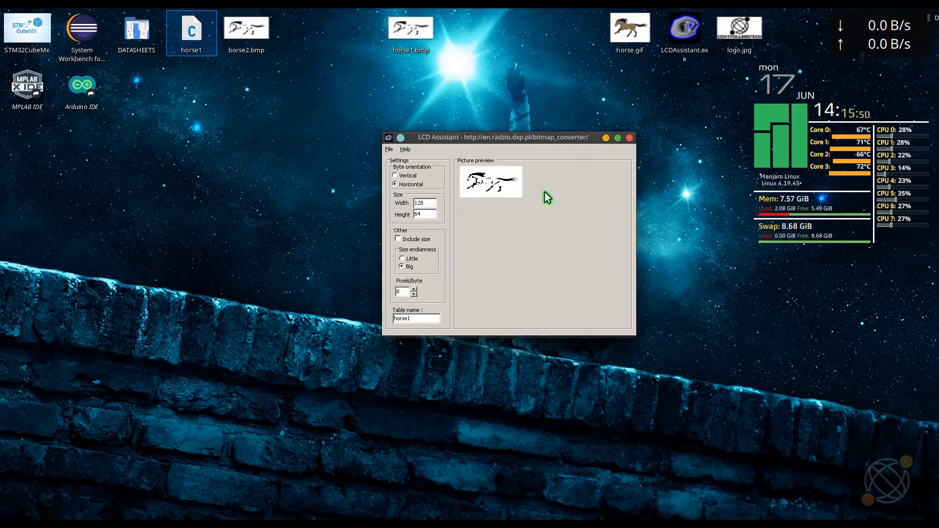
pyautogui.click(390, 149)
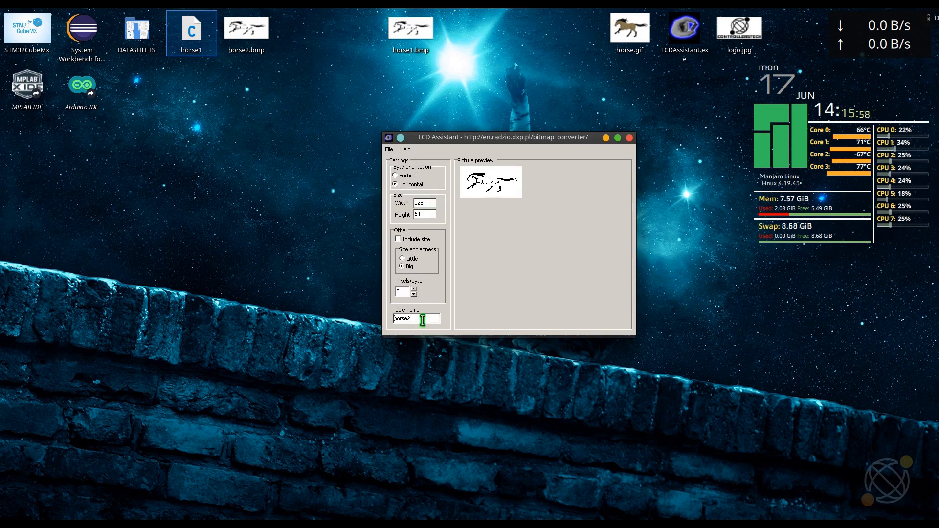
pyautogui.click(389, 149)
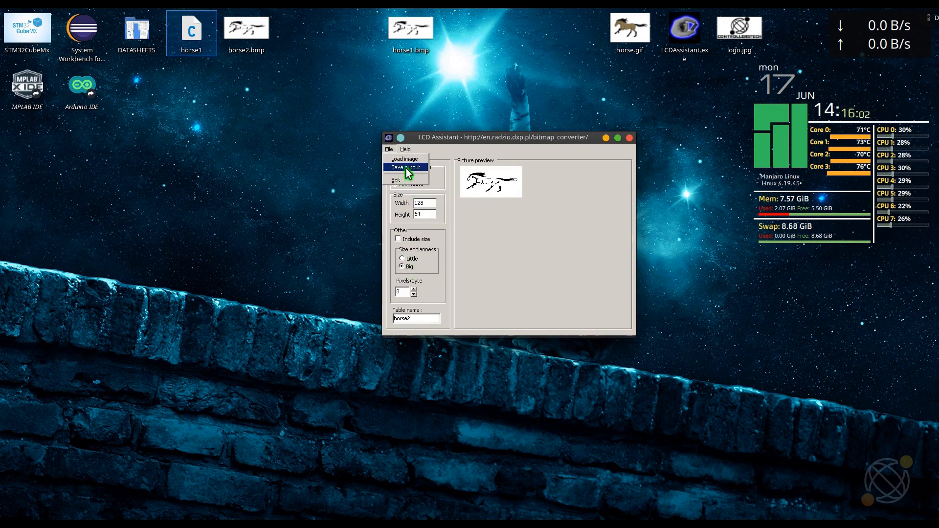
pyautogui.click(406, 168)
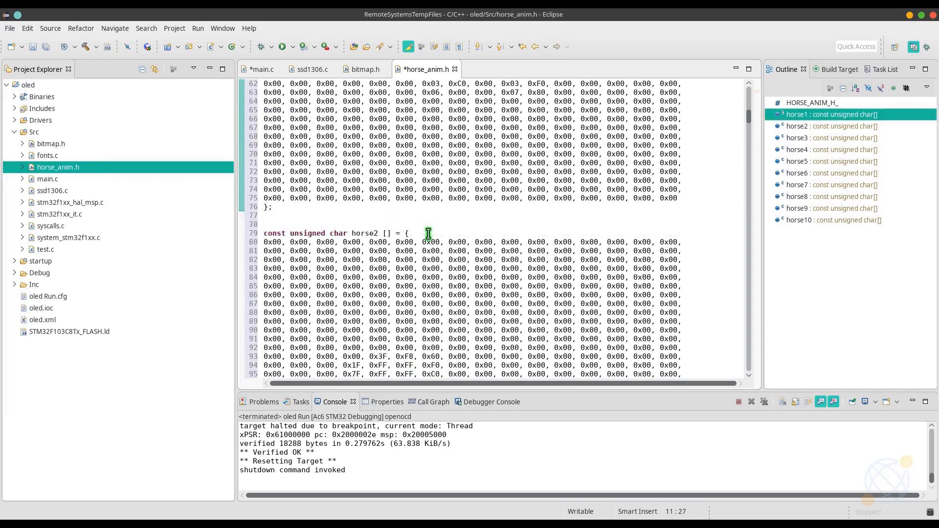
# Step: Paste the horse2–horse10 arrays into horse_anim.h and return to main.c
pyautogui.click(828, 126)
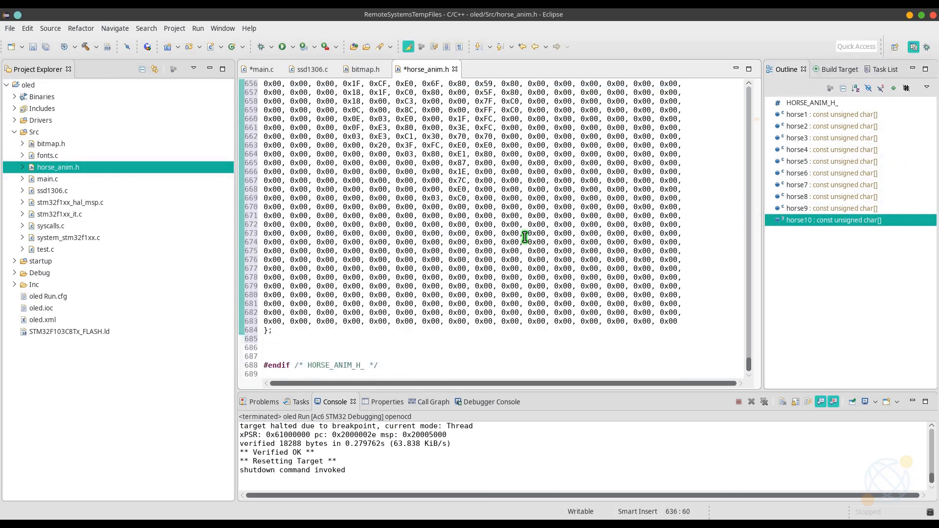
pyautogui.click(262, 68)
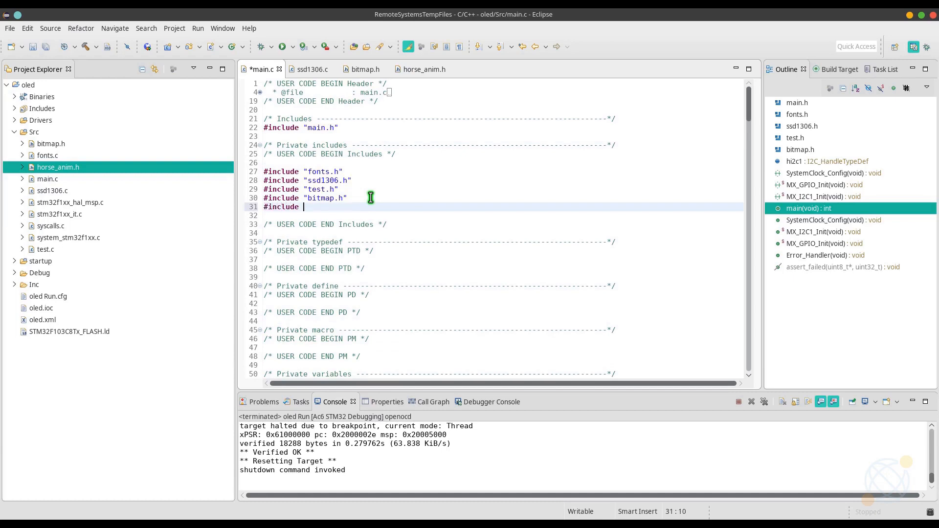
# Step: Include "horse_anim.h" in main.c and add SSD1306_Clear(); in the while(1) loop
pyautogui.write('"horse_anim.h"')
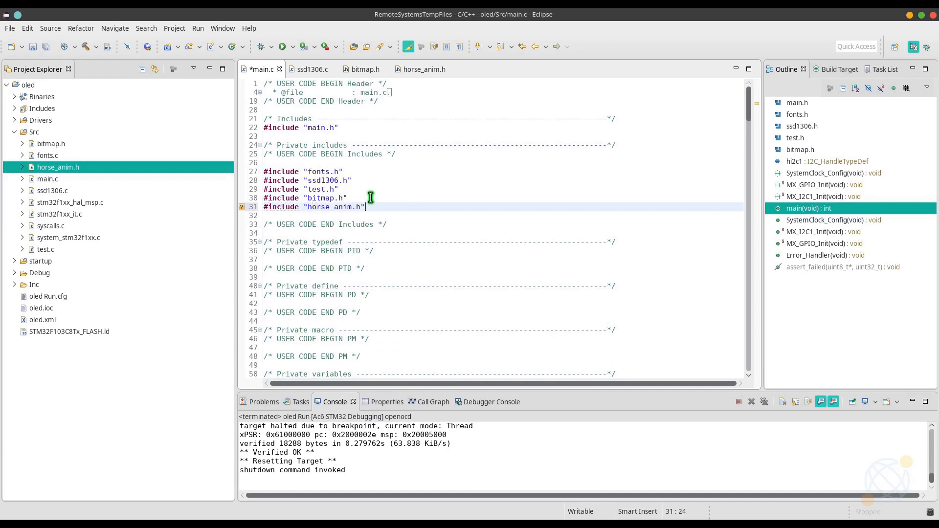
pyautogui.scroll(-3)
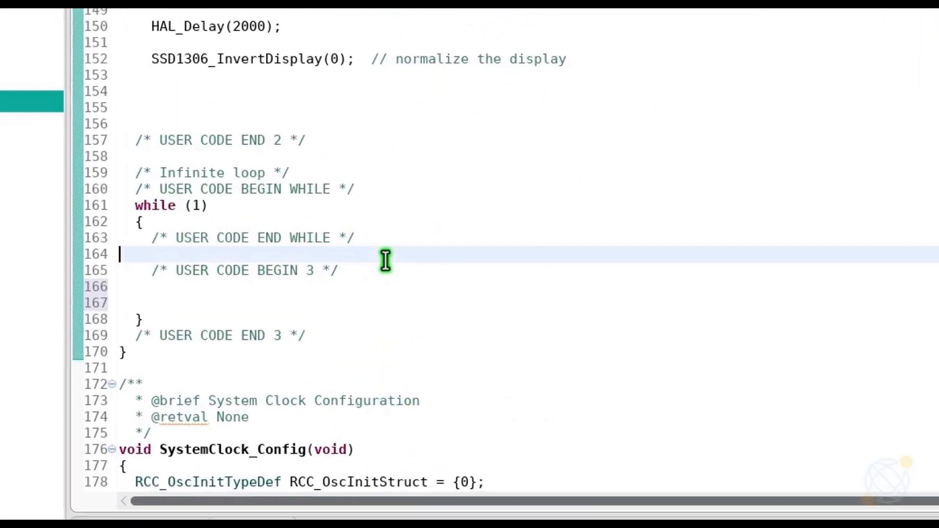
pyautogui.write('SSD1306')
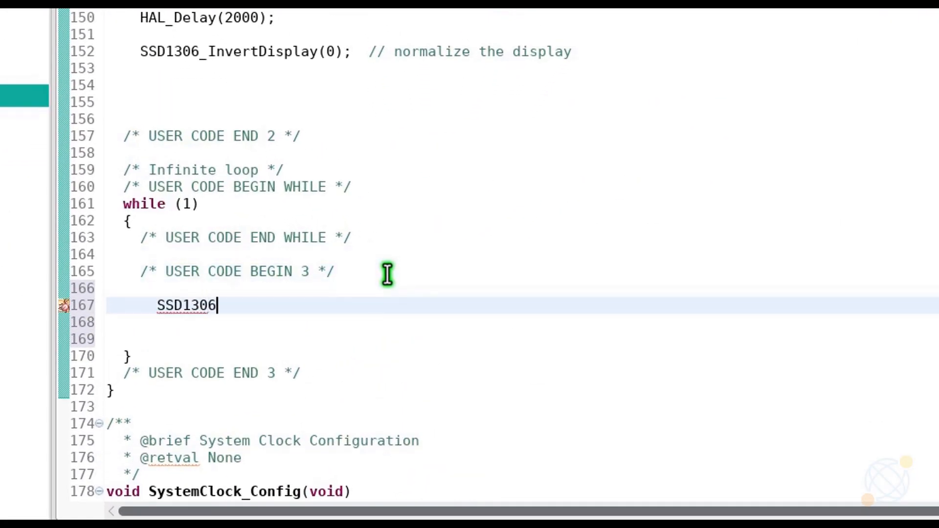
pyautogui.write('_Clear();')
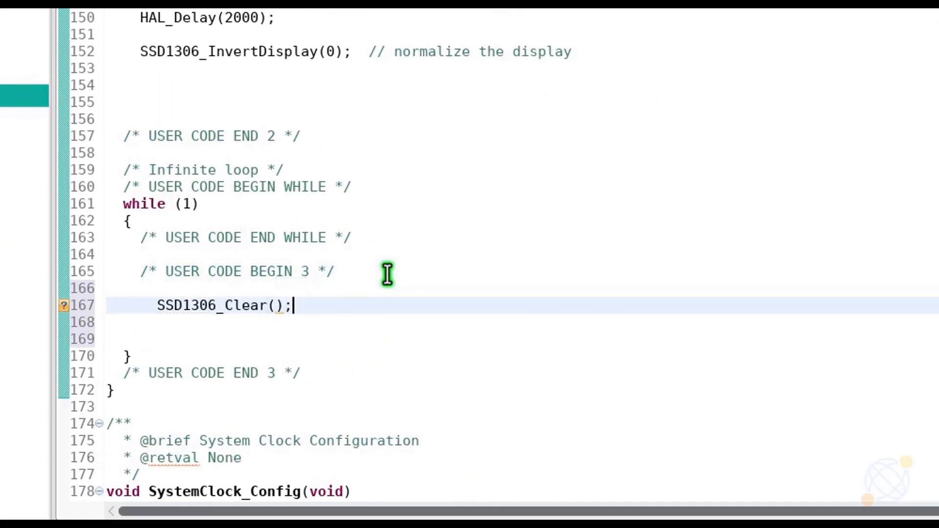
# Step: Add SSD1306_DrawBitmap(0,0,horse1,128,64,1); followed by SSD1306_UpdateScreen();
pyautogui.write('S')
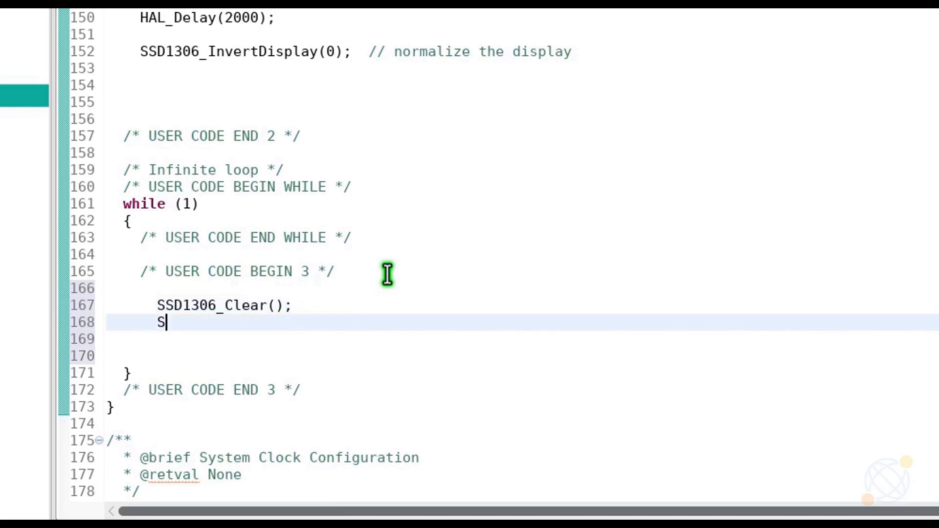
pyautogui.write('SD1306_D')
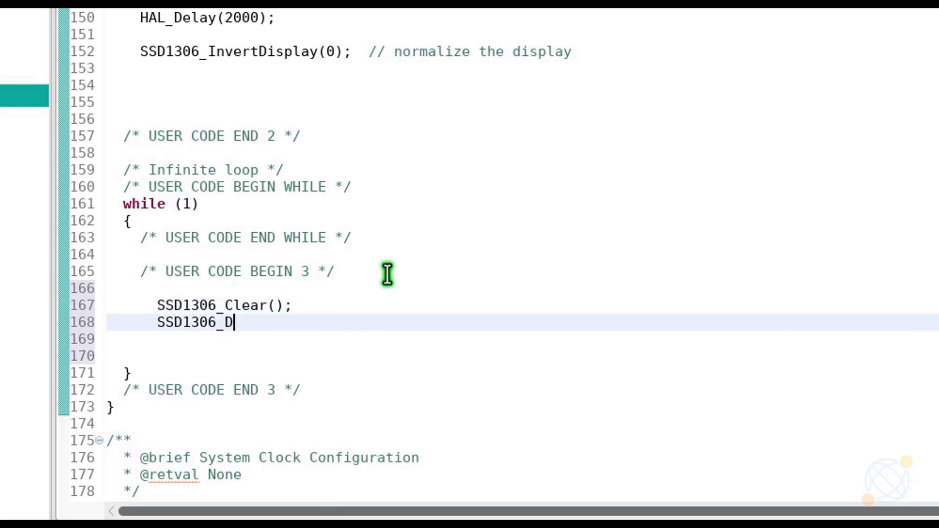
pyautogui.write('rawBitmap(')
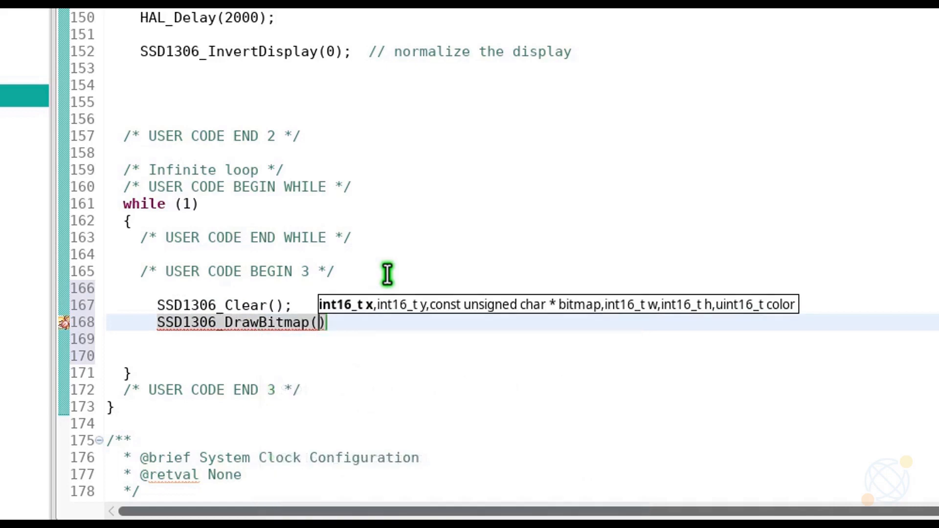
pyautogui.write('0,0,')
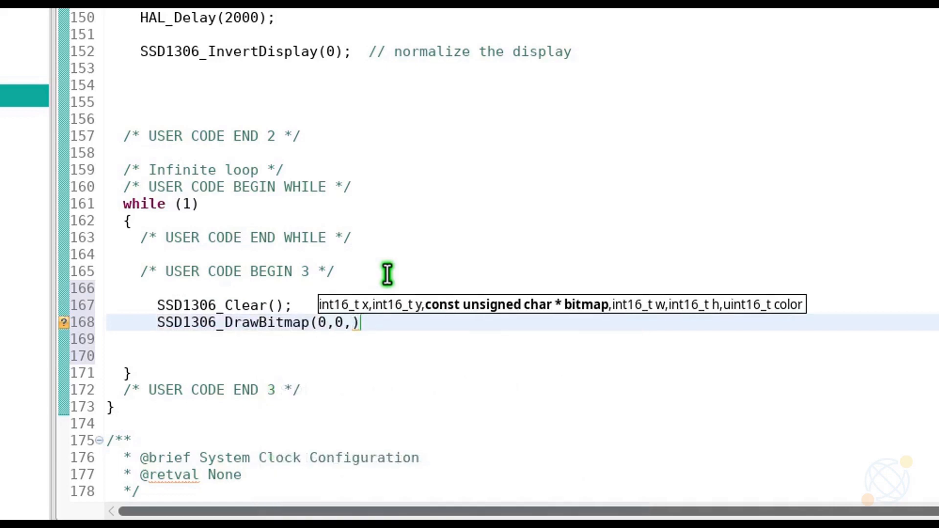
pyautogui.write('horse1,')
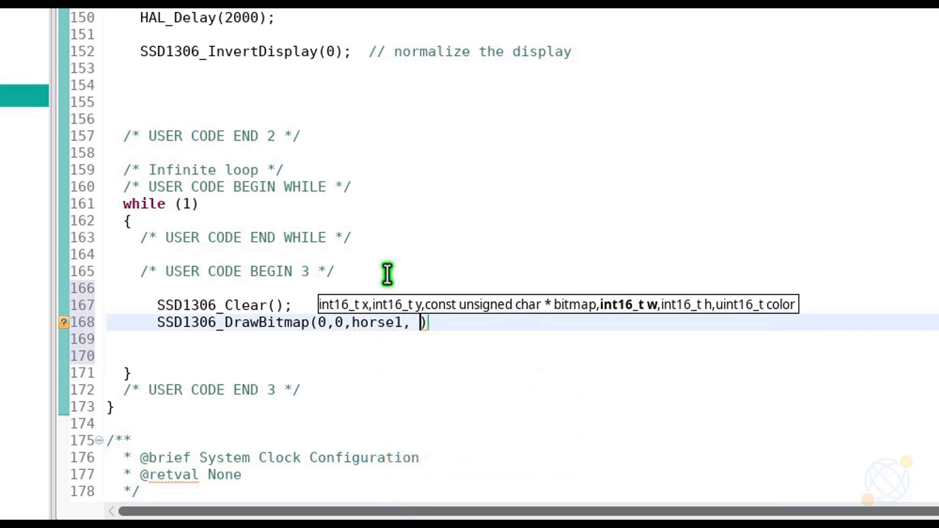
pyautogui.write('128')
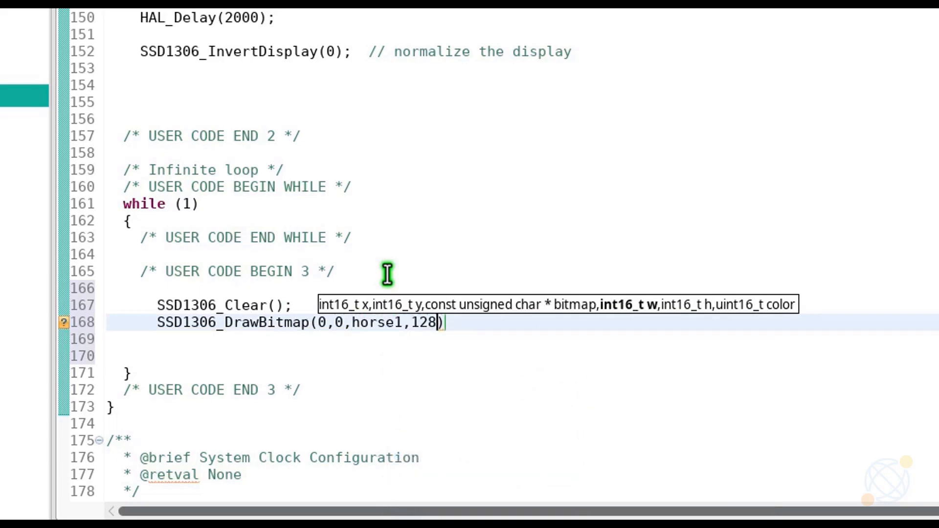
pyautogui.write(',64')
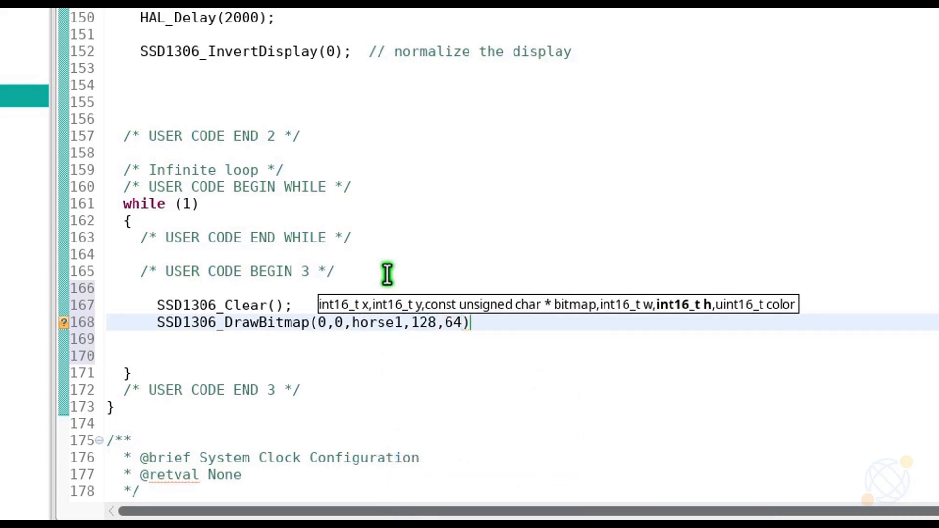
pyautogui.write(',1);')
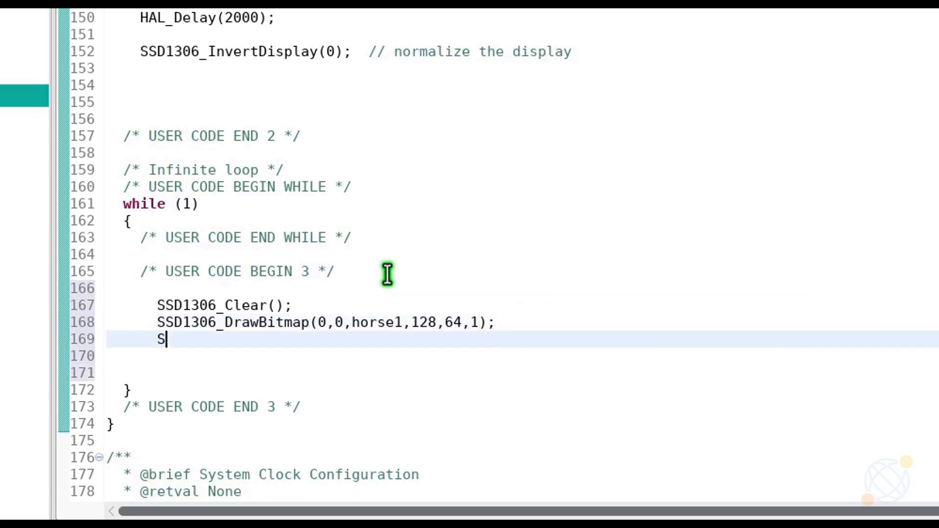
pyautogui.write('SD1306')
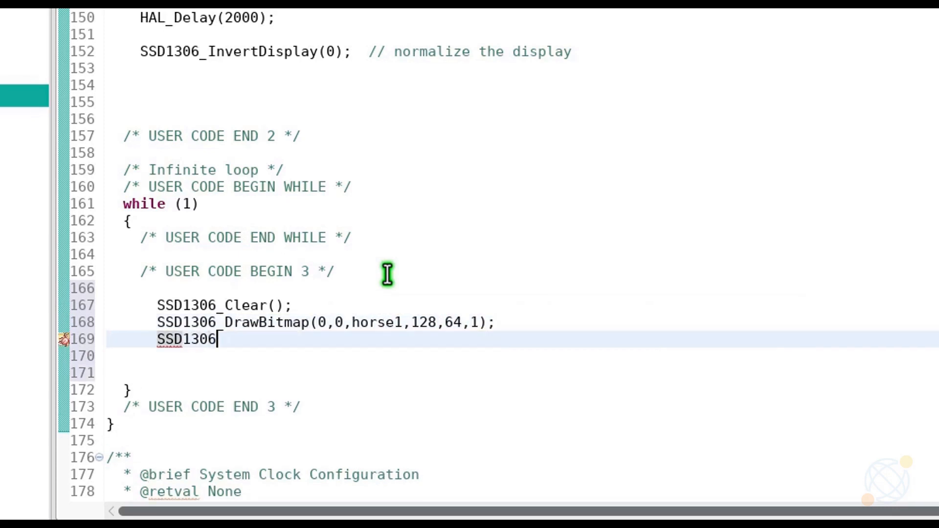
pyautogui.write('_UpdateScreen();')
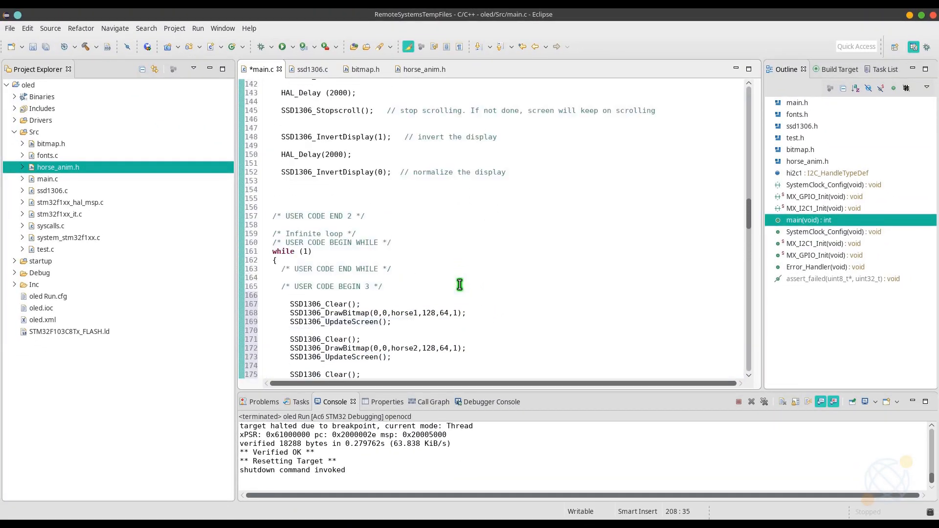
# Step: Save main.c, build the oled project, and flash the firmware to the STM32 board
pyautogui.click(85, 47)
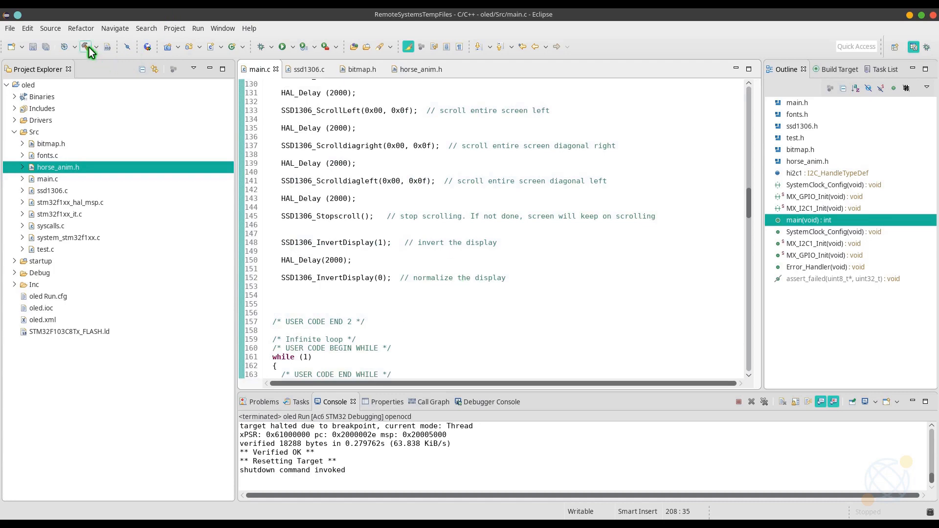
pyautogui.click(282, 47)
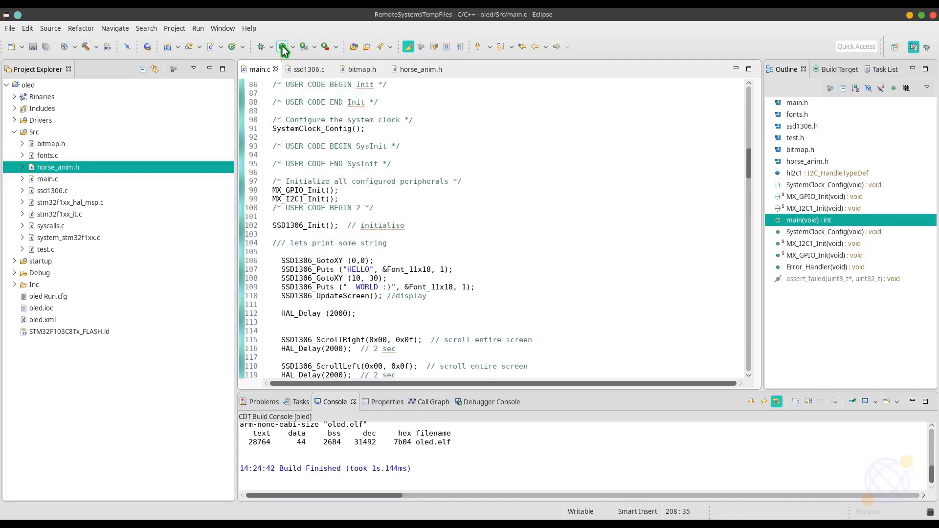
pyautogui.click(281, 46)
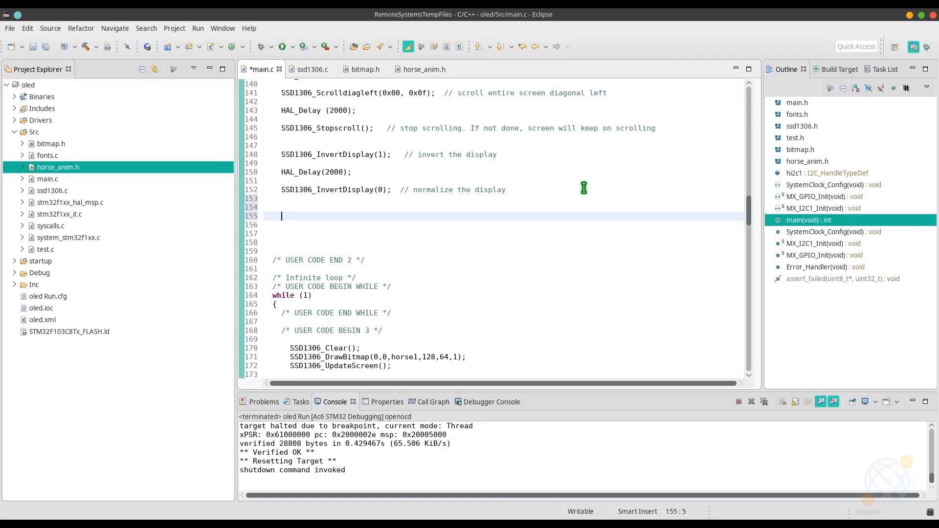
pyautogui.moveTo(530, 232)
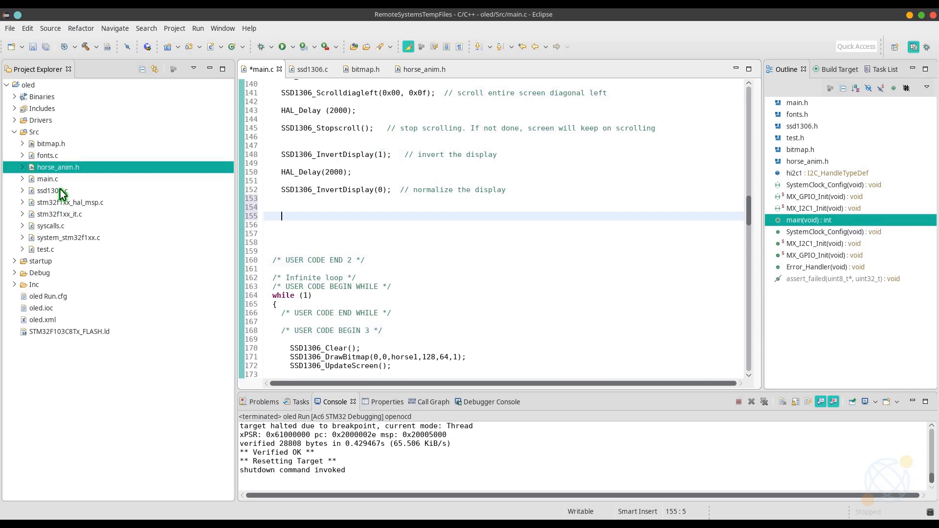
# Step: Open test.c and jump to its TestLines and TestRectangles functions via the Outline
pyautogui.doubleClick(45, 250)
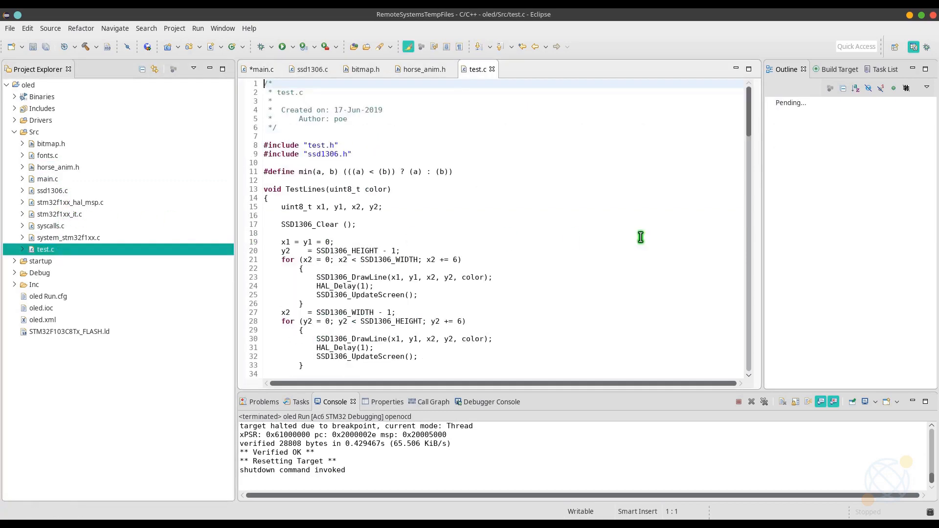
pyautogui.click(820, 137)
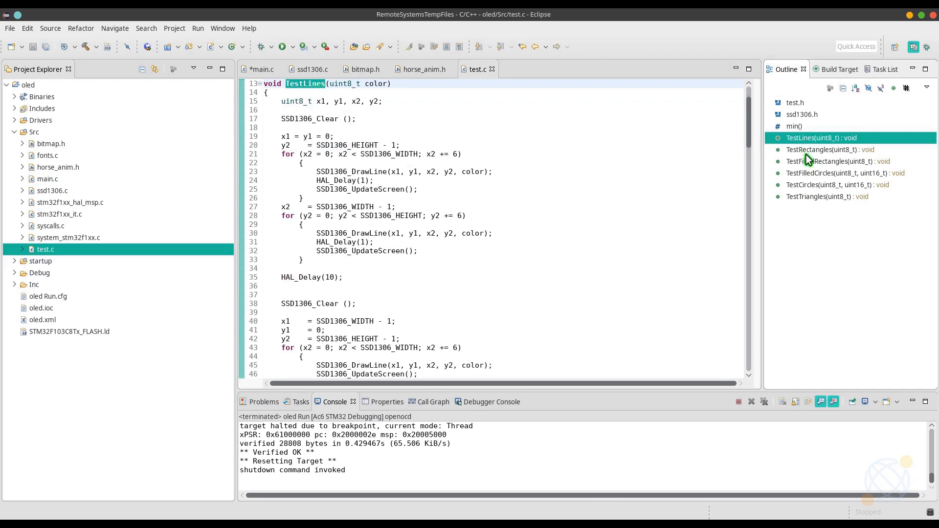
pyautogui.click(839, 161)
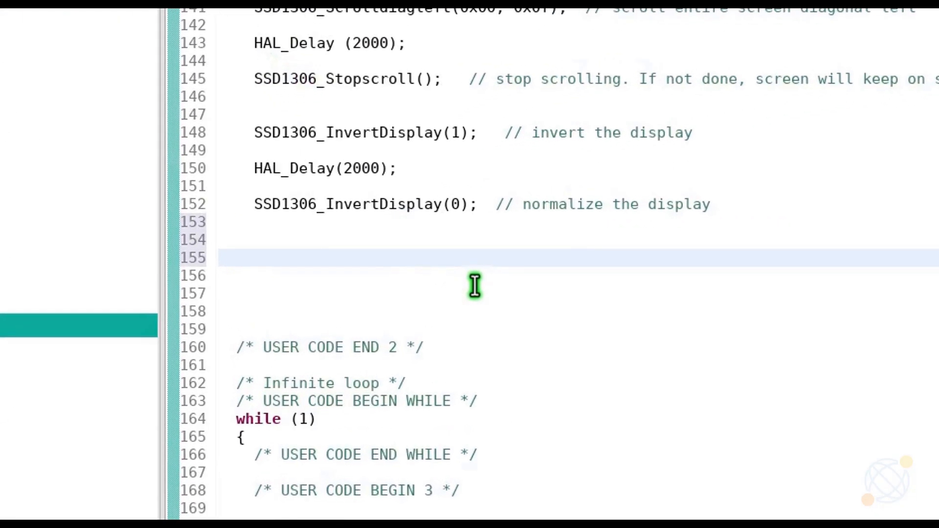
# Step: After SSD1306_InvertDisplay(0), add HAL_Delay(2000); TestLines(1); HAL_Delay(1000);
pyautogui.write('HAL_De')
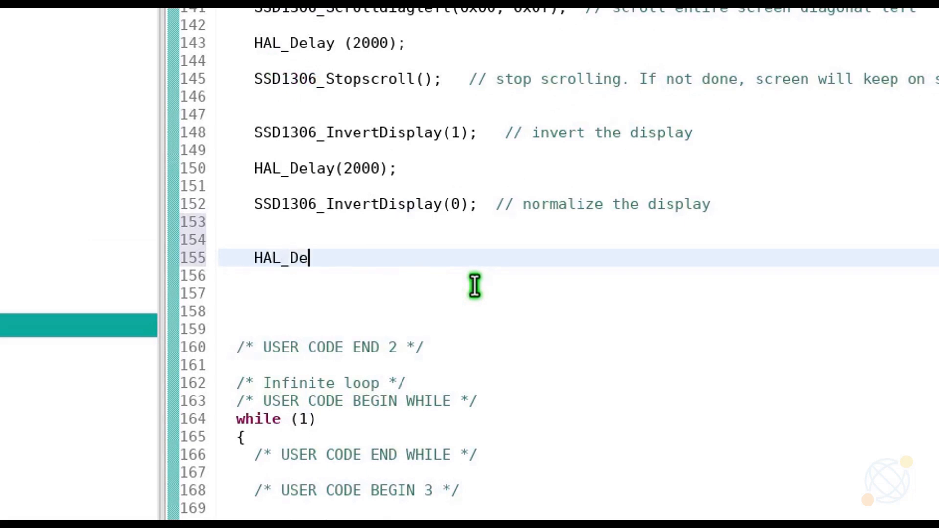
pyautogui.write('lay(2000);')
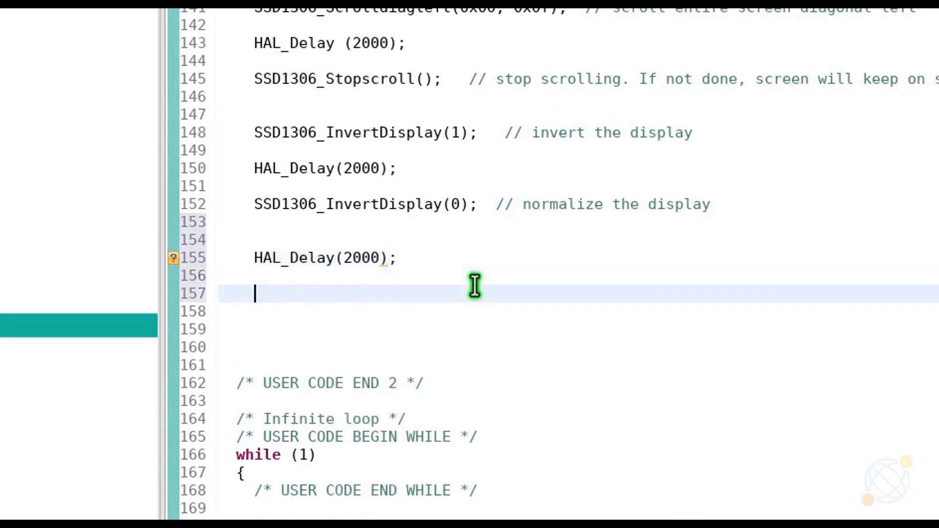
pyautogui.write('TestLines(1)')
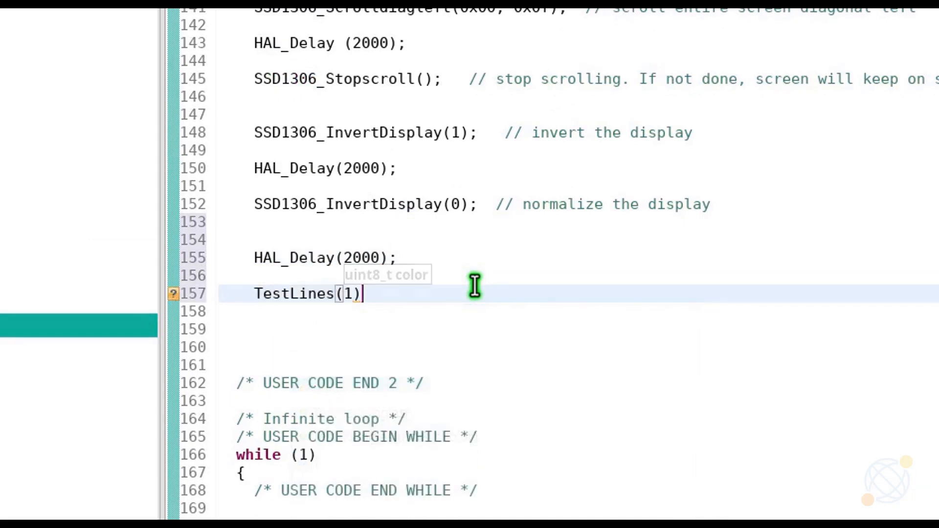
pyautogui.write(';')
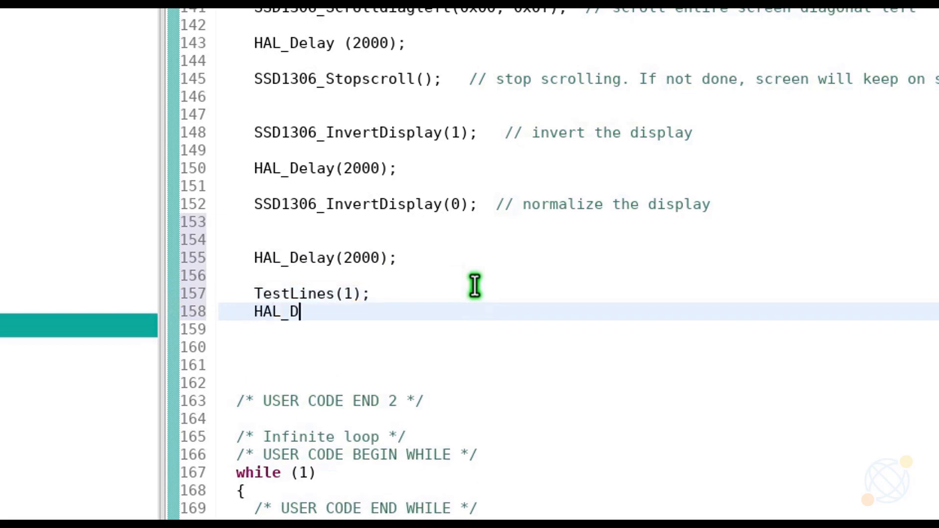
pyautogui.write('elay (1000);')
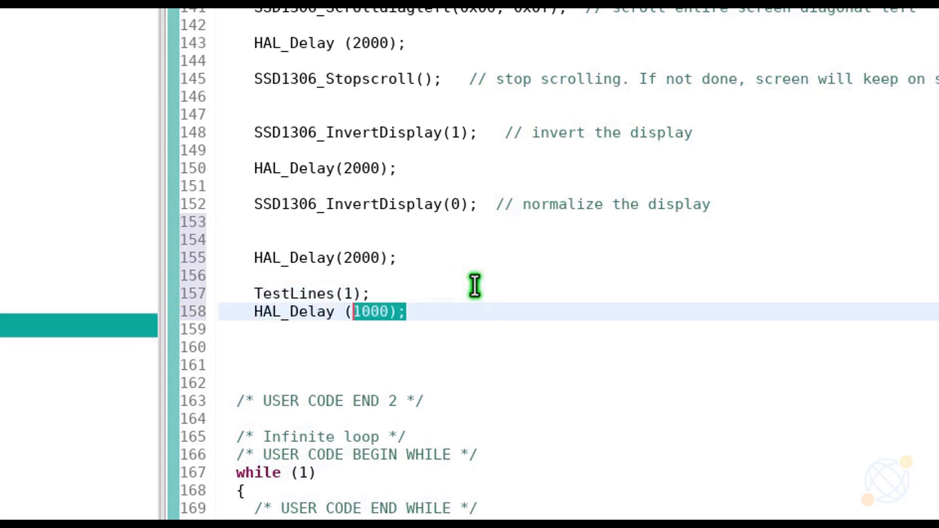
# Step: Add TestRectangles(1); TestFilledRectangles(); and start a TestCircles(6…) call
pyautogui.write('TestRectangles(1);')
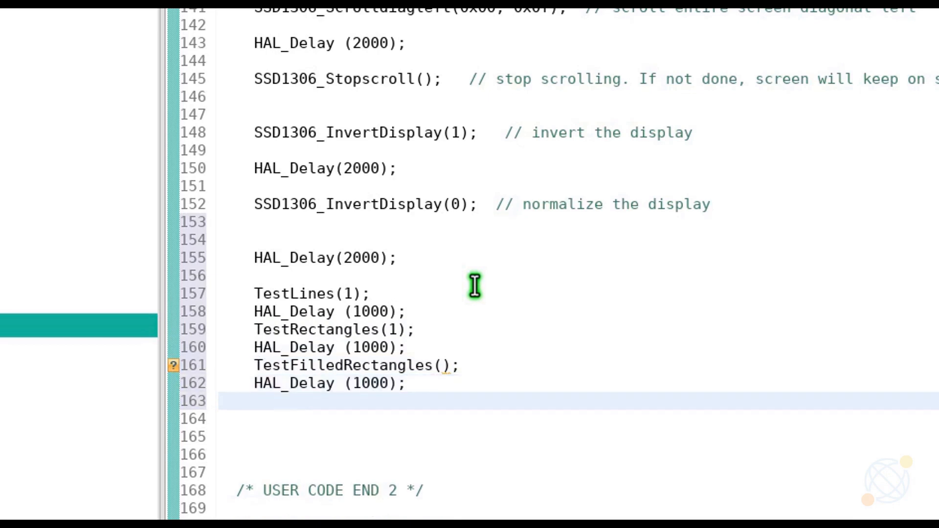
pyautogui.write('TestCircles(')
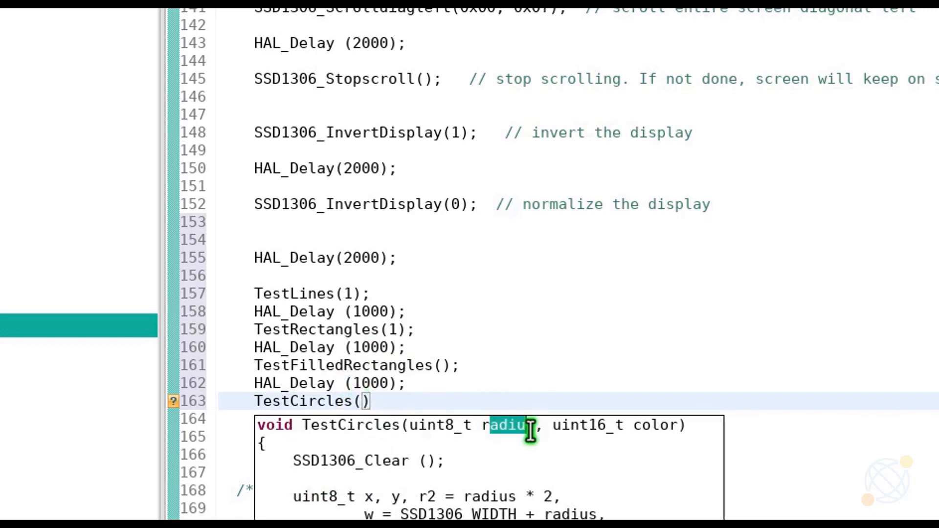
pyautogui.write('6')
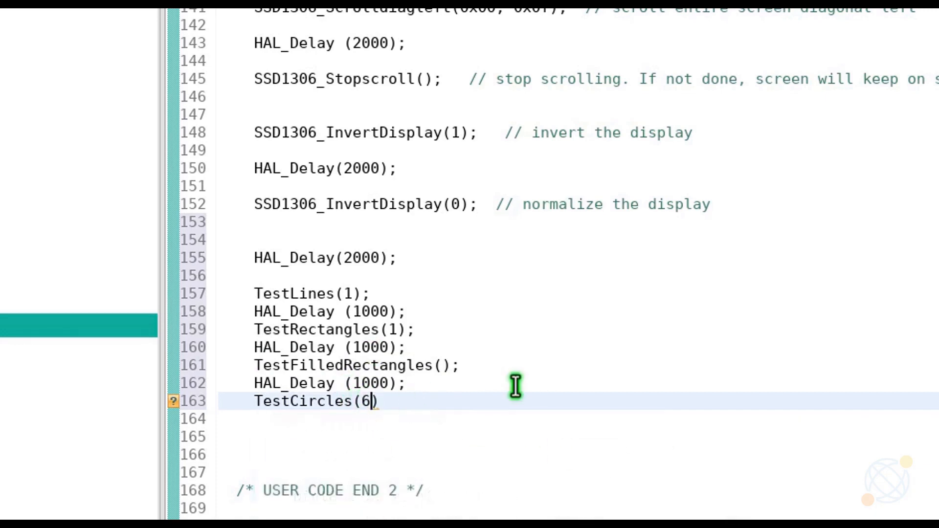